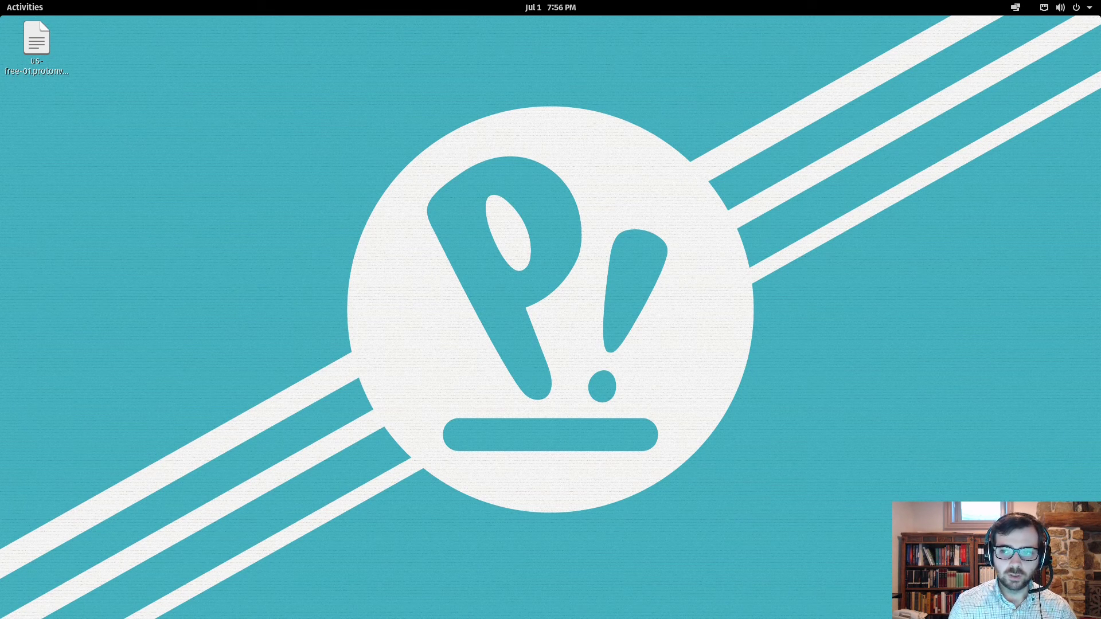
mouse_move(586, 196)
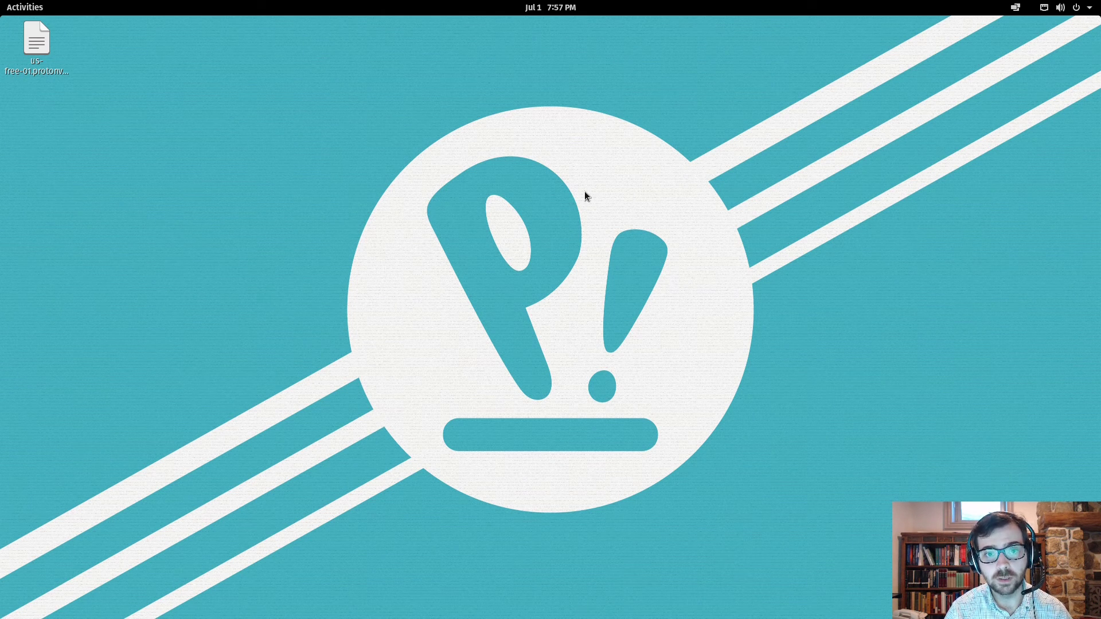
Go to Wired Settings through the top-right system menu's Wired Connected entry.
left_click(1094, 7)
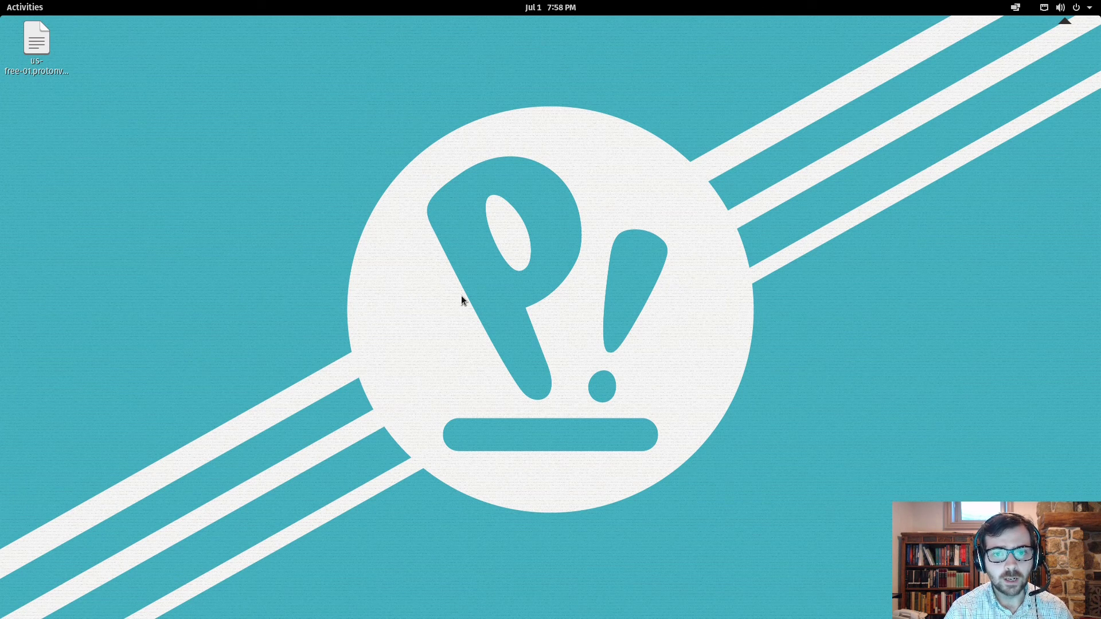
mouse_move(745, 72)
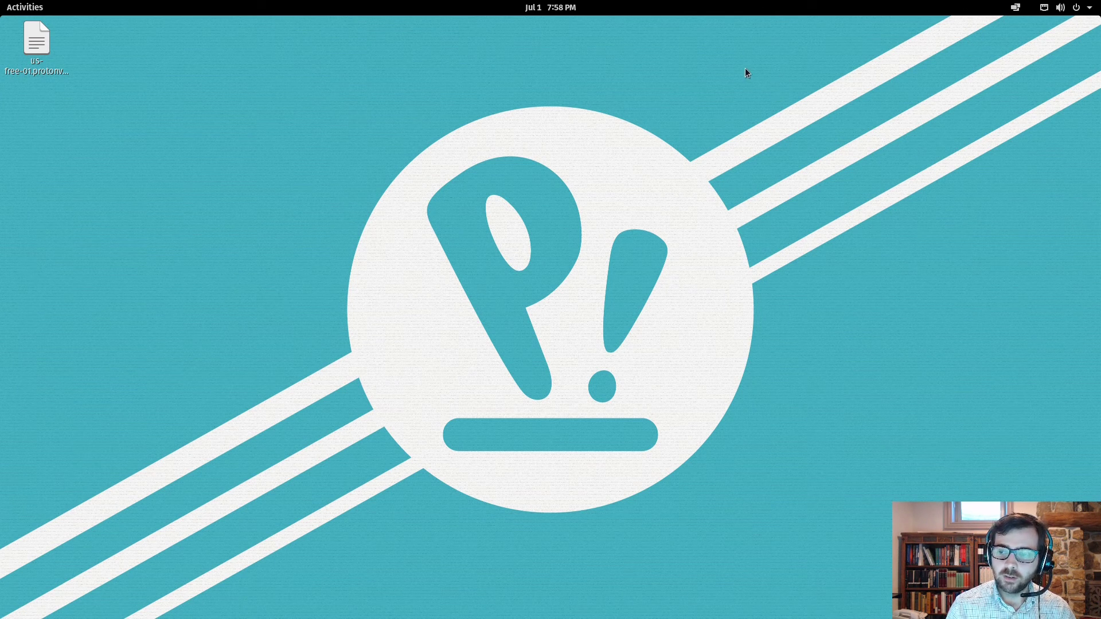
mouse_move(949, 132)
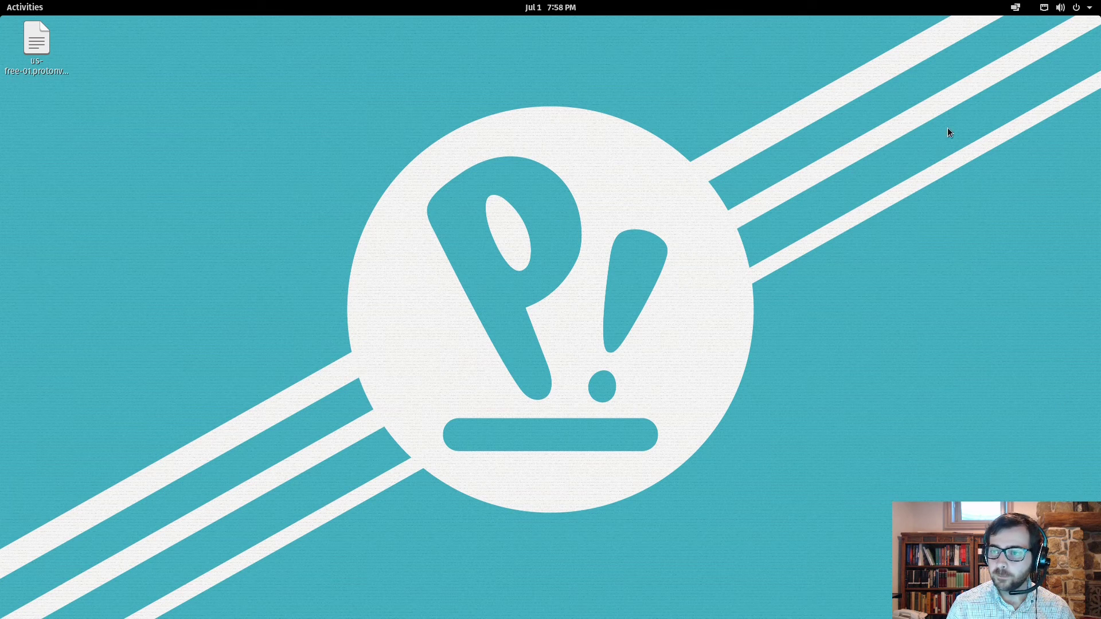
mouse_move(867, 139)
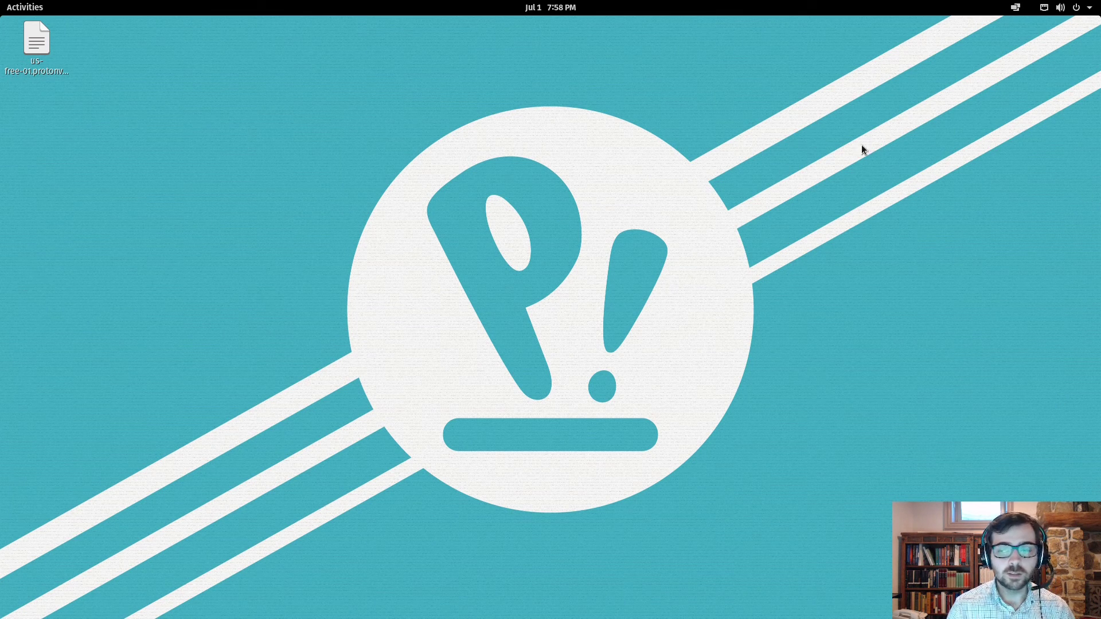
left_click(1060, 7)
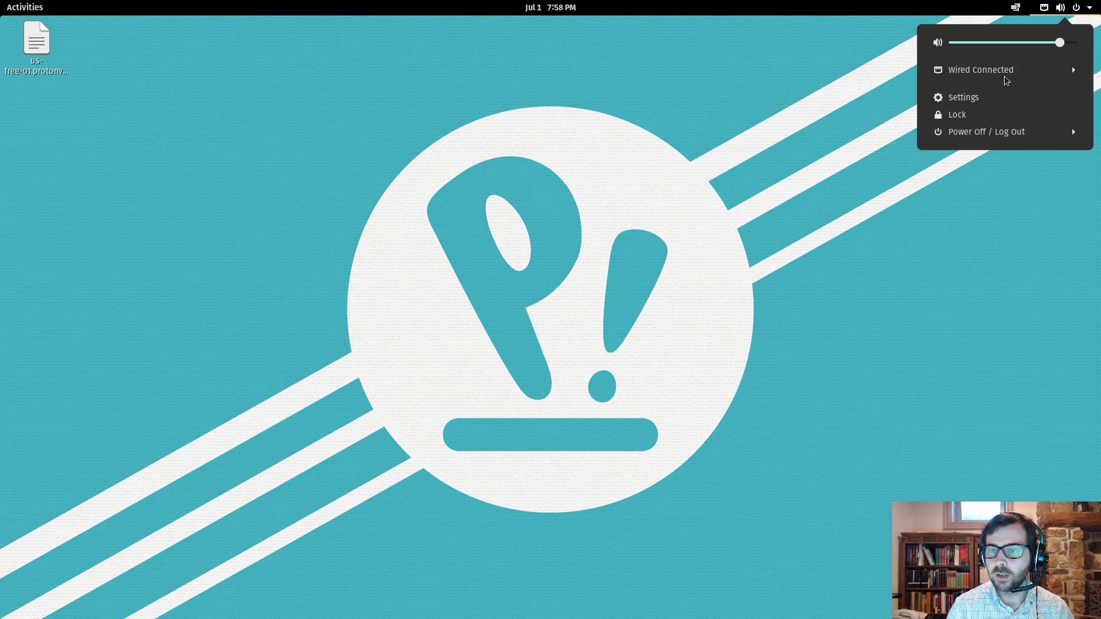
left_click(980, 70)
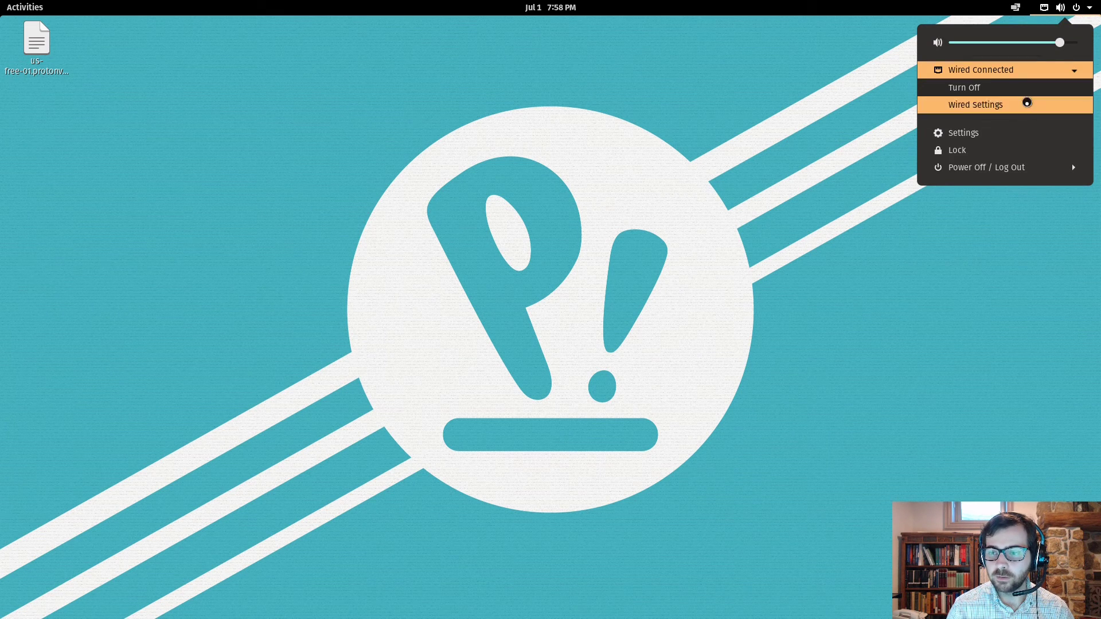
left_click(975, 104)
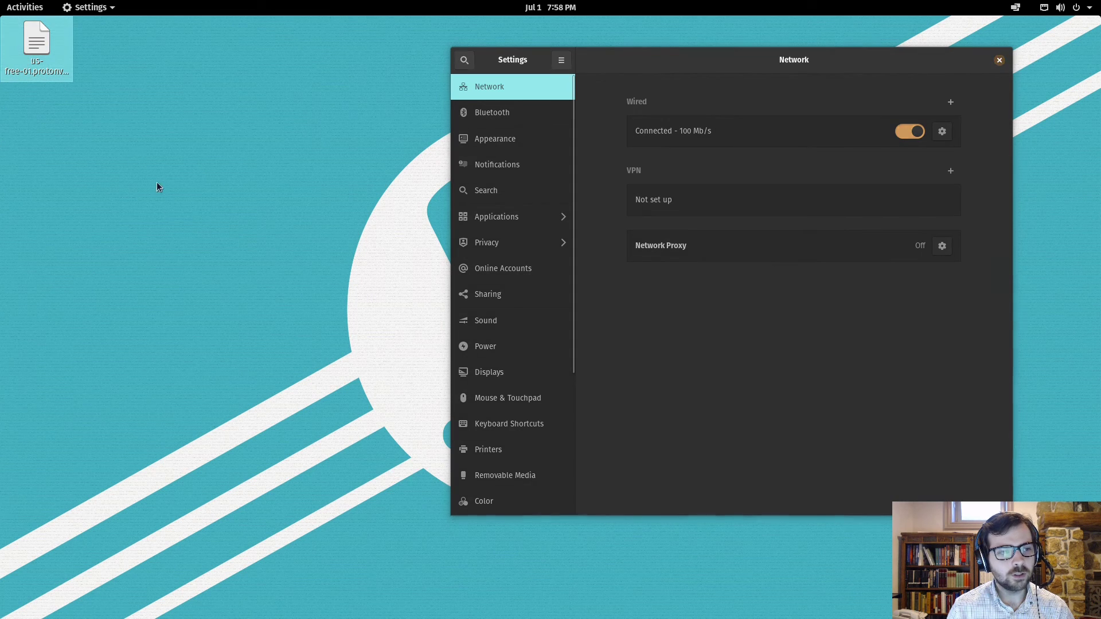
Open us-free-01.protonvpn.com.udp.ovpn beside the Network settings and scroll through its contents.
double_click(36, 40)
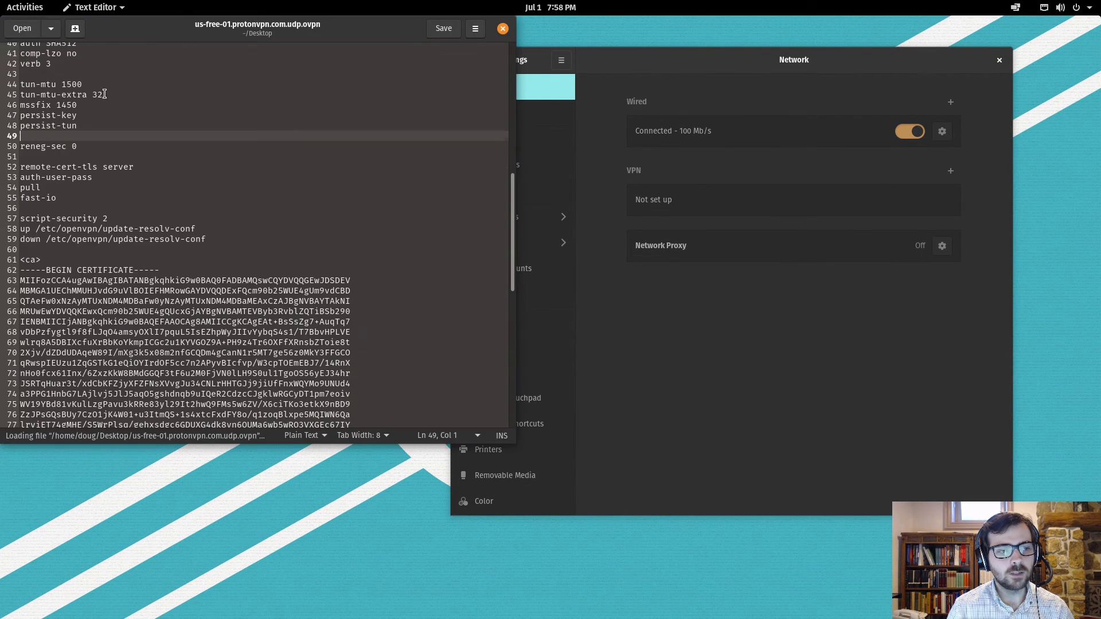
left_click_drag(256, 29, 304, 68)
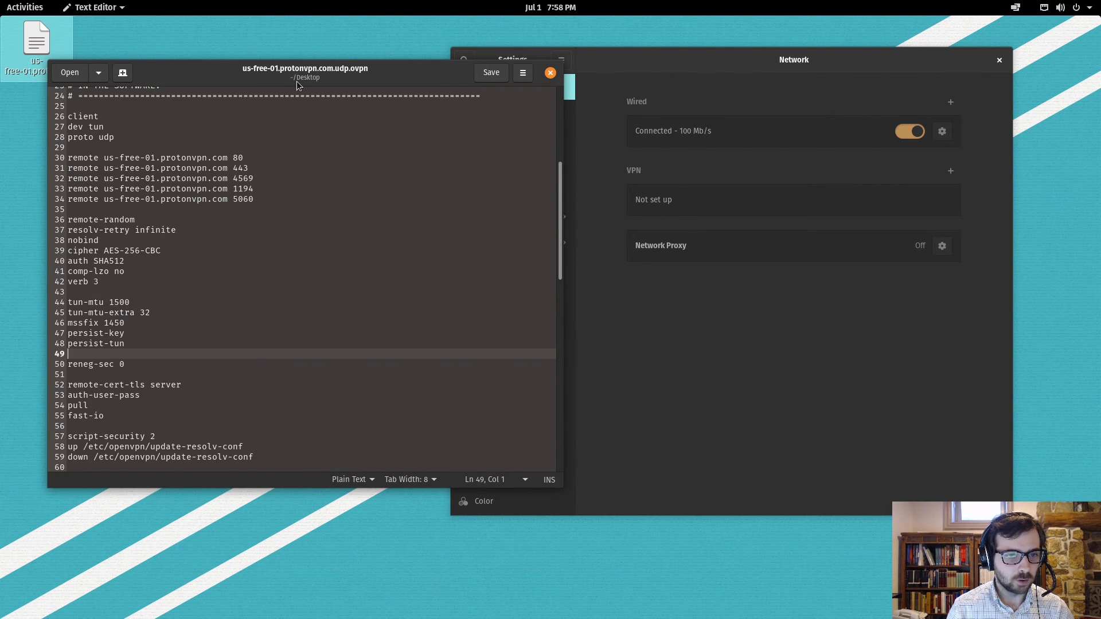
mouse_move(333, 239)
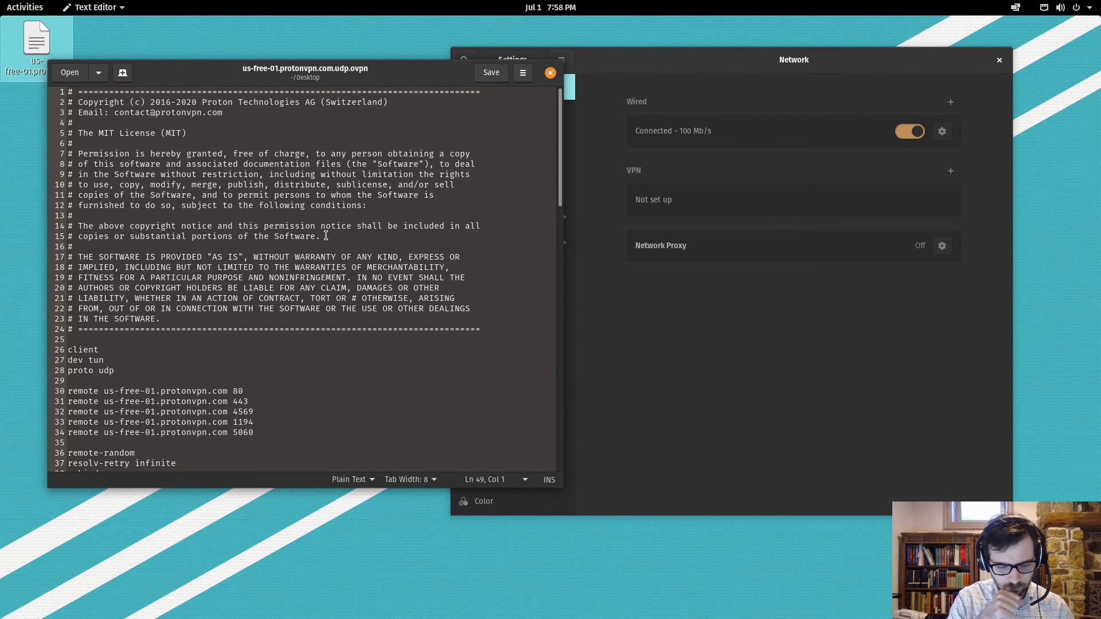
scroll("down", 3)
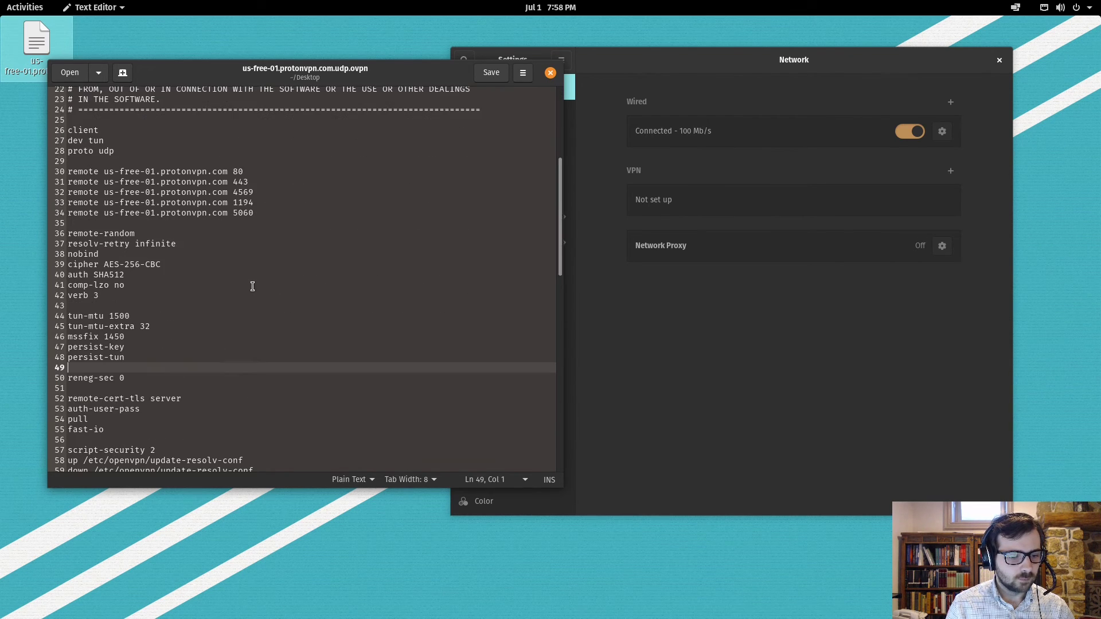
scroll("down", 3)
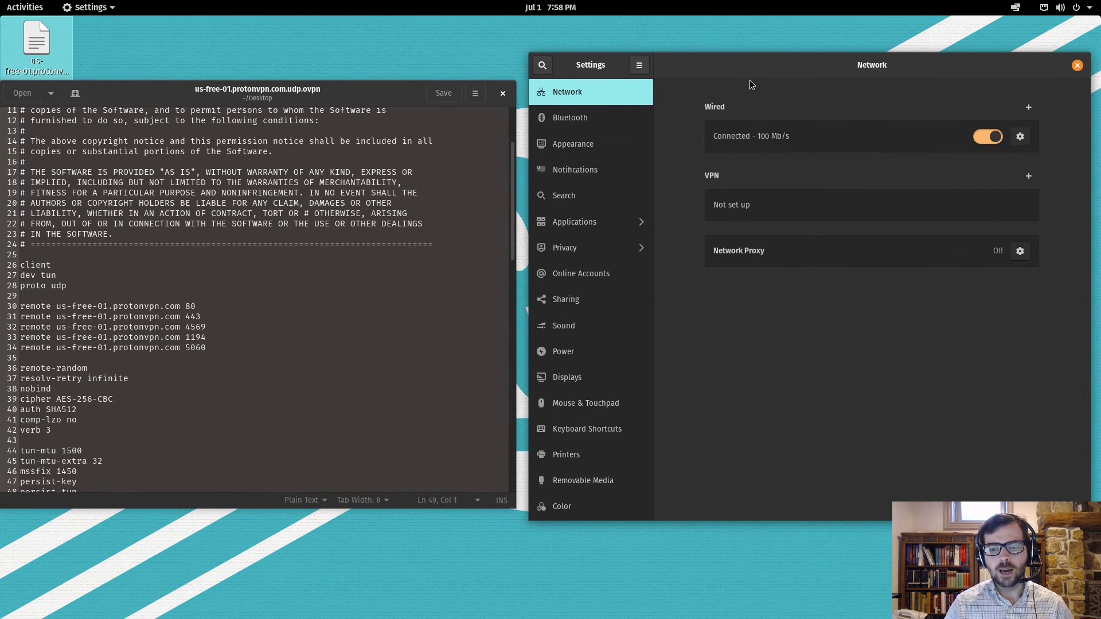
mouse_move(790, 308)
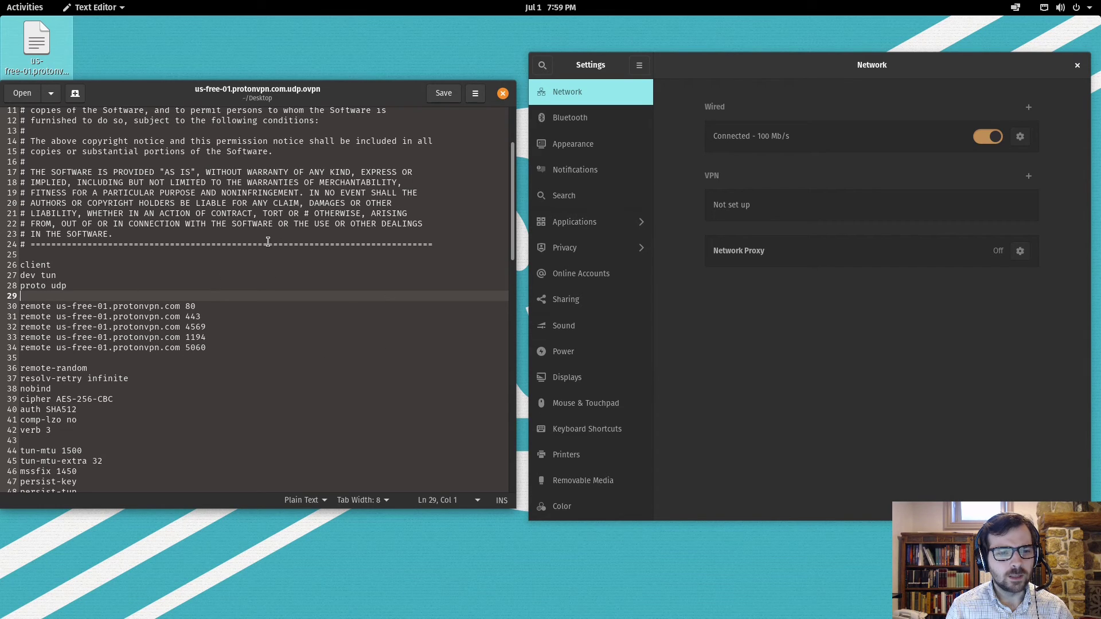
mouse_move(276, 327)
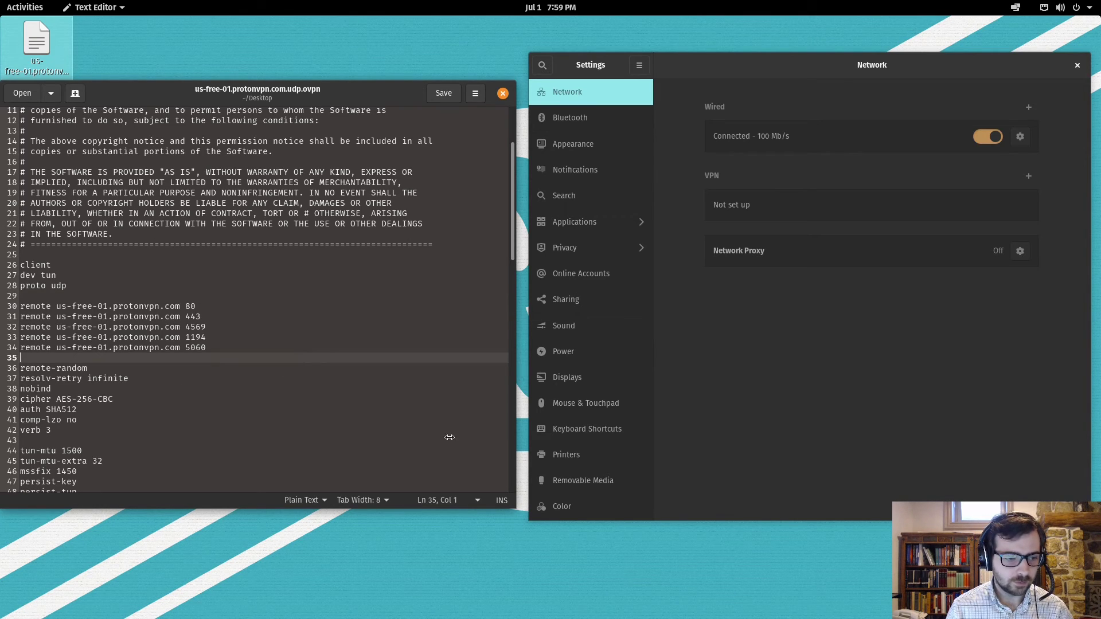
scroll("down", 3)
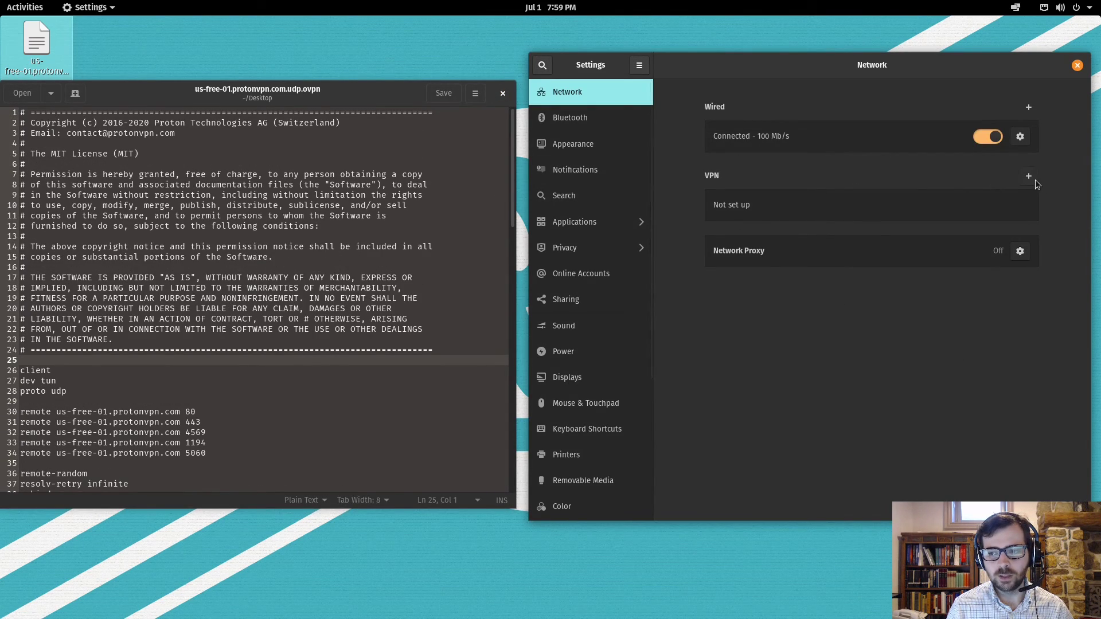
left_click(1028, 175)
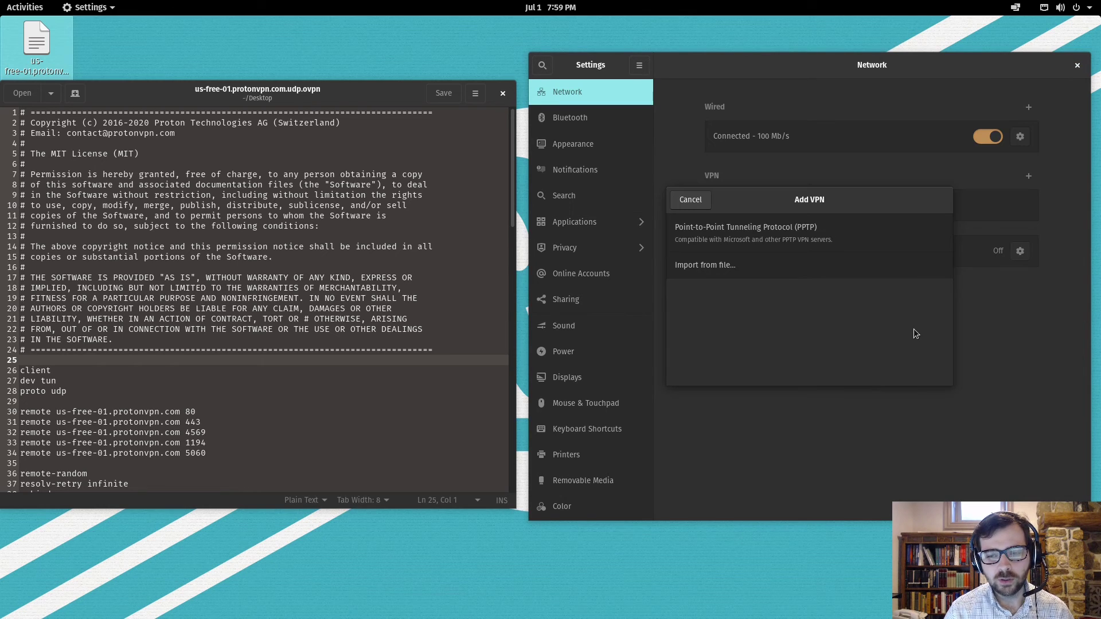
mouse_move(992, 172)
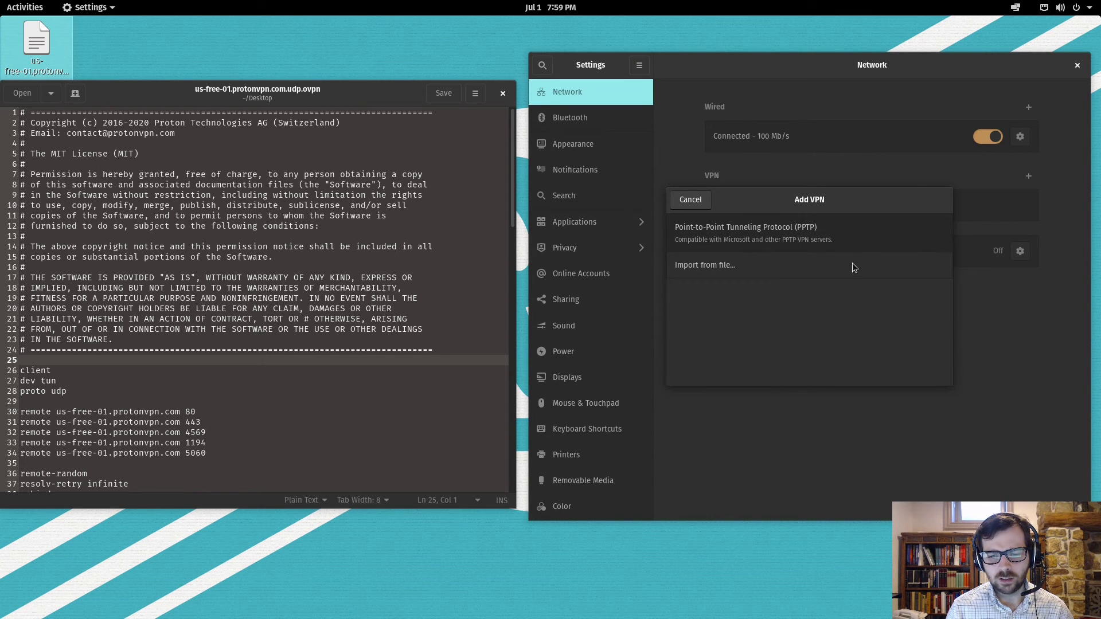
left_click(704, 265)
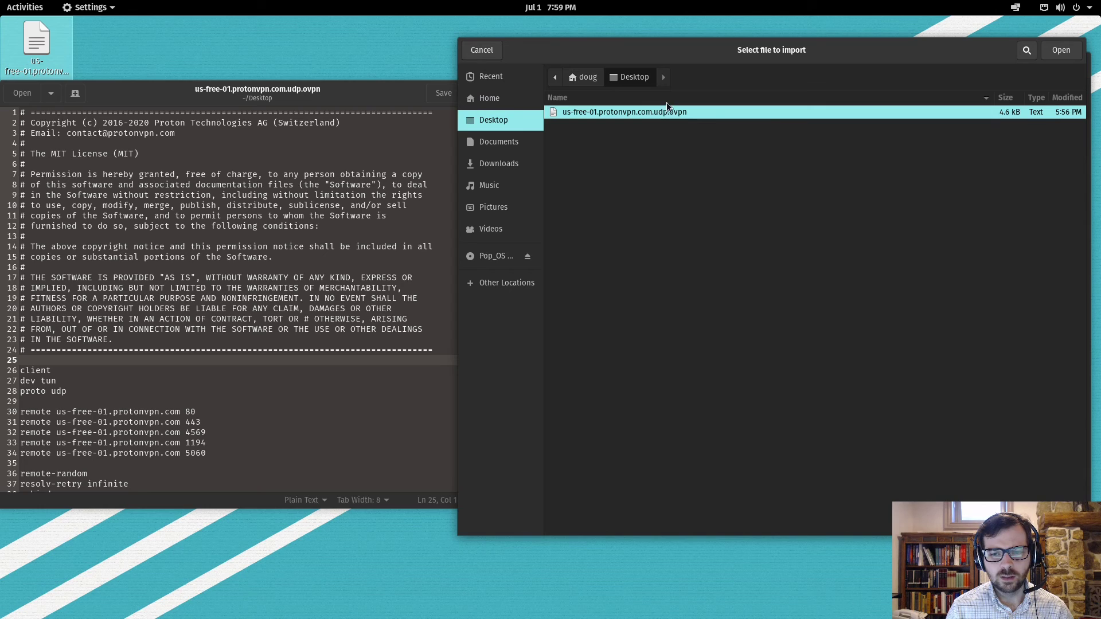
left_click(1060, 50)
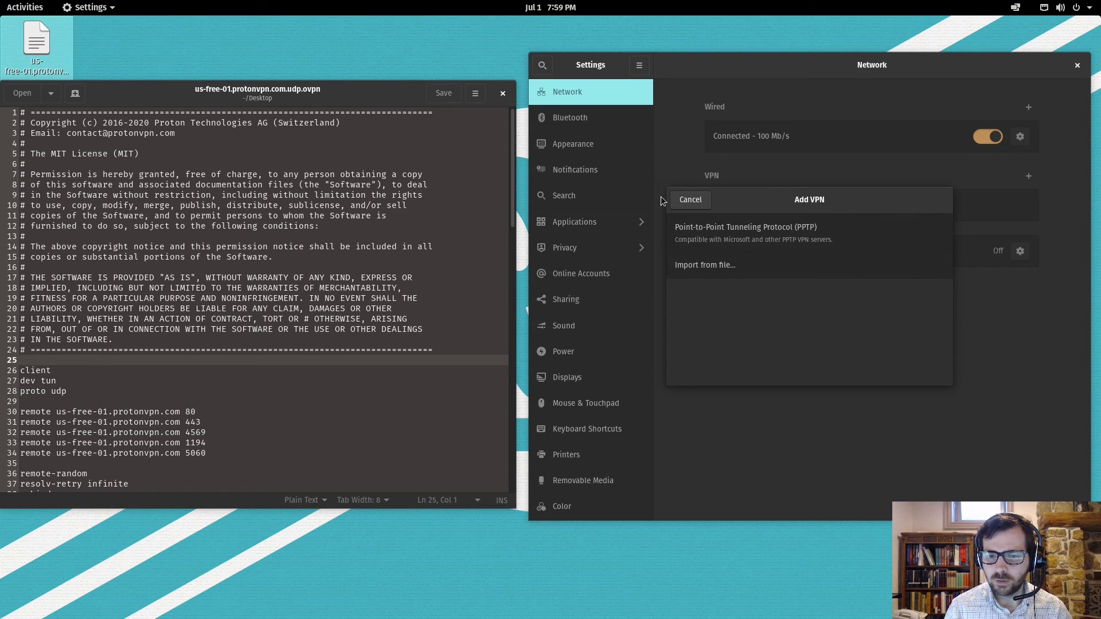
left_click(690, 199)
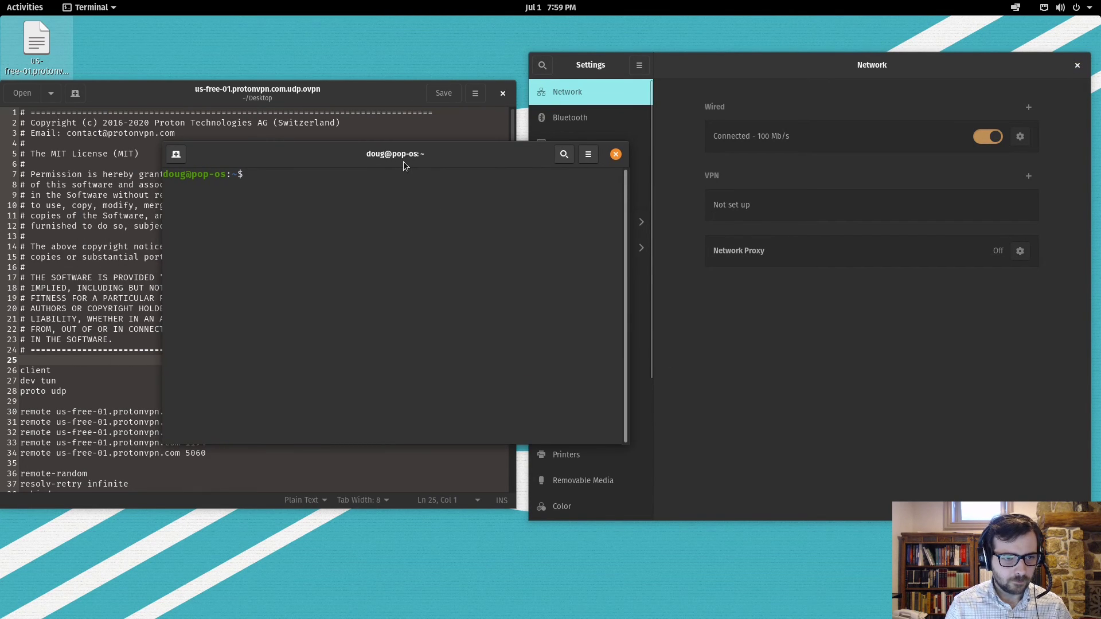
Run sudo apt-get install network-manager-openvpn-gnome and confirm with y.
type("sudo apt-ge")
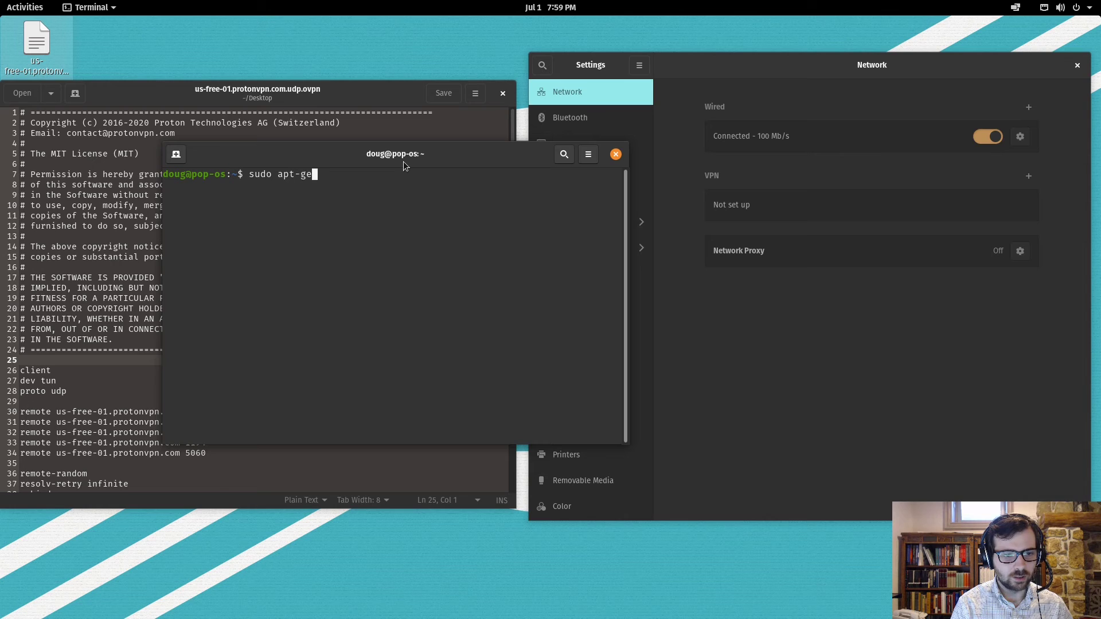
type("t ubun")
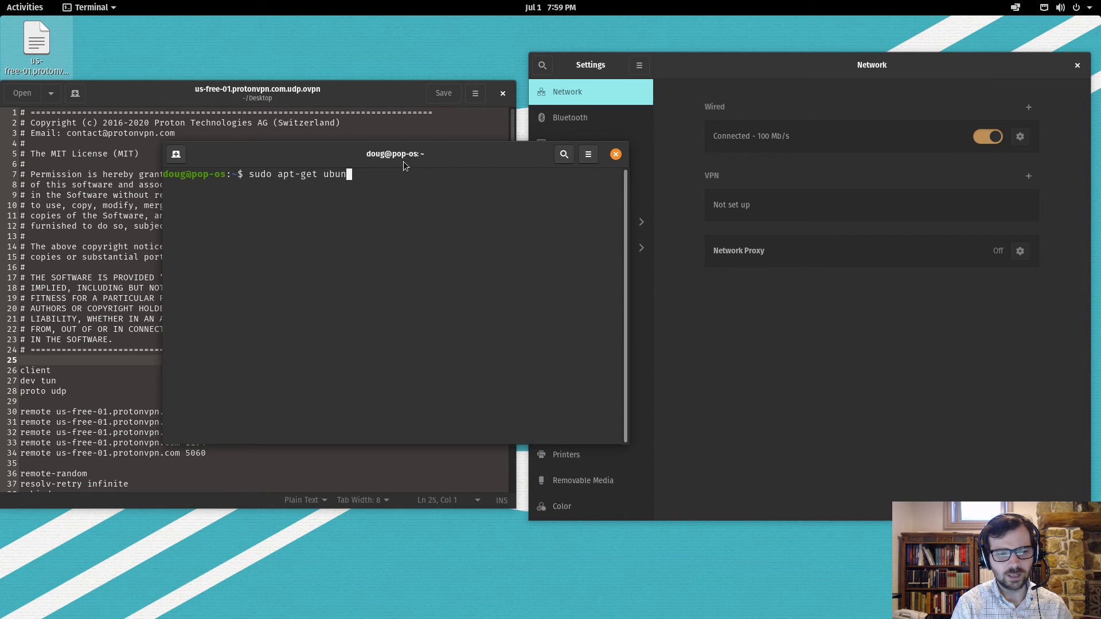
key("BackSpace")
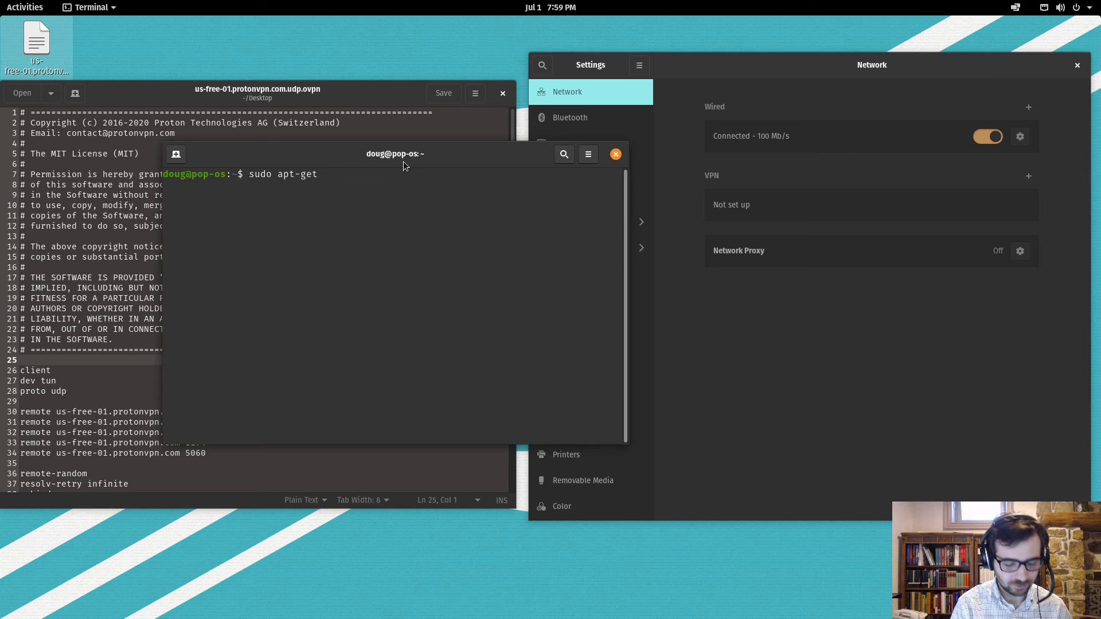
type("network-ma")
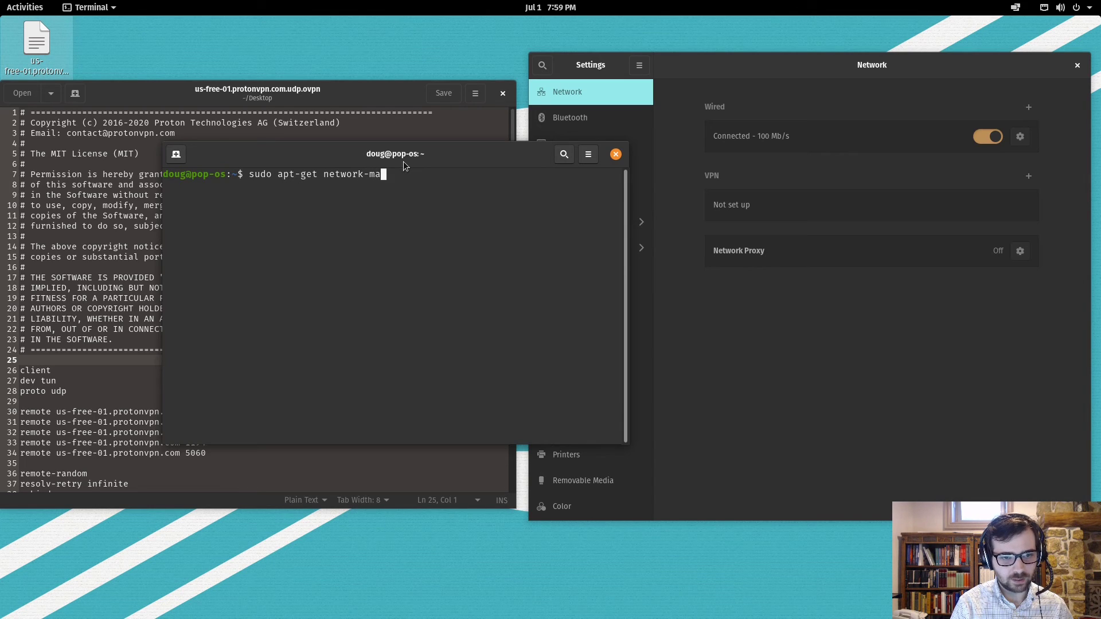
type("nager-openvpn")
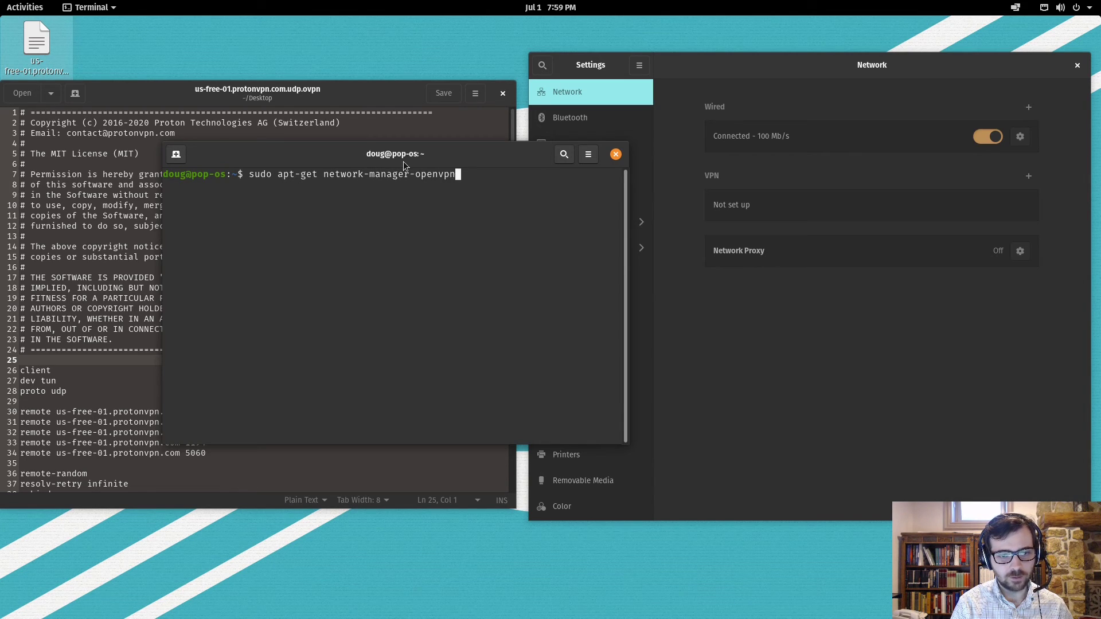
type("-gnome")
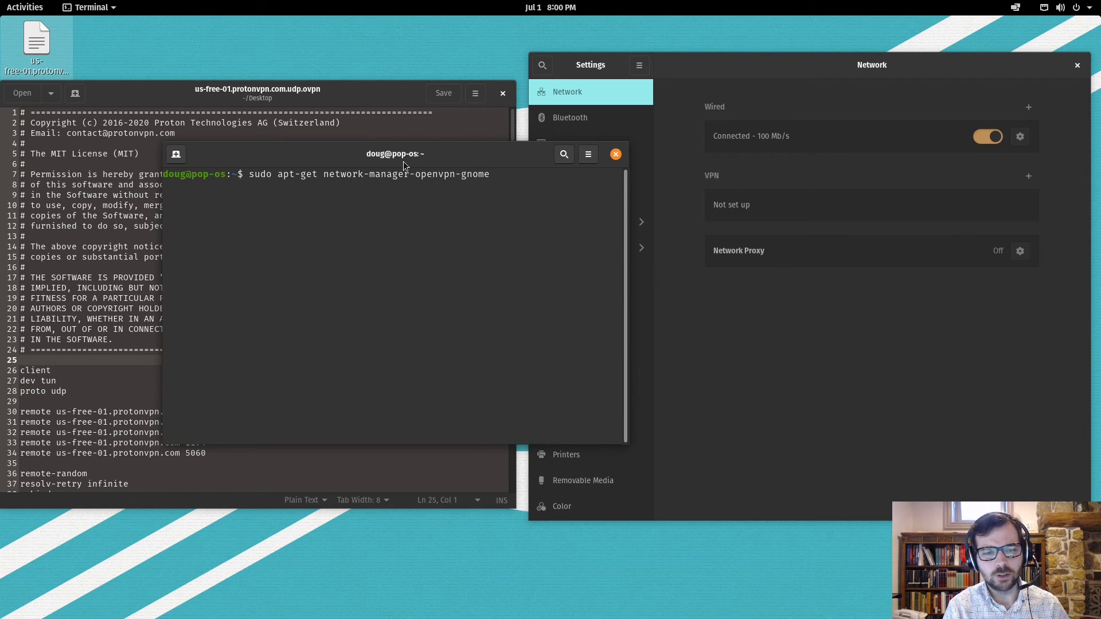
left_click_drag(395, 153, 345, 168)
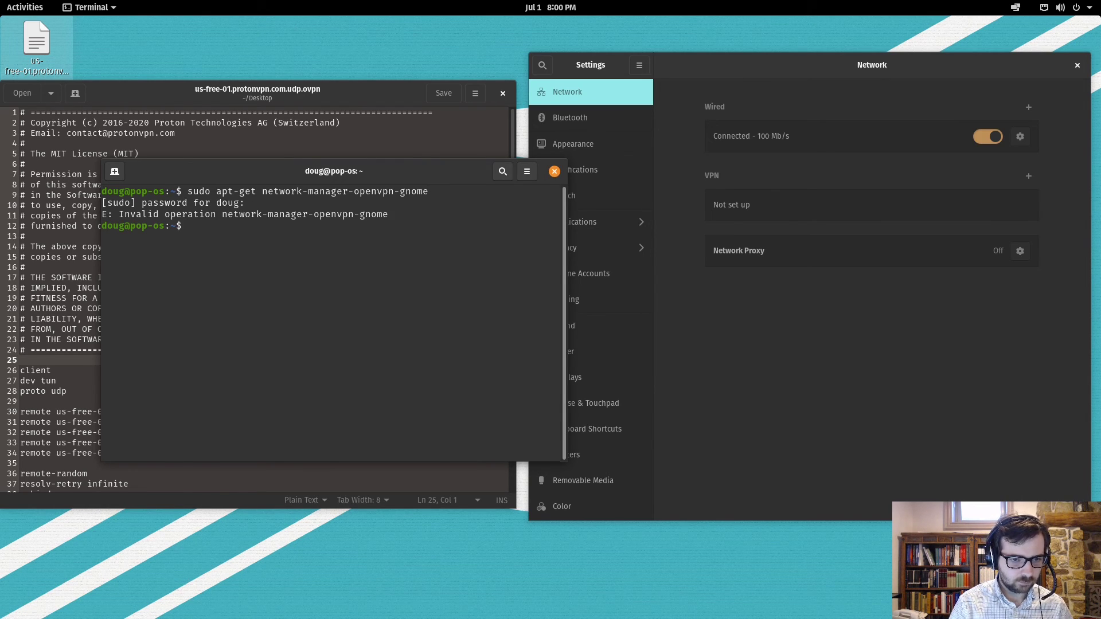
type("sudo apt-get network-manager-openvpn-gnome")
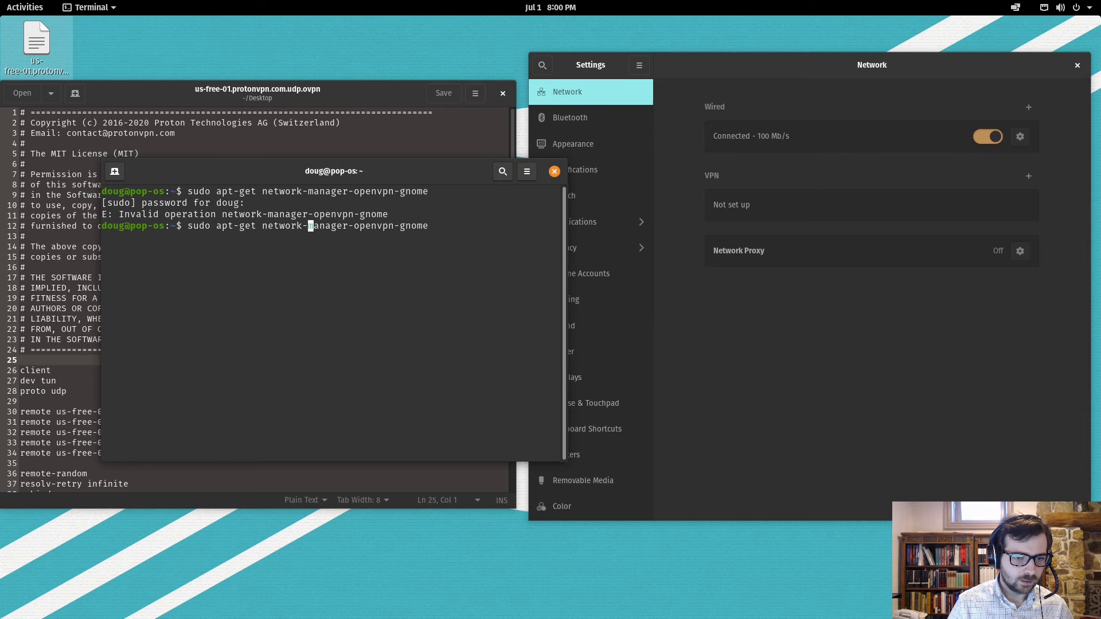
type("install")
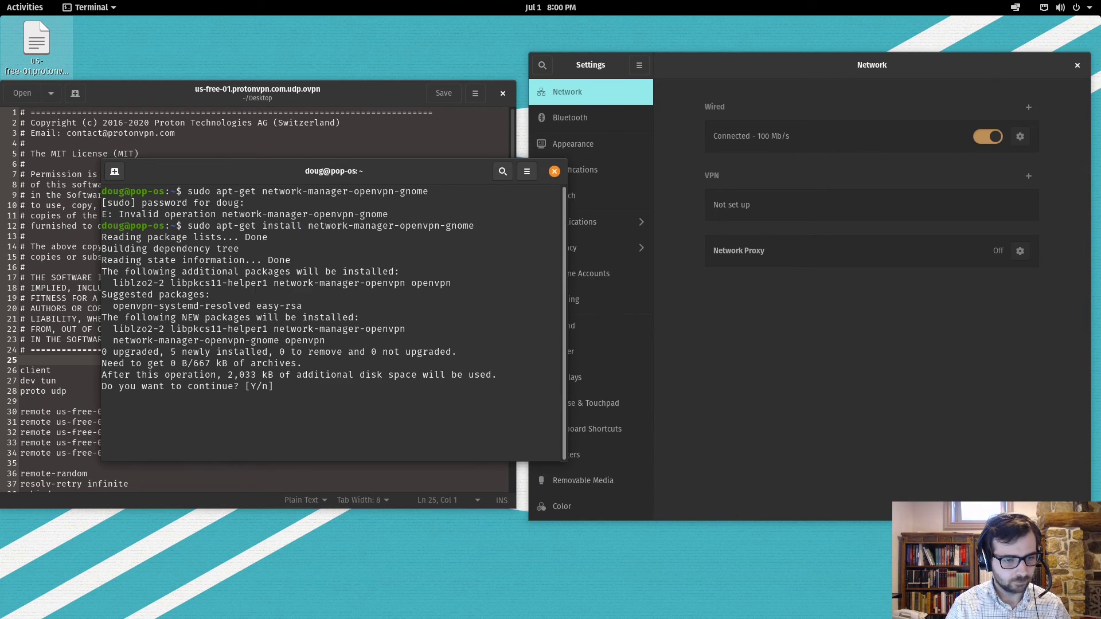
type("y")
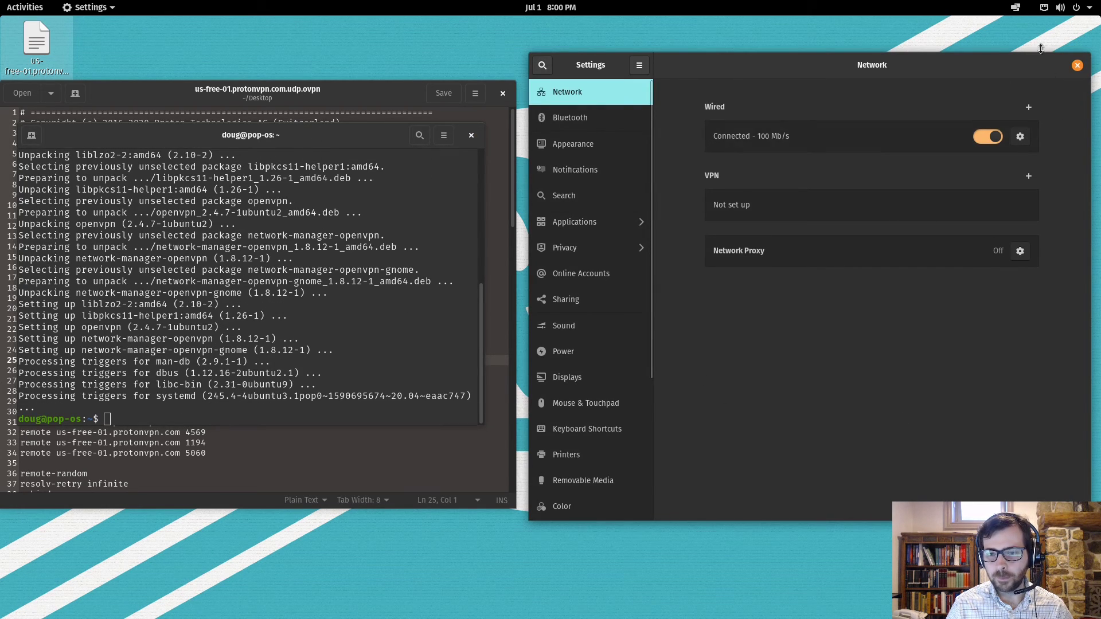
mouse_move(1078, 65)
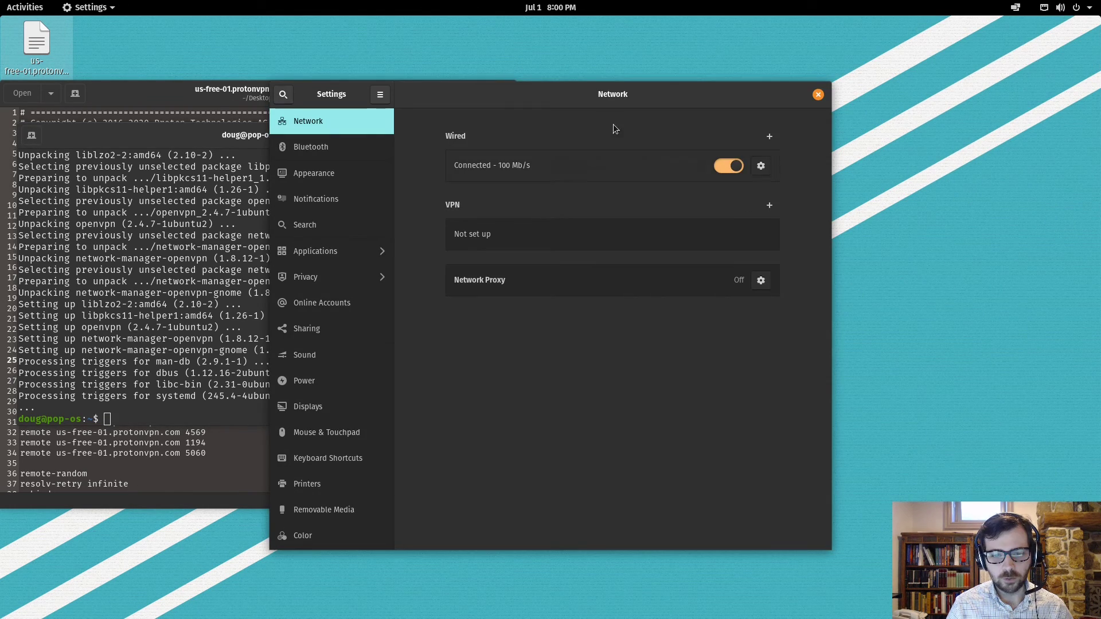
Import us-free-01.protonvpn.com.udp.ovpn from the Desktop through the VPN + button.
left_click(769, 205)
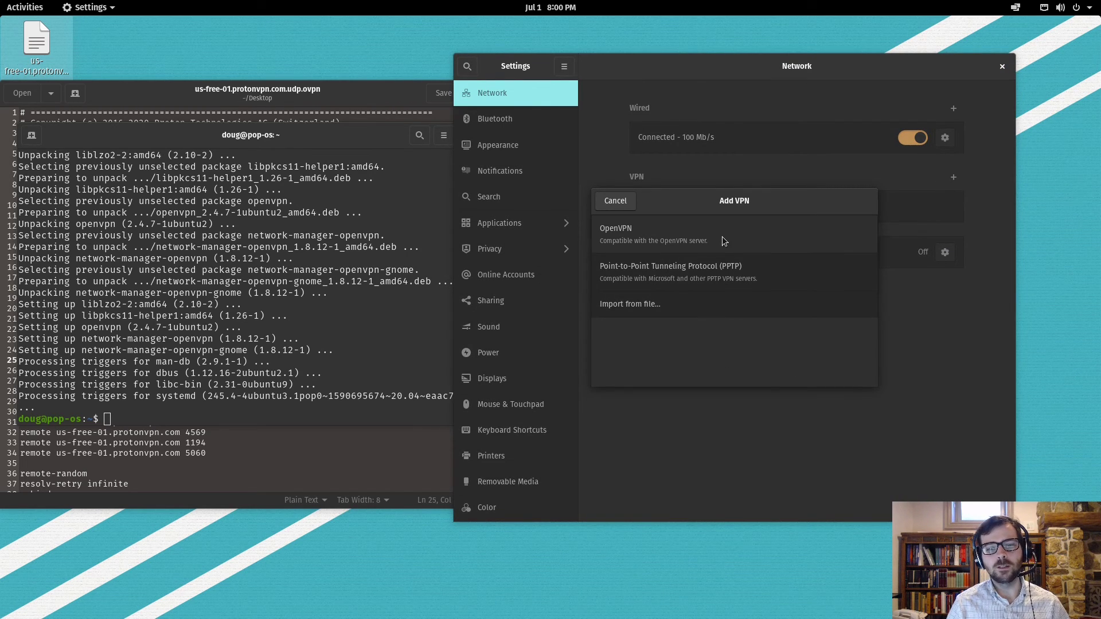
mouse_move(856, 413)
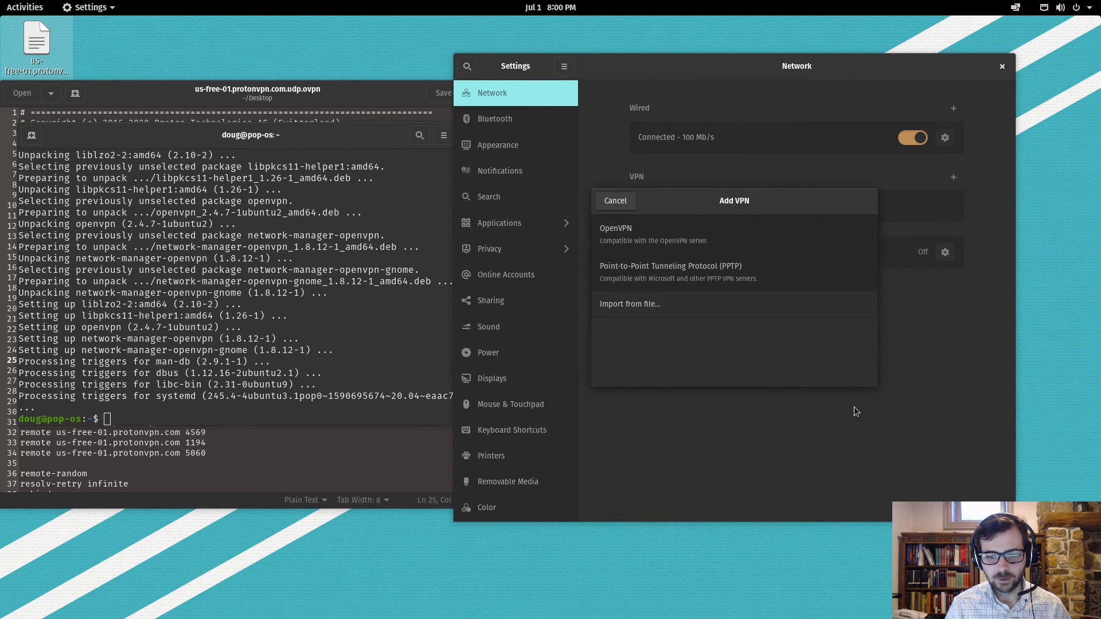
left_click(630, 304)
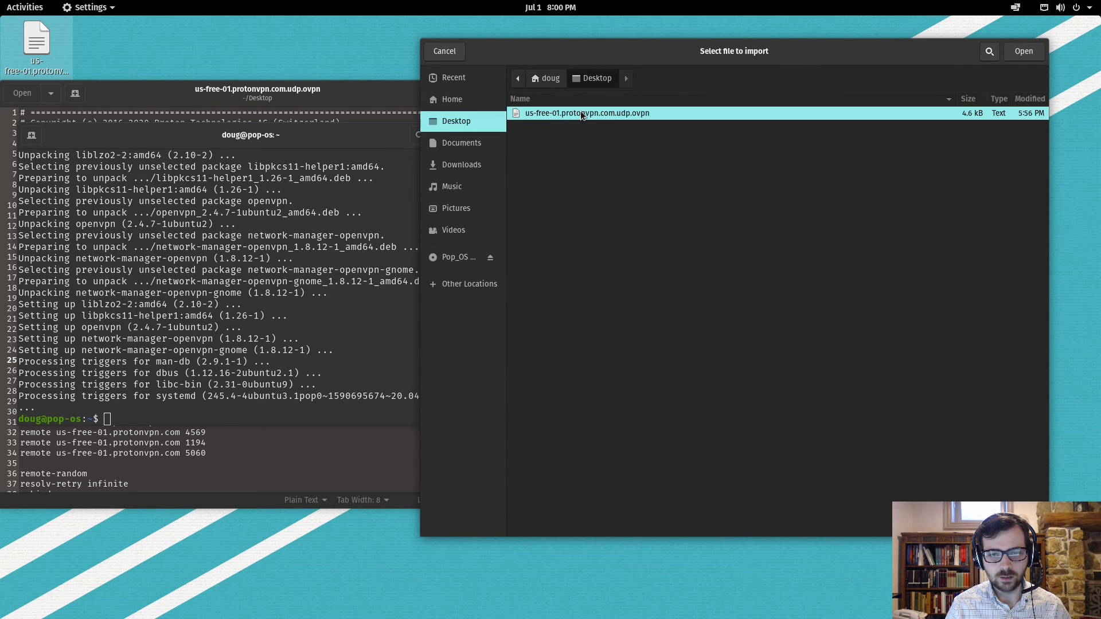
left_click(1023, 50)
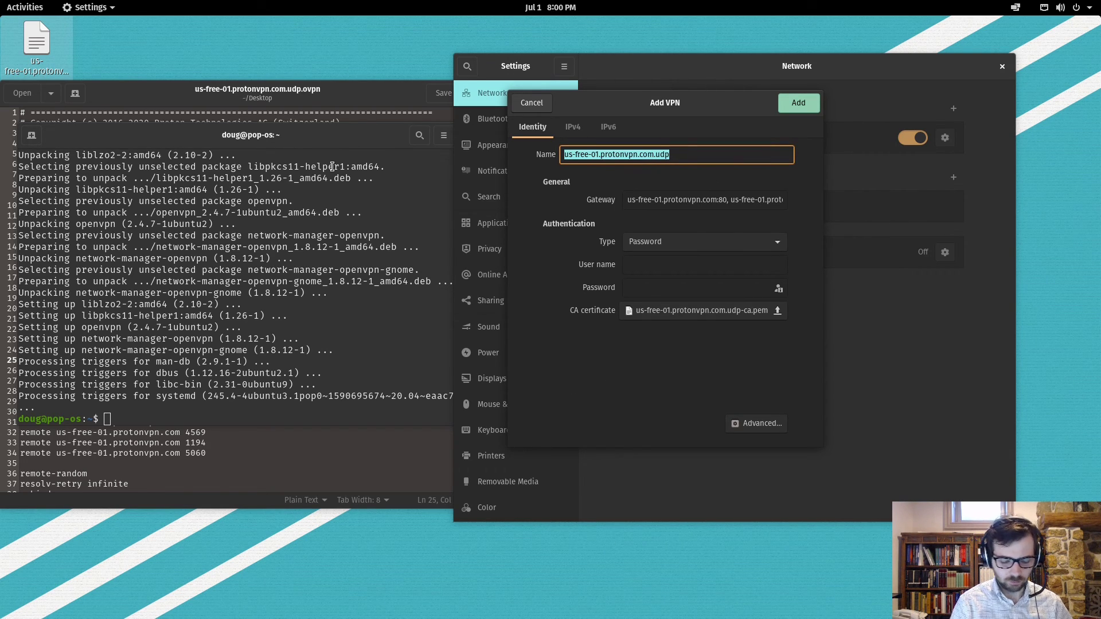
Name the VPN 'Proton VPN US 1', enter the account password, and add it.
type("Proton VPN US 1")
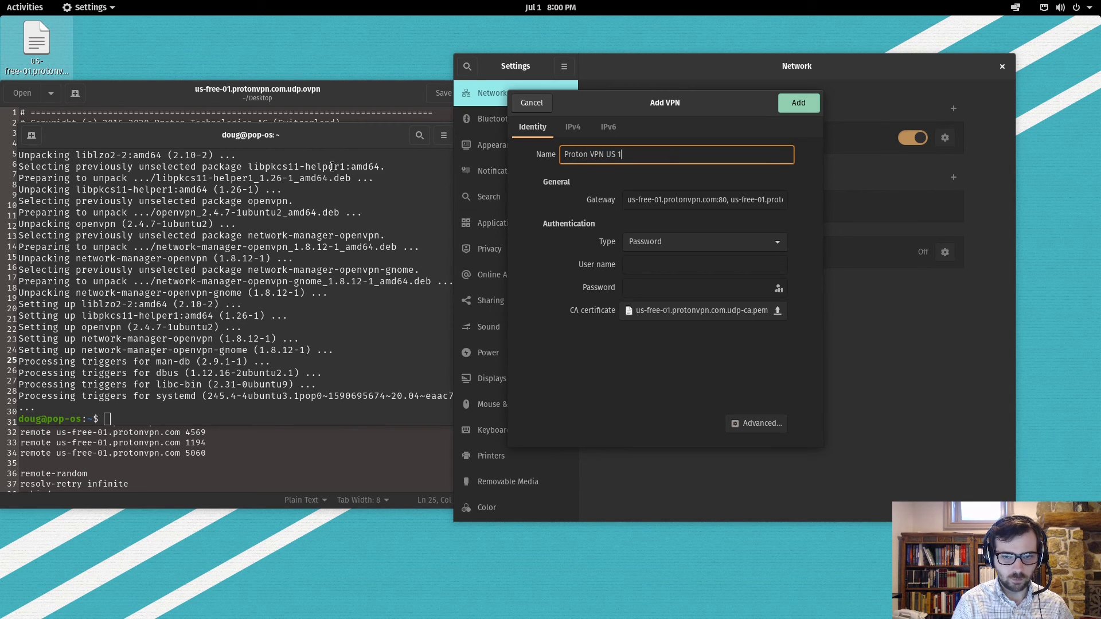
mouse_move(516, 219)
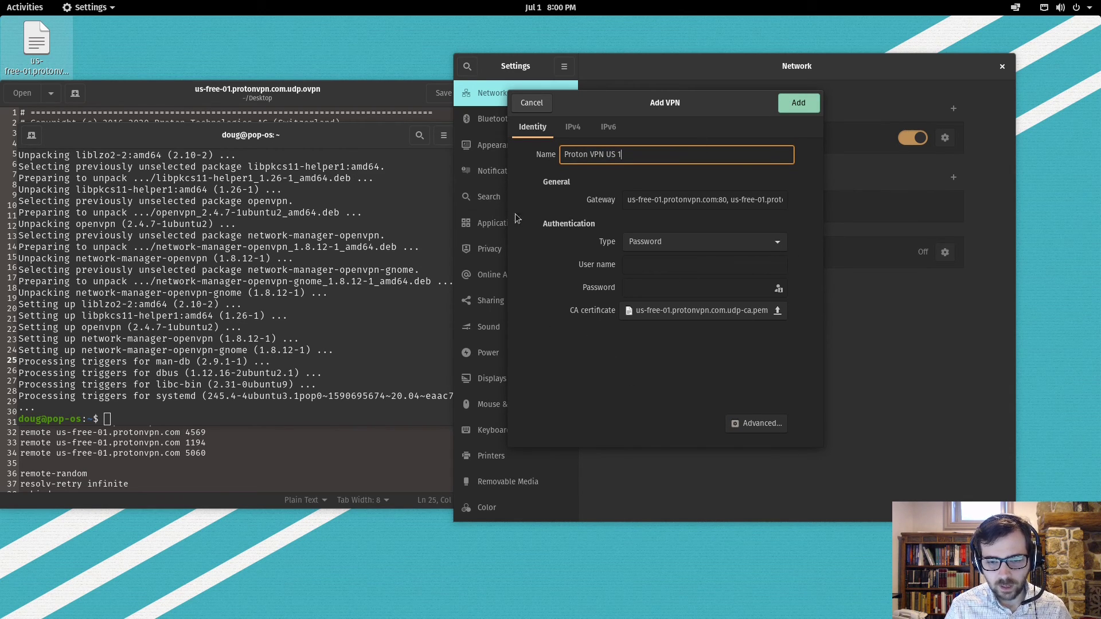
mouse_move(618, 242)
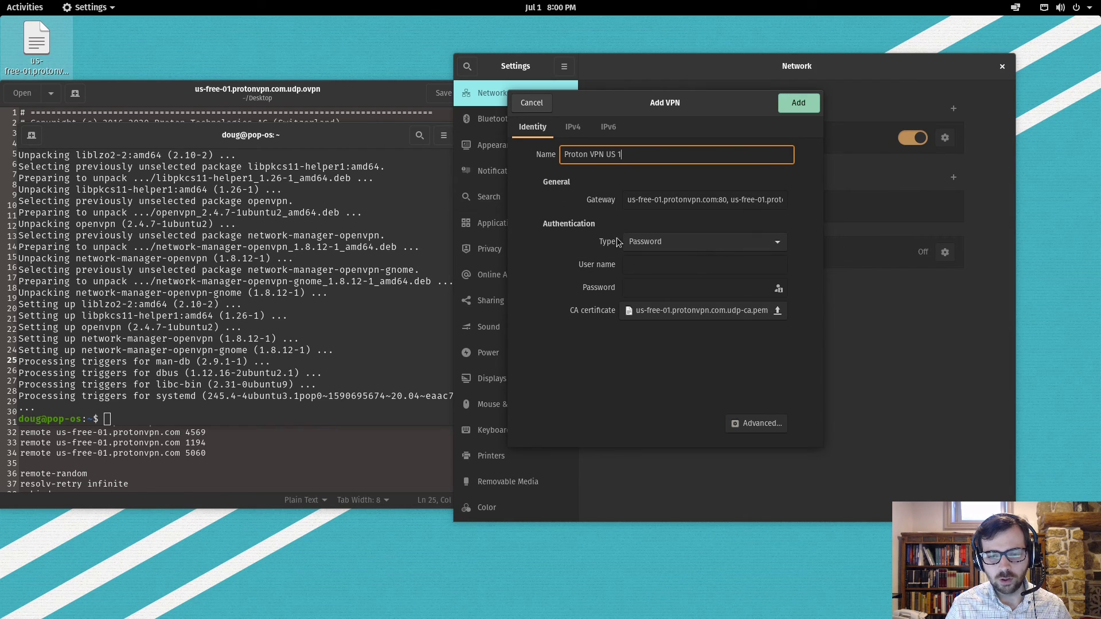
mouse_move(680, 282)
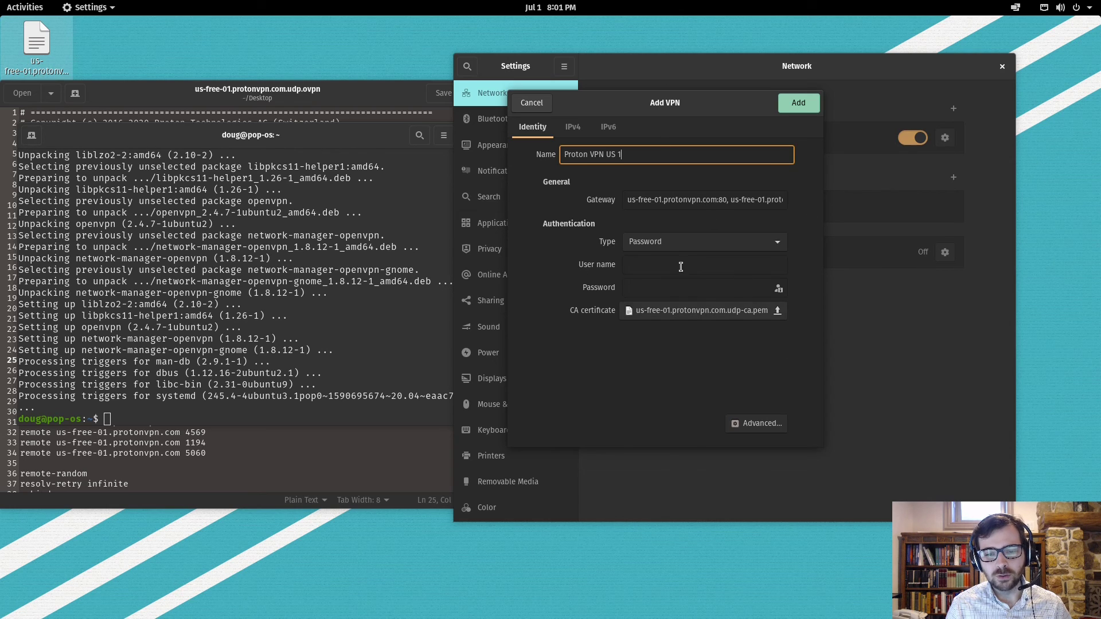
mouse_move(688, 265)
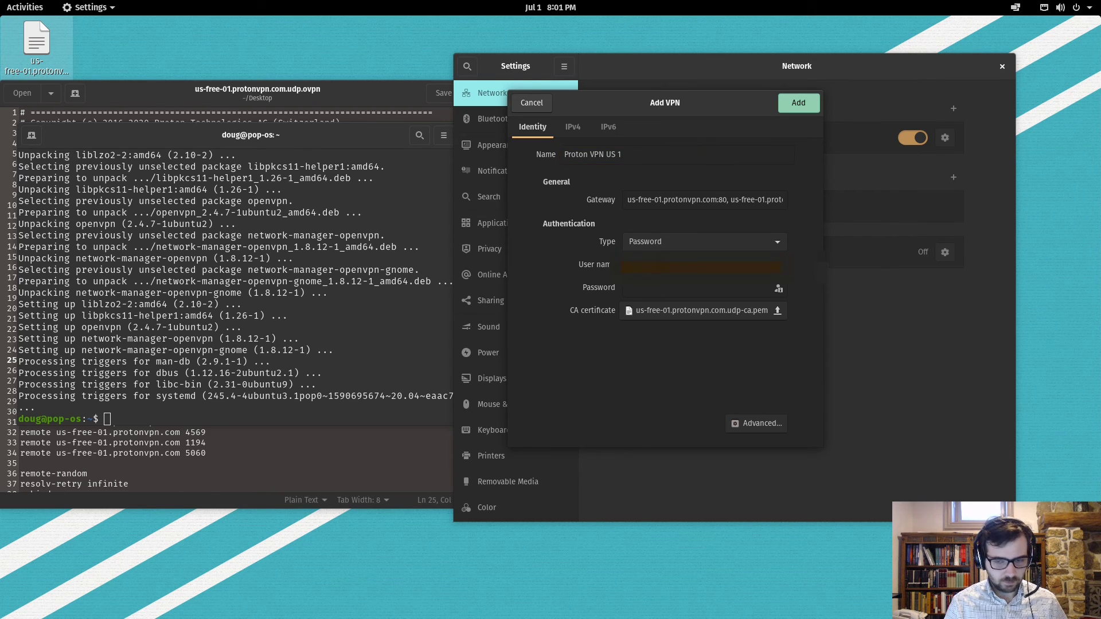
left_click(701, 266)
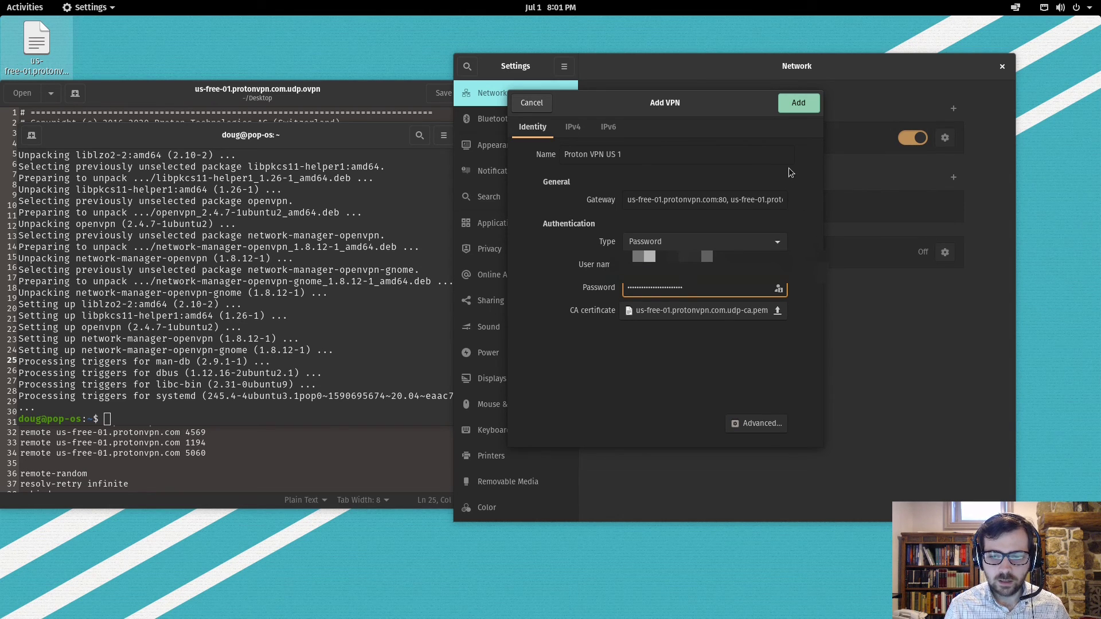
left_click(798, 102)
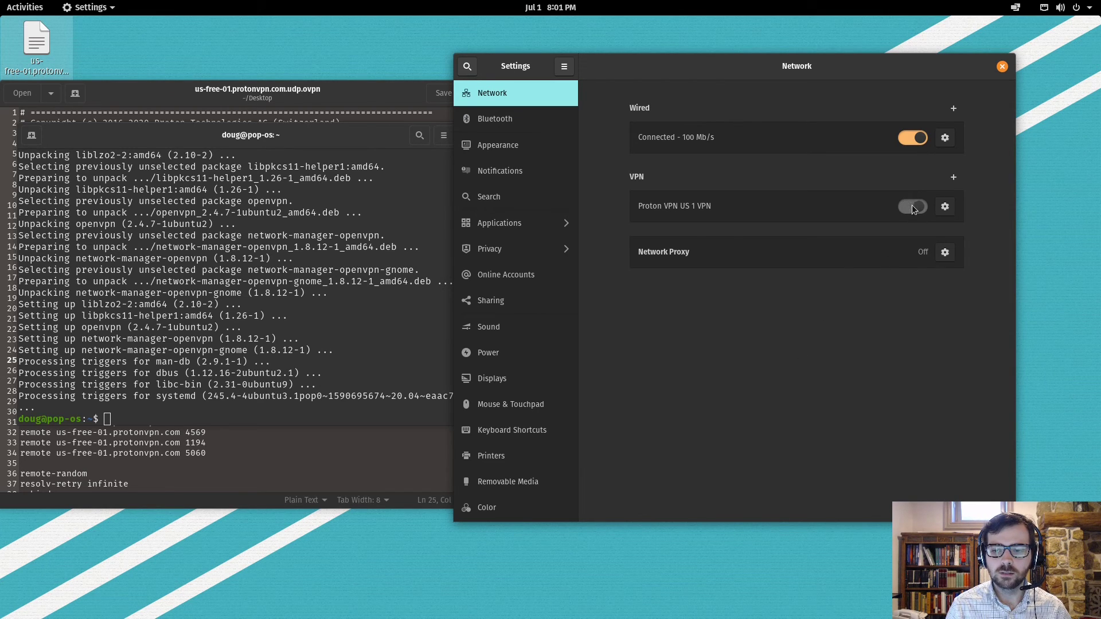
Switch on Proton VPN US 1 and check it in the top-bar status menu.
left_click(912, 206)
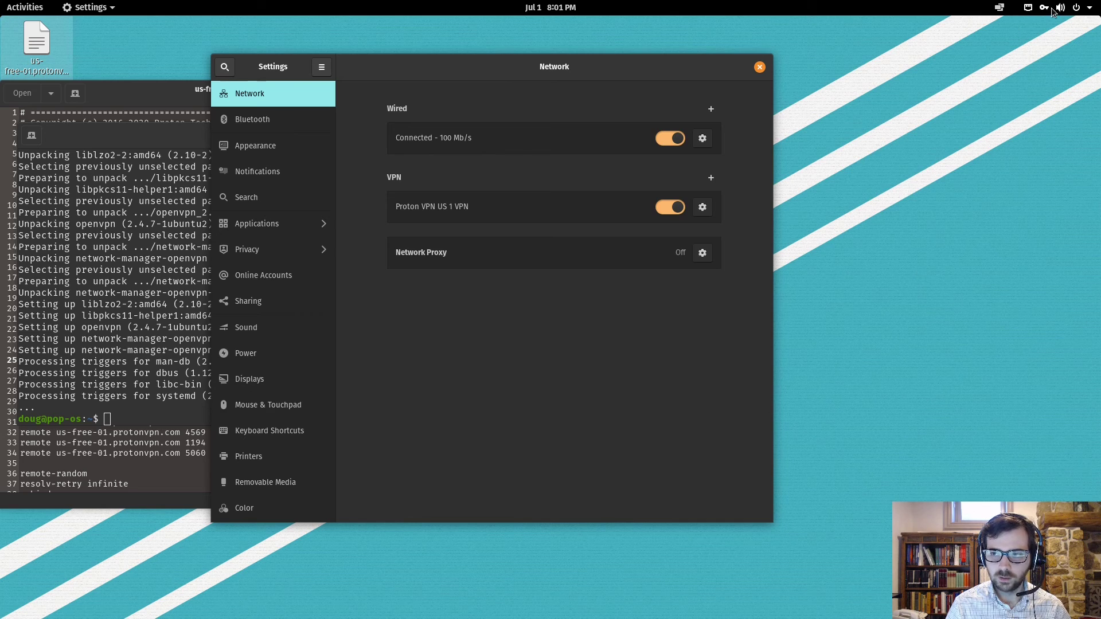
left_click(1076, 7)
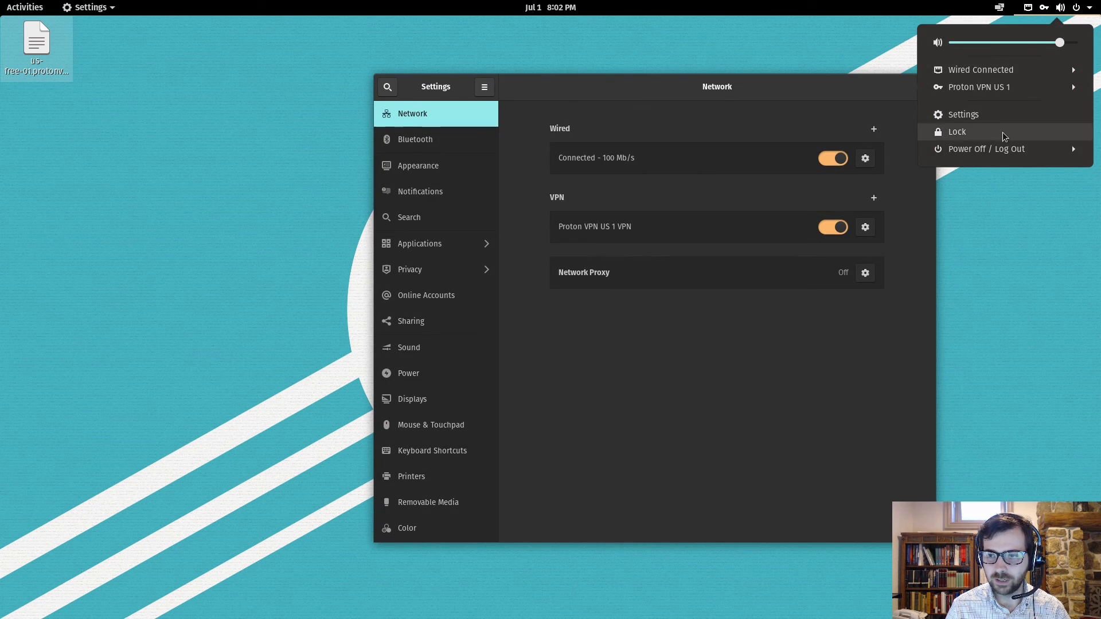
Log out, then check the VPN status from the login screen's system menu.
left_click(986, 149)
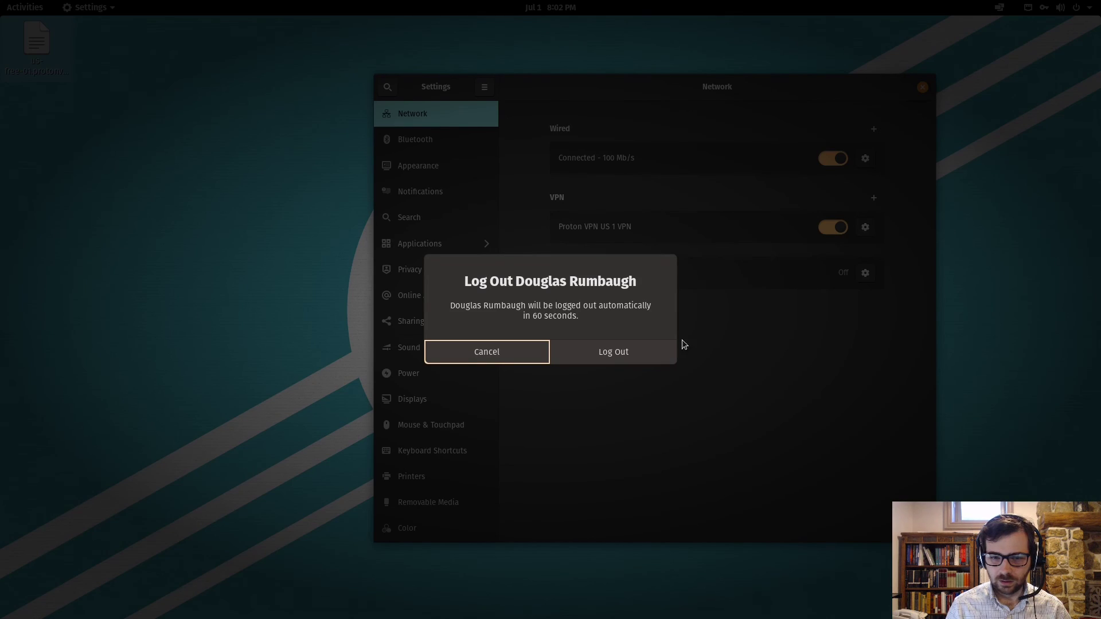
left_click(612, 352)
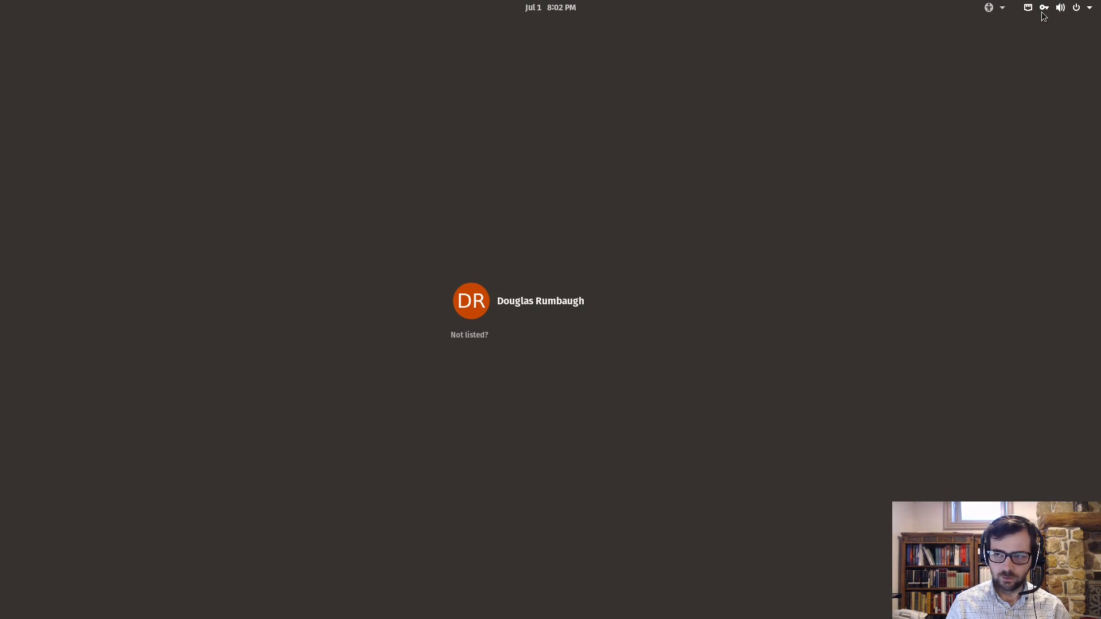
left_click(1075, 8)
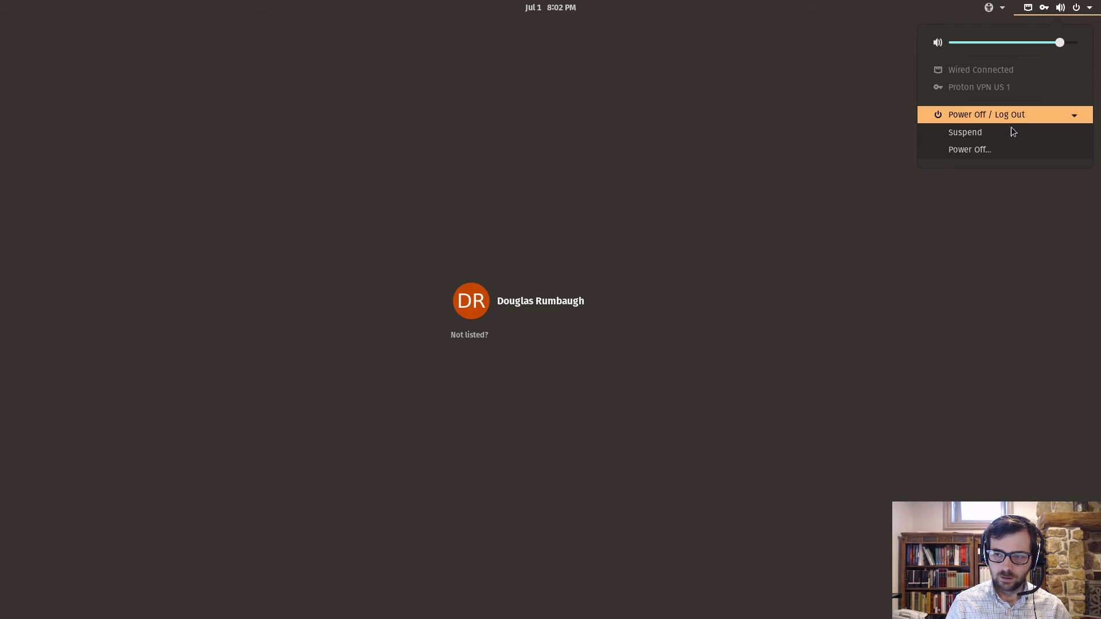
left_click(969, 149)
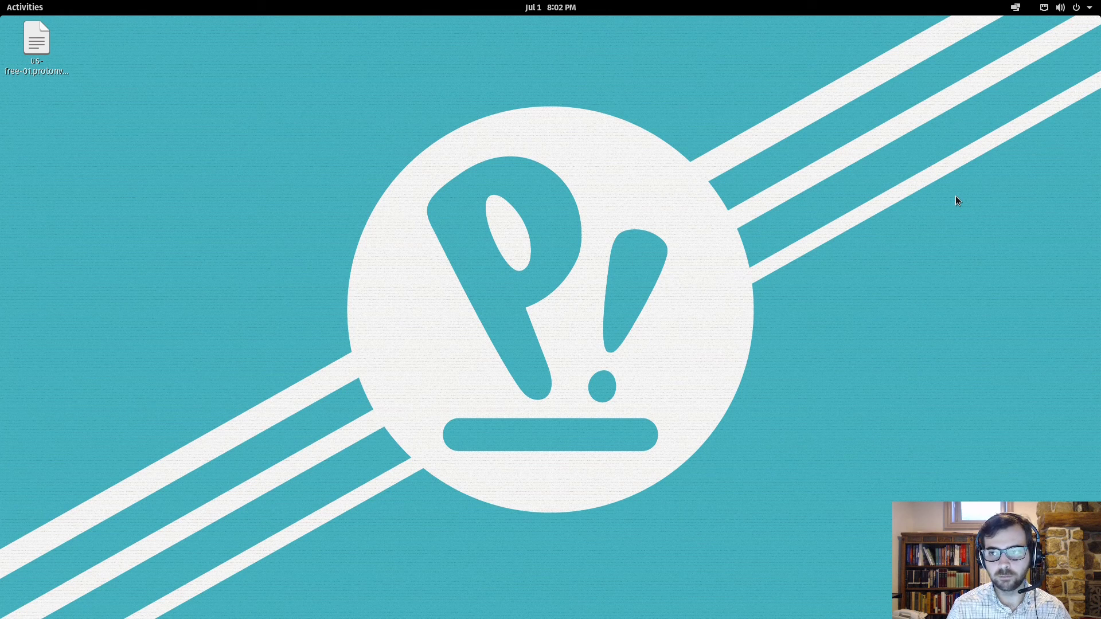
Open the top-bar system status menu.
left_click(1060, 7)
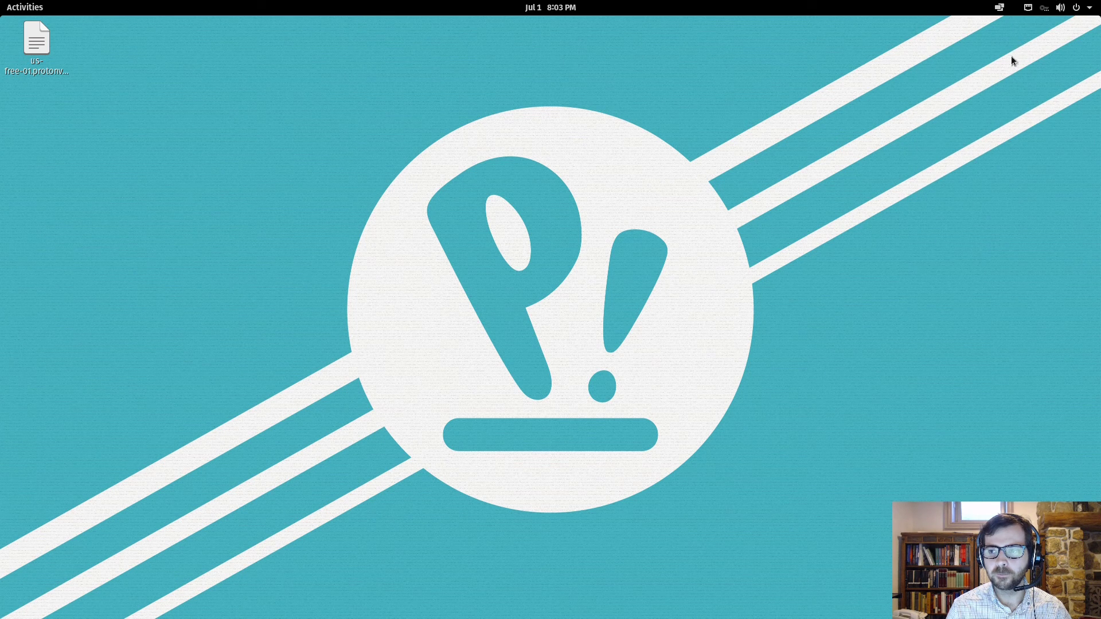
mouse_move(817, 171)
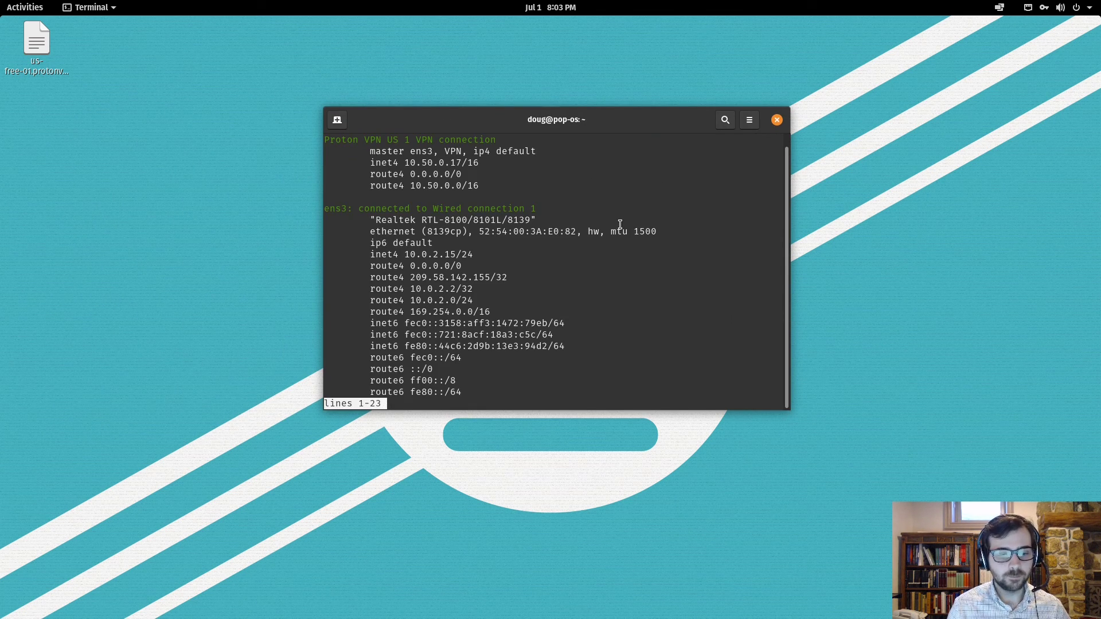
Run nmcli connection show to list the saved network connections.
scroll("down", 3)
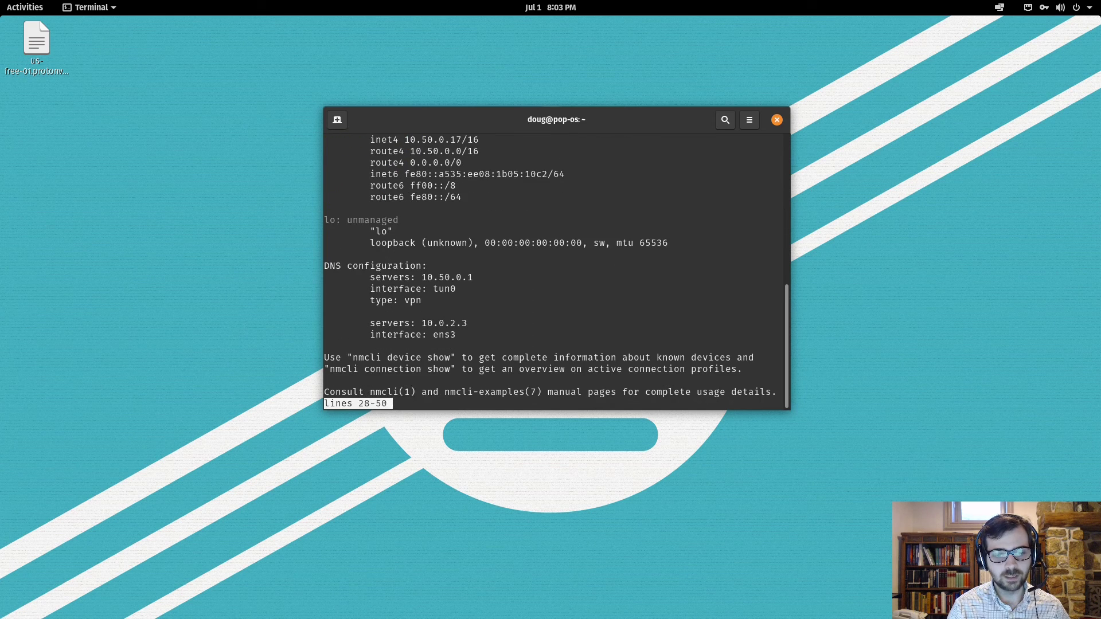
scroll("down", 3)
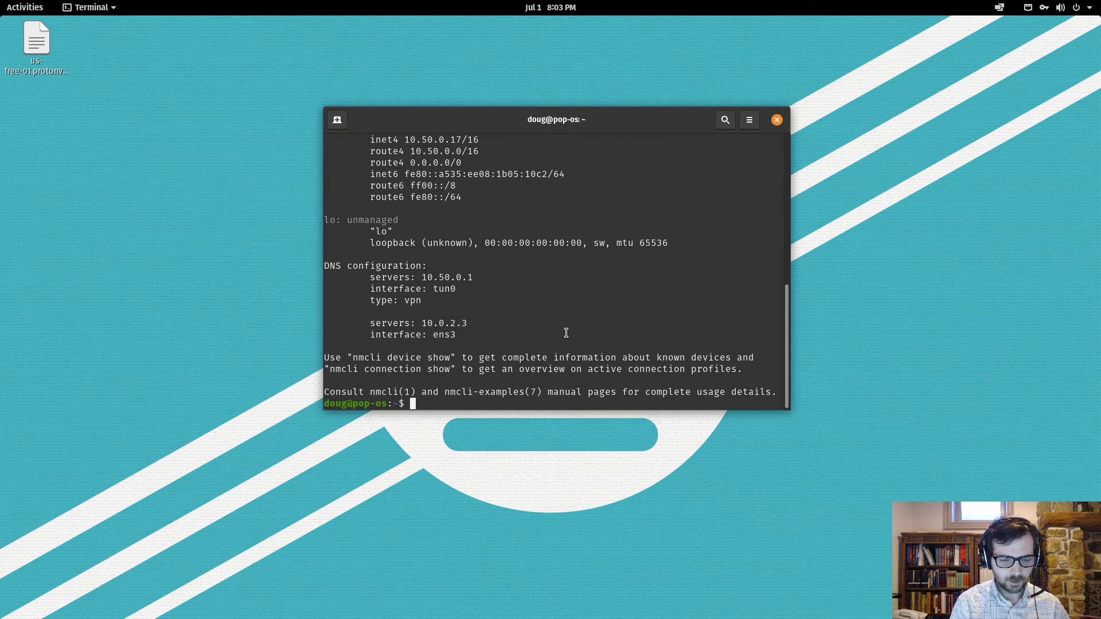
type("n")
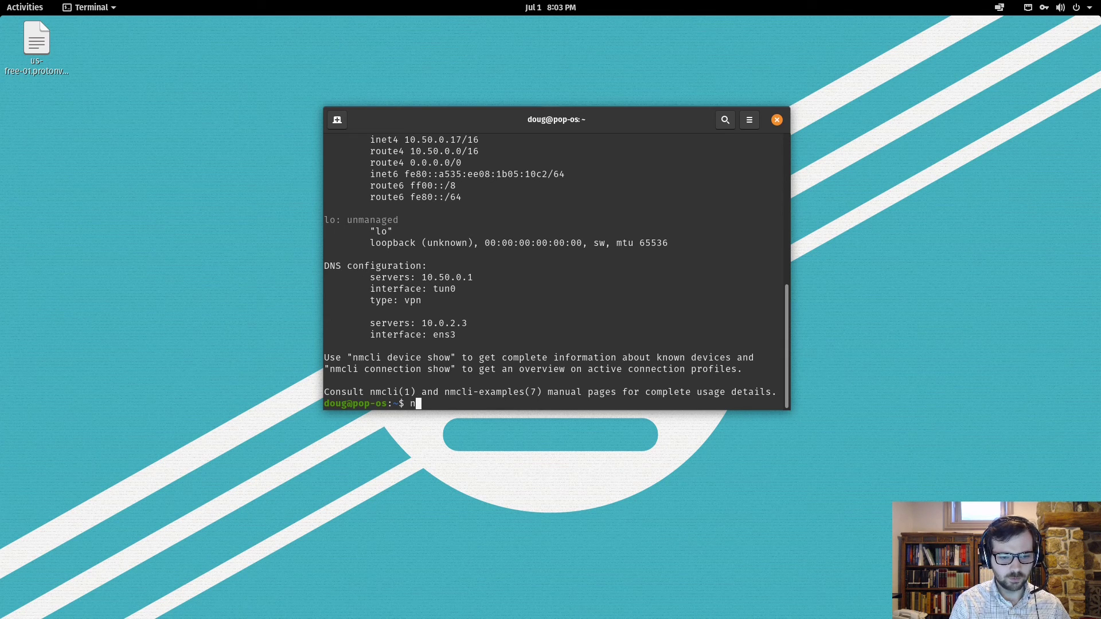
type("mcli connection show")
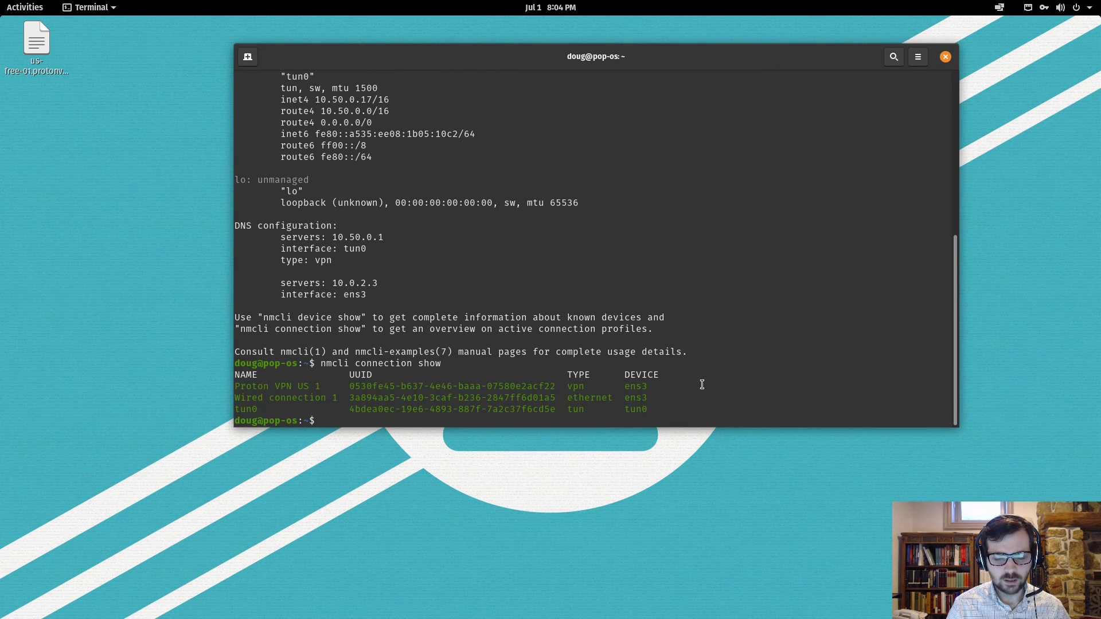
mouse_move(495, 366)
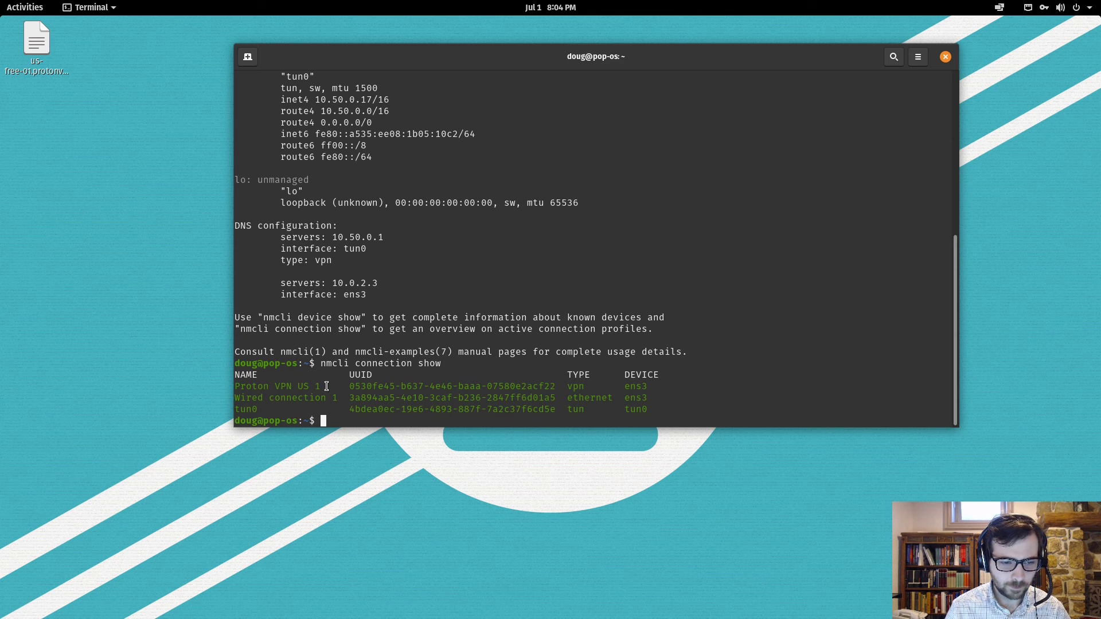
Copy the Proton VPN US 1 UUID from the connection list.
double_click(278, 386)
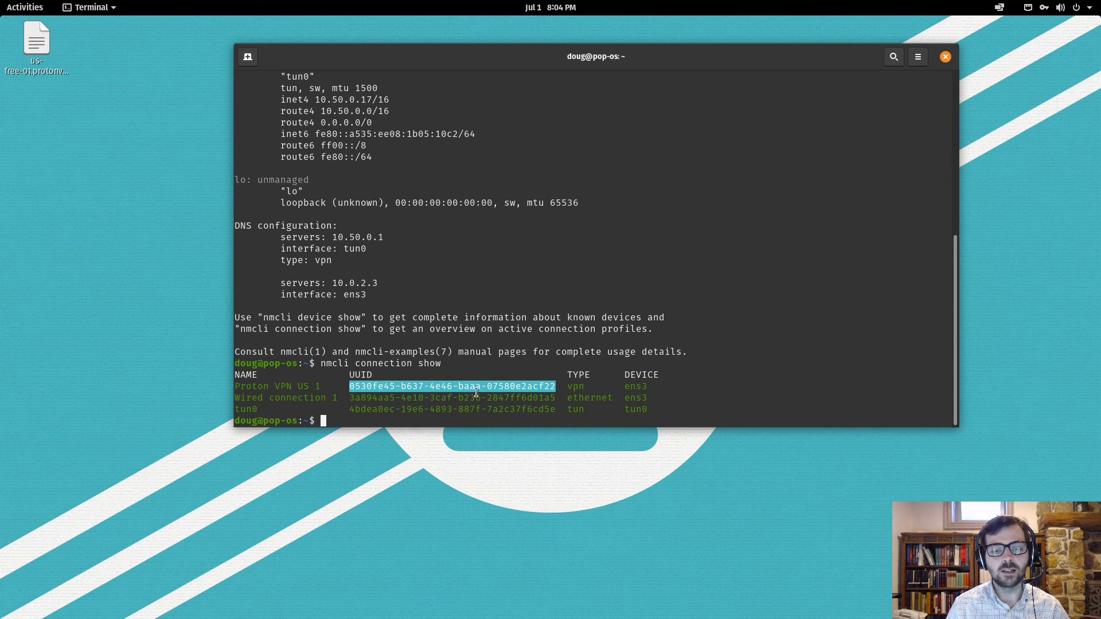
right_click(474, 392)
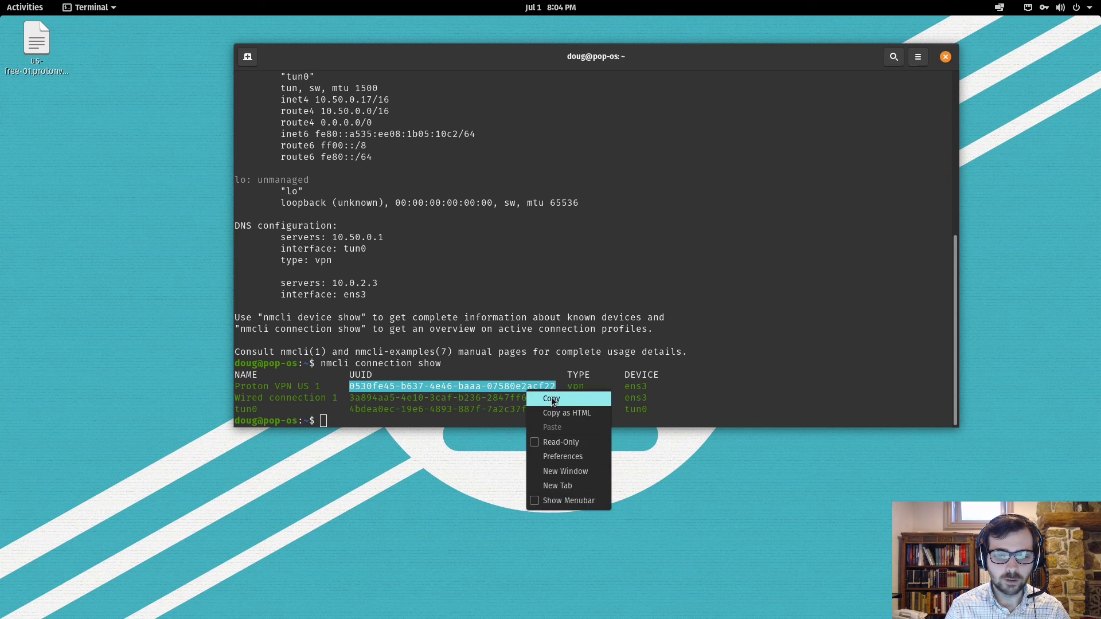
left_click(551, 399)
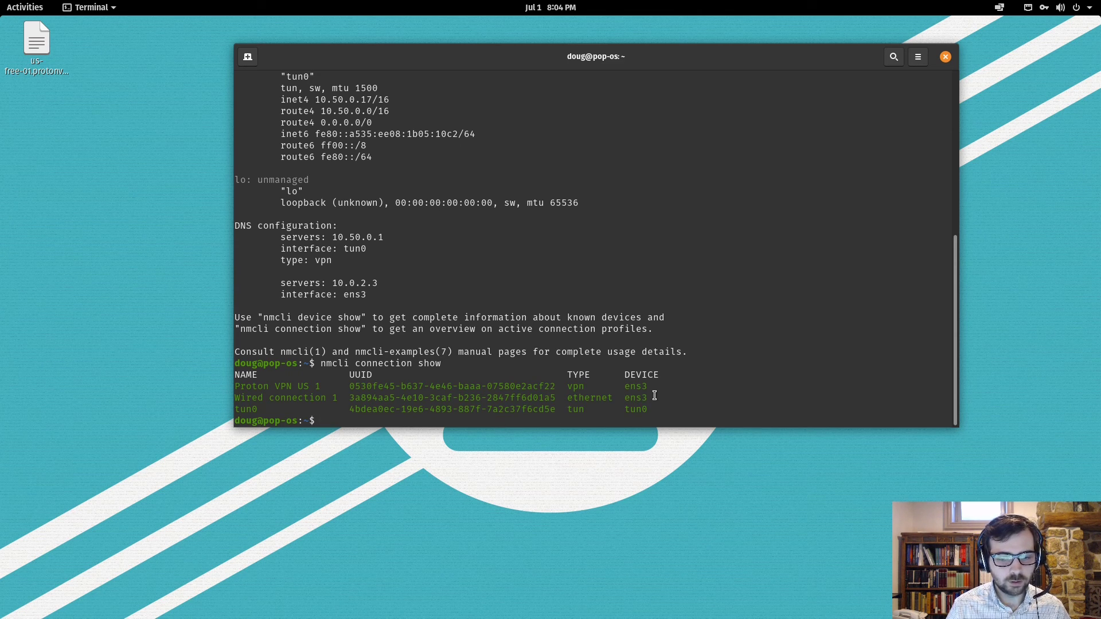
triple_click(446, 398)
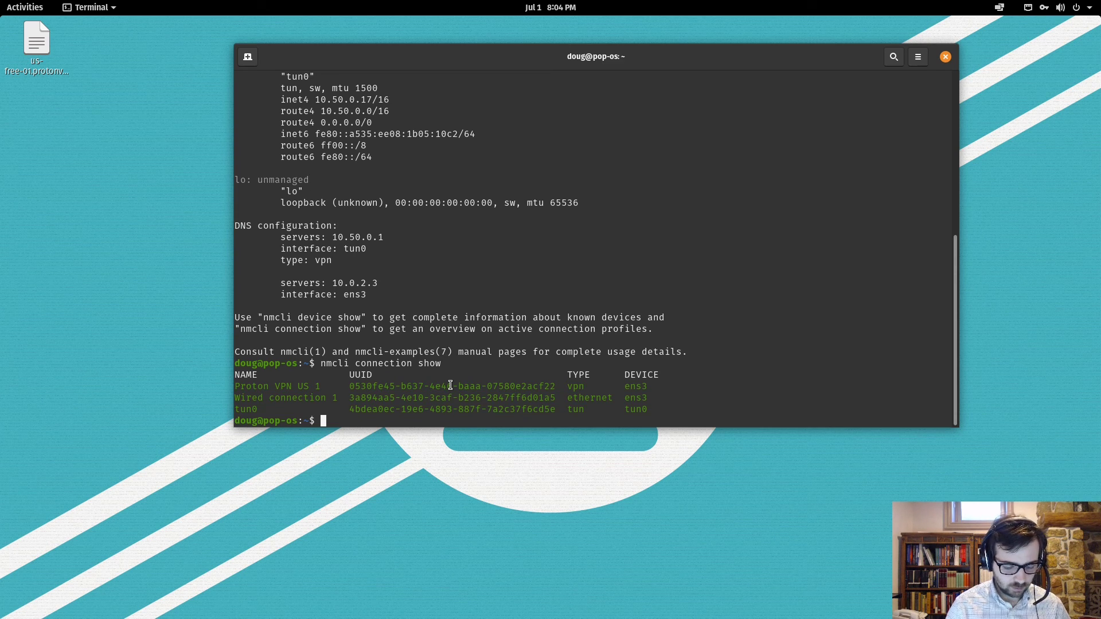
Run nmcli connection edit "Wired connection 1" and enter help at the nmcli> prompt.
type("nmcli")
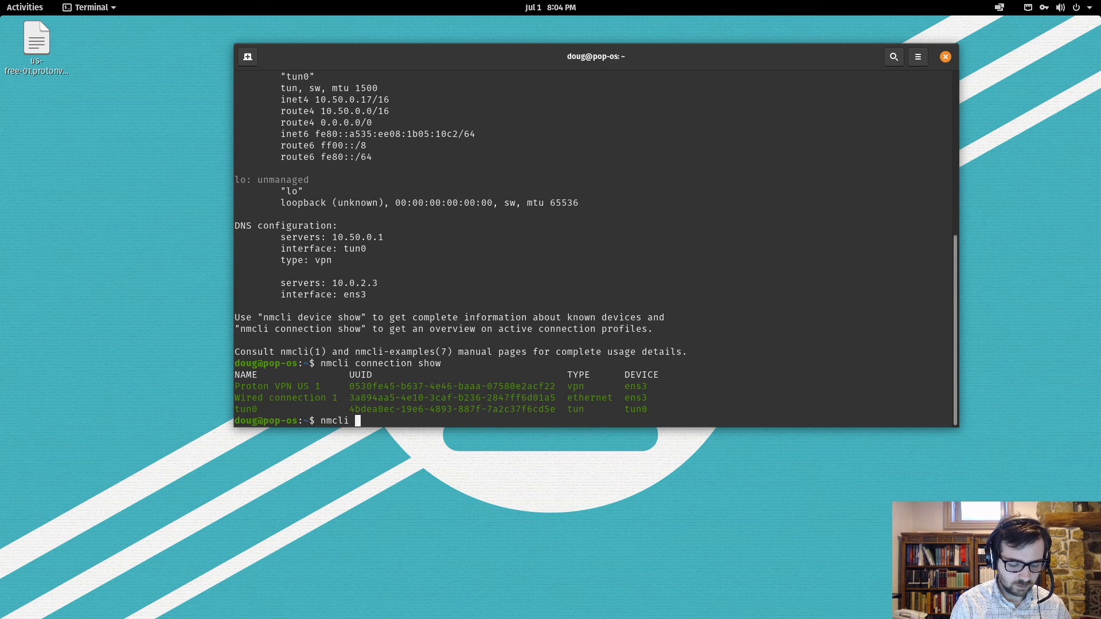
type("connection")
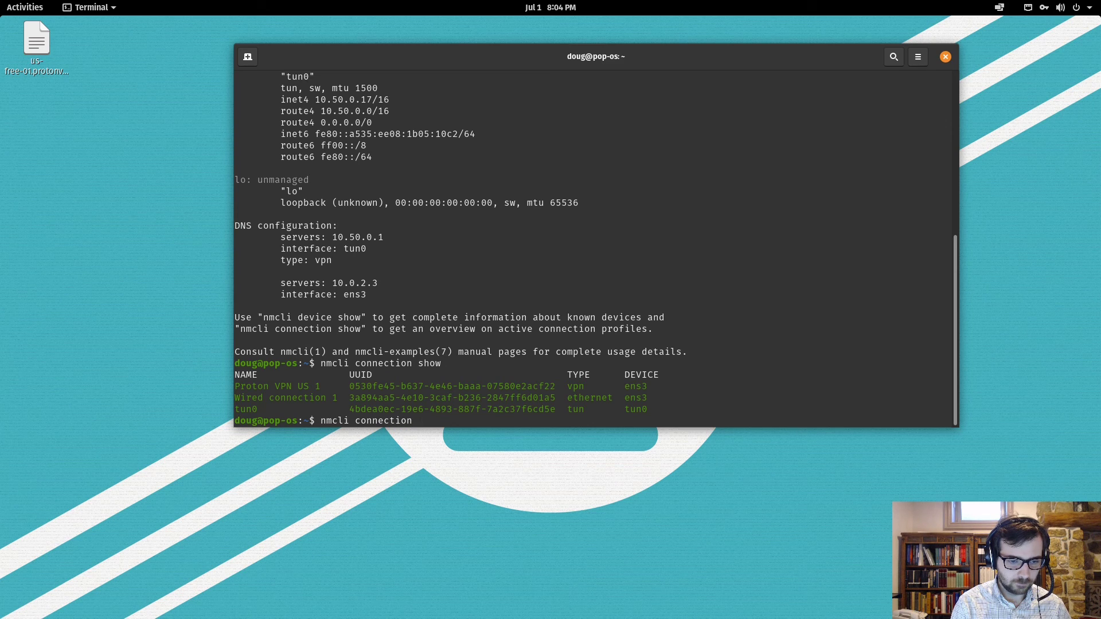
type("edit")
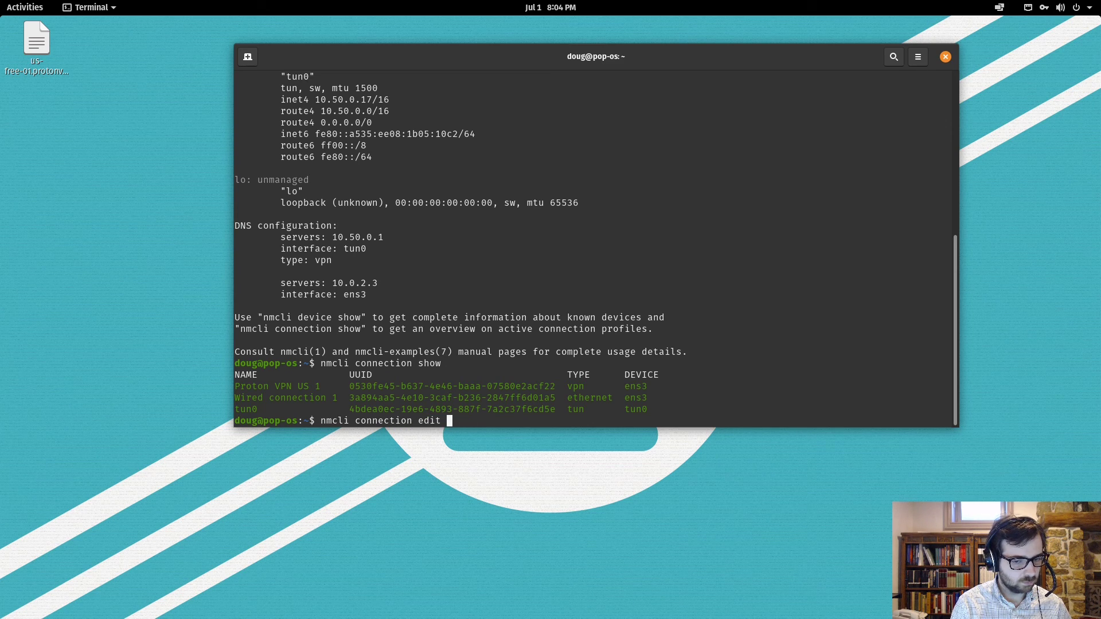
type("\"Wired connection 1")
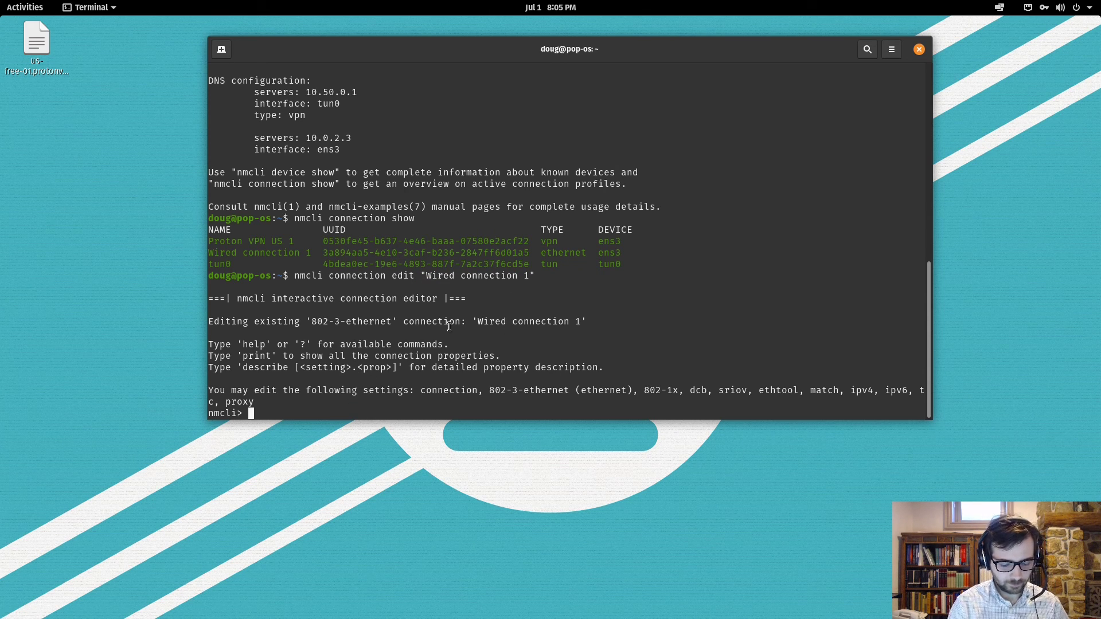
type("help")
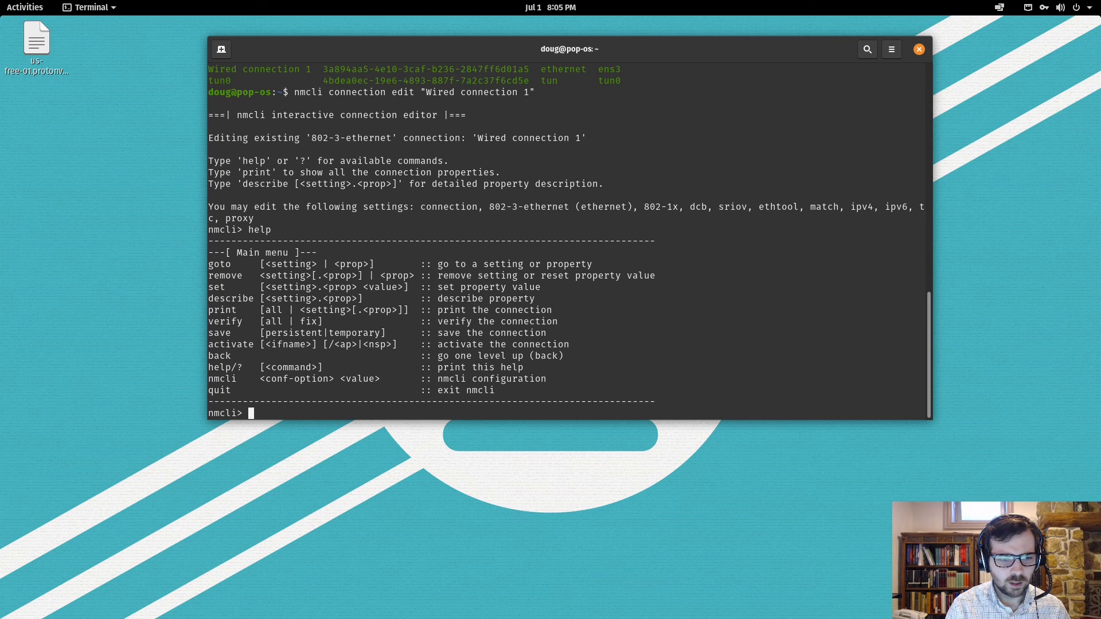
Set connection.secondaries to UUID 0530fe45-b637-4e46-baaa-07580e2acf22 and print it to verify.
type("print")
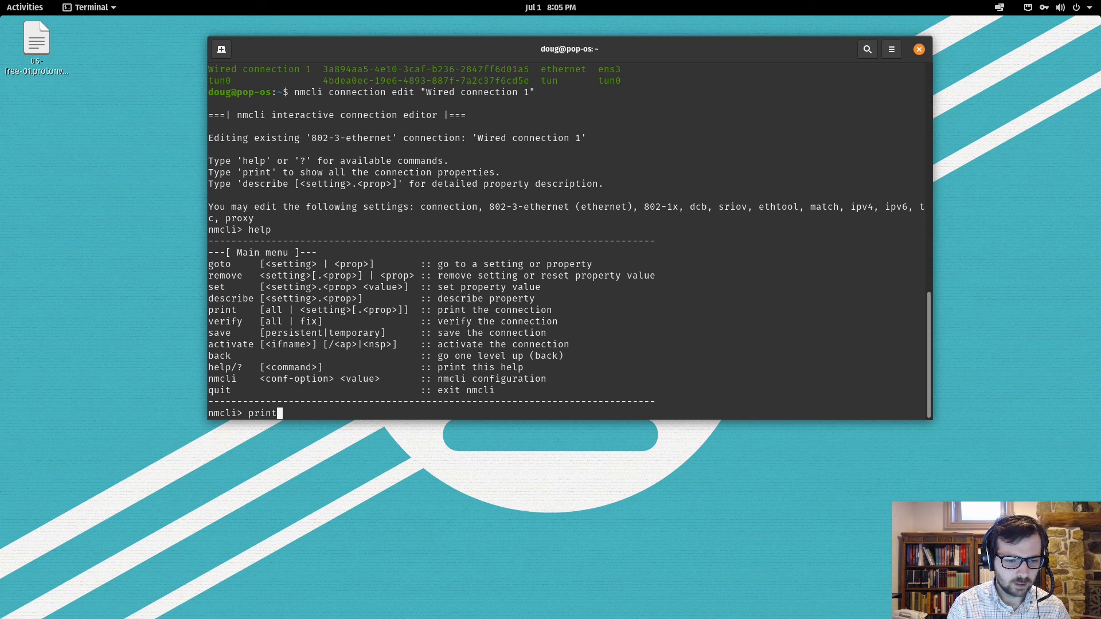
type("connection.secondarie")
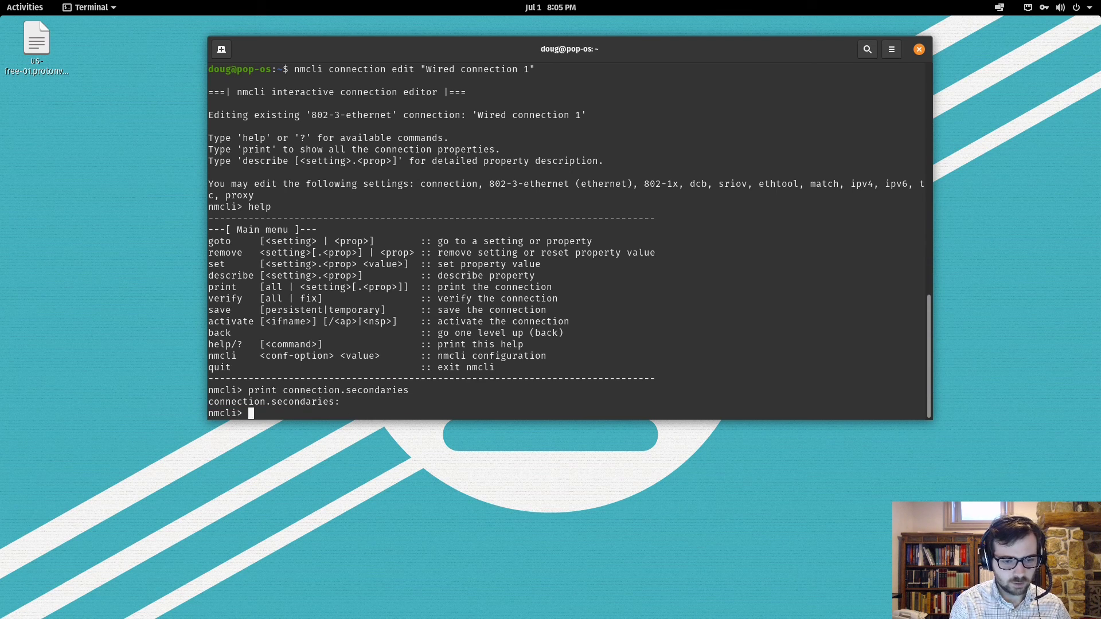
type("set connection.sec")
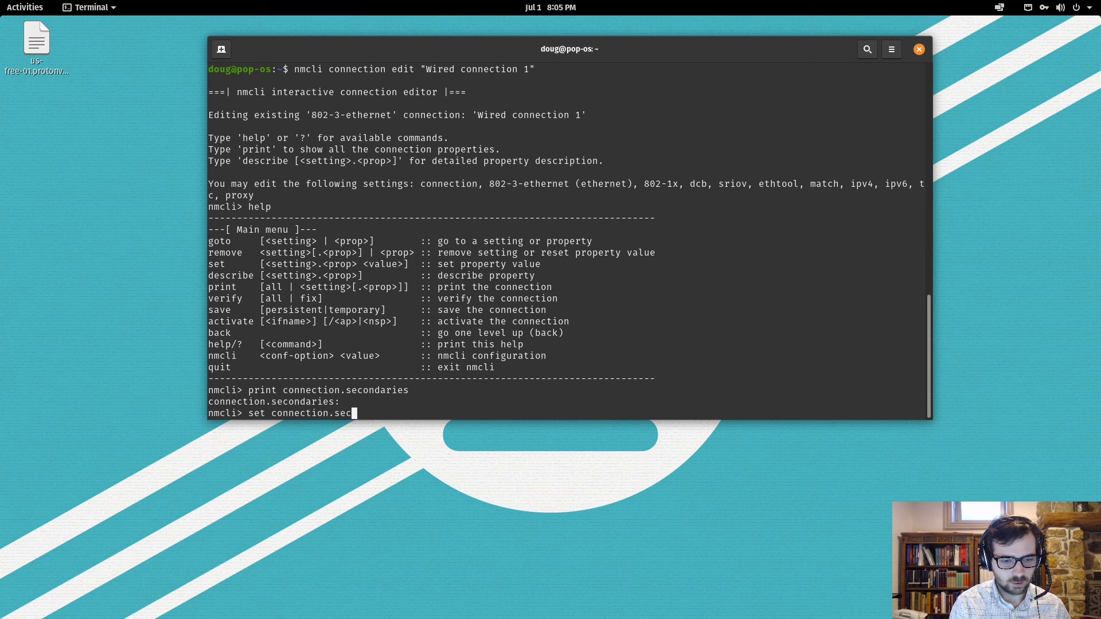
type("ondaries")
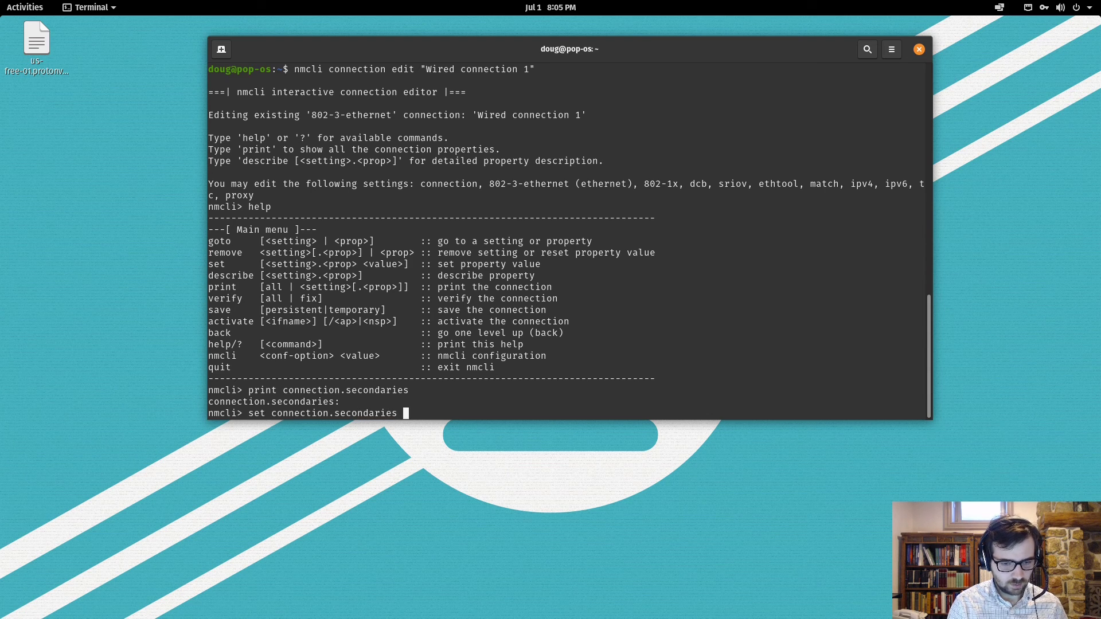
type("0530fe45-b637-4e46-baaa-07580e2acf22")
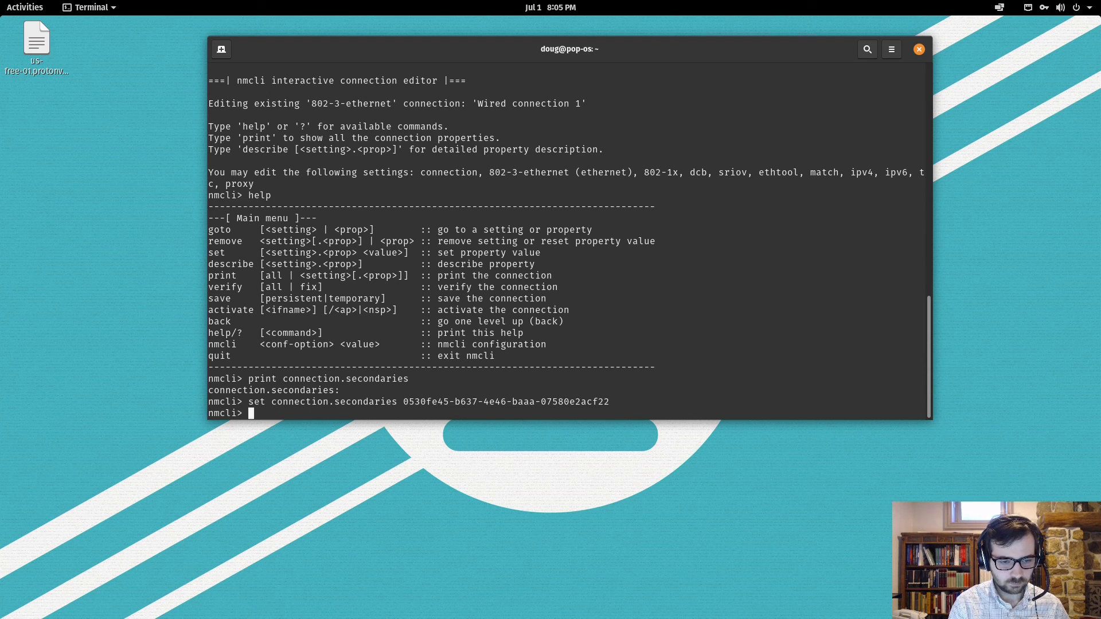
type("print connection.secondaries")
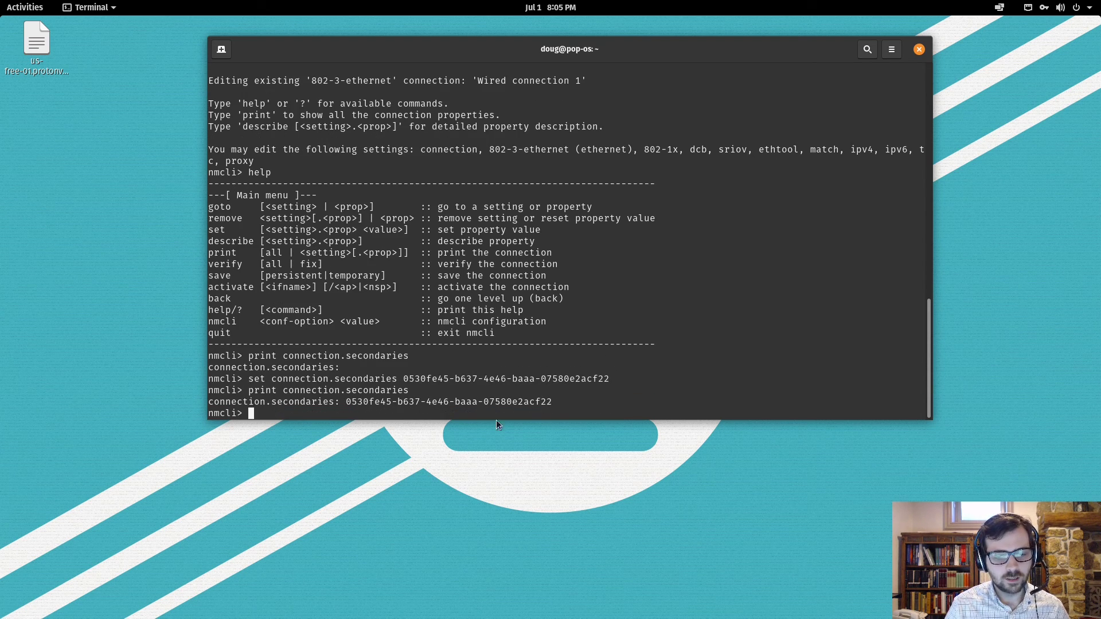
Save the Wired connection 1 change and quit the nmcli editor.
left_click_drag(348, 401, 551, 401)
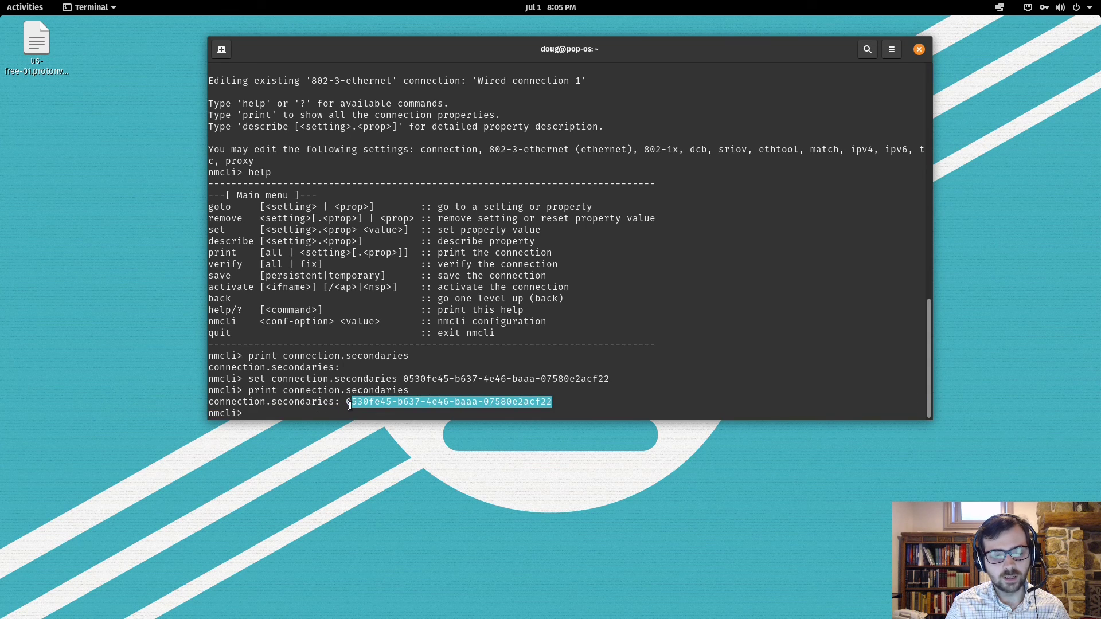
type("save")
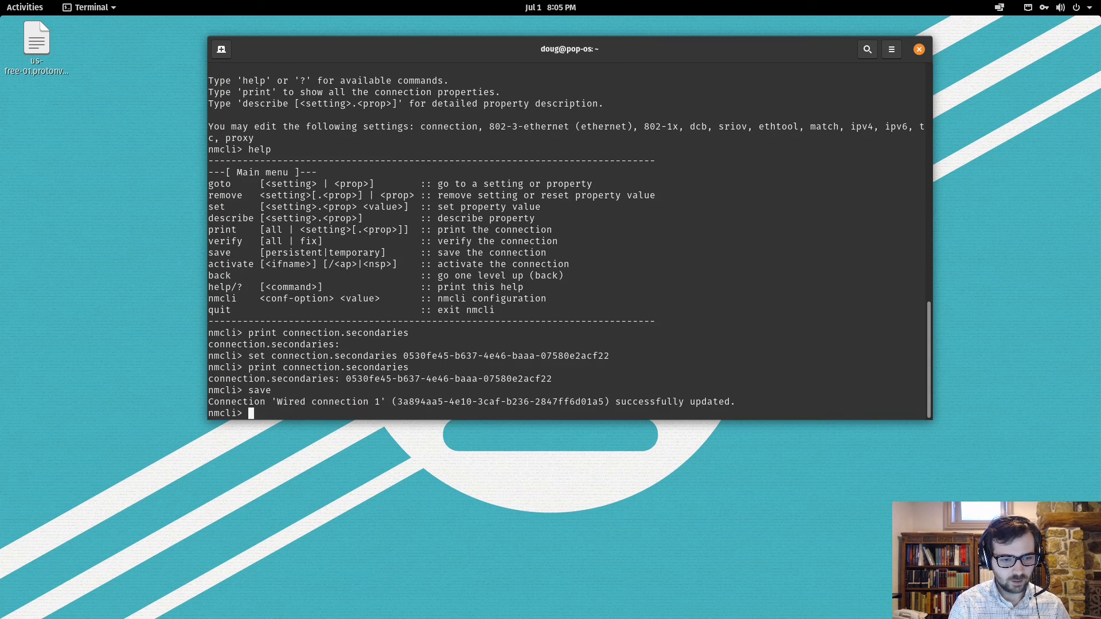
type("quit")
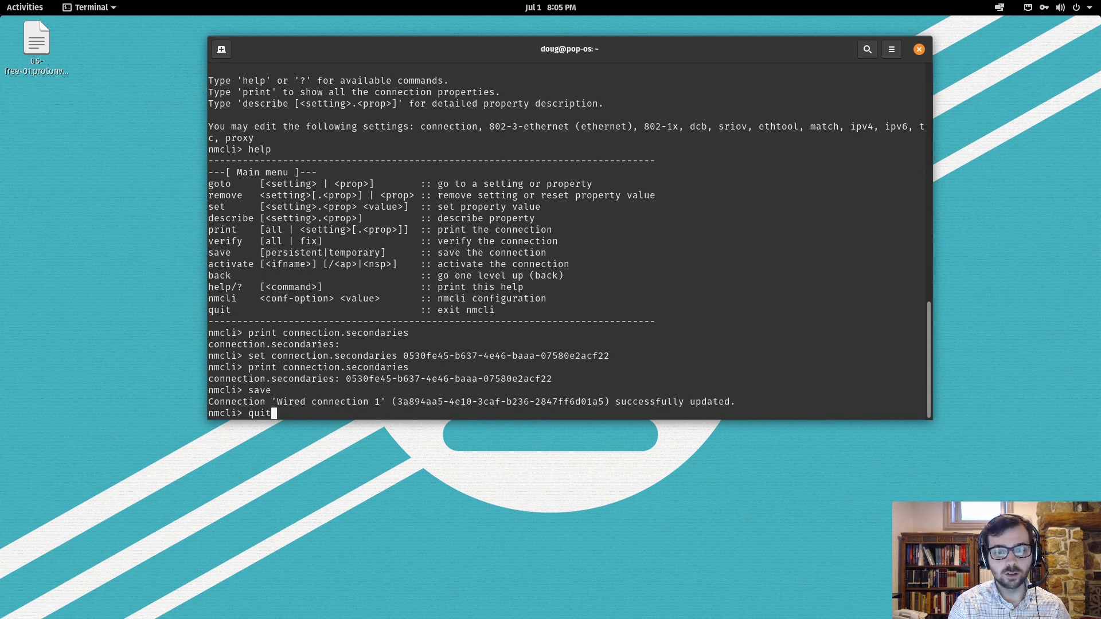
key("Return")
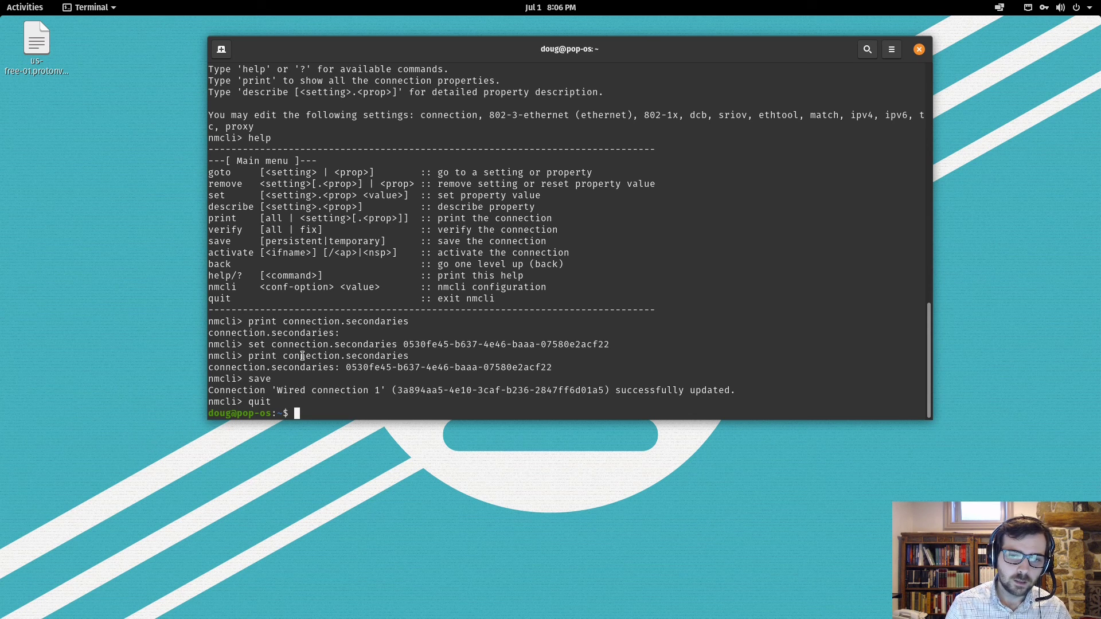
After rebooting, check the login screen's accessibility and system menus for Wired Off and VPN Off.
left_click(1061, 7)
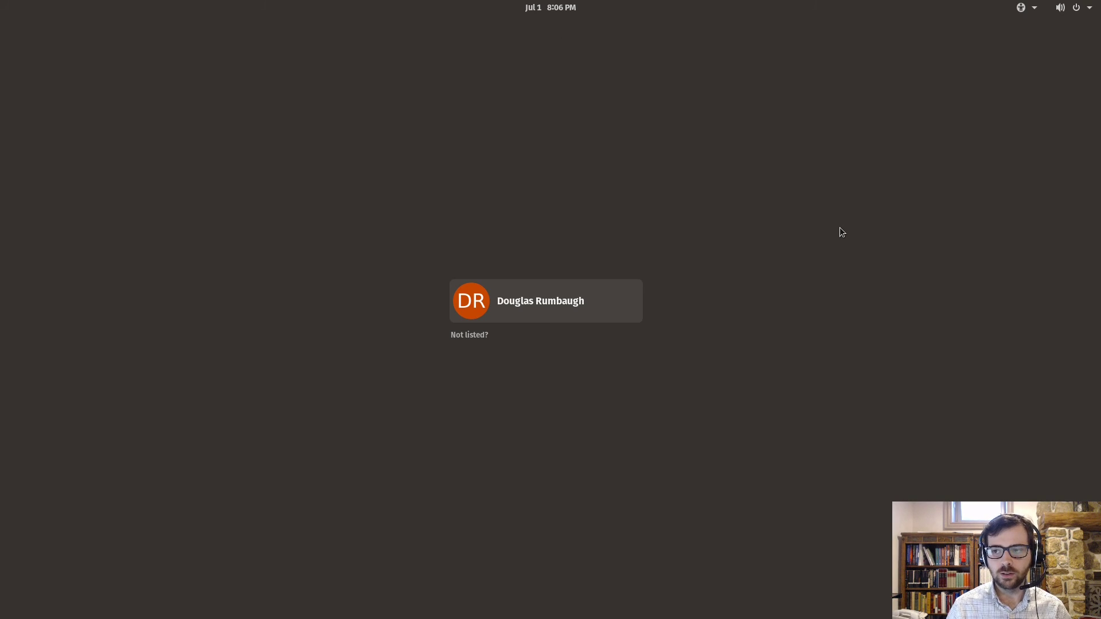
left_click(1022, 7)
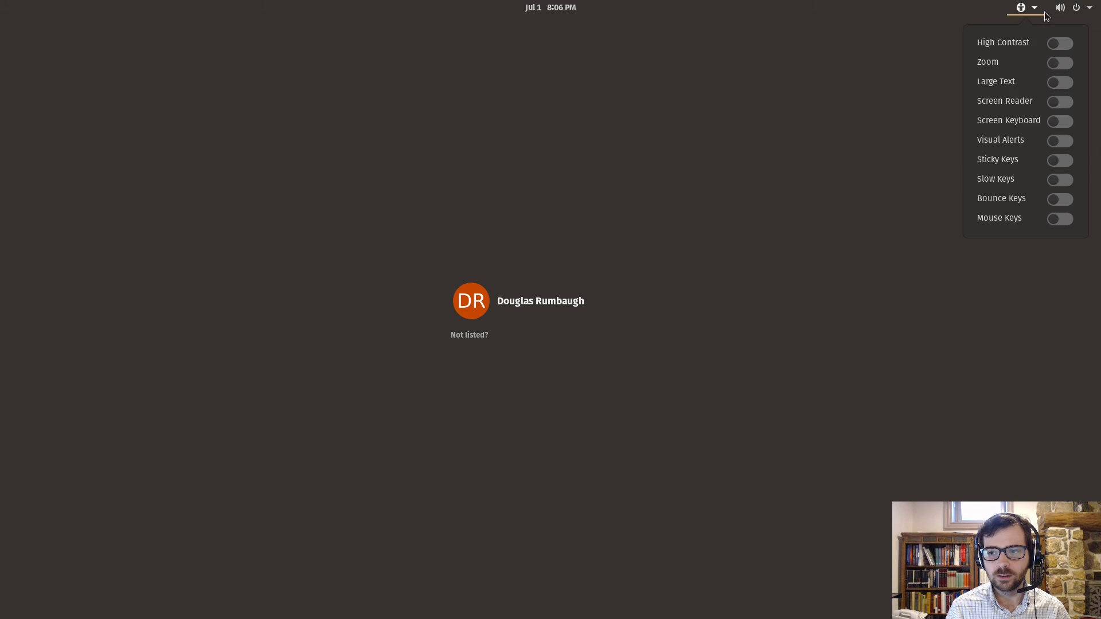
left_click(1089, 7)
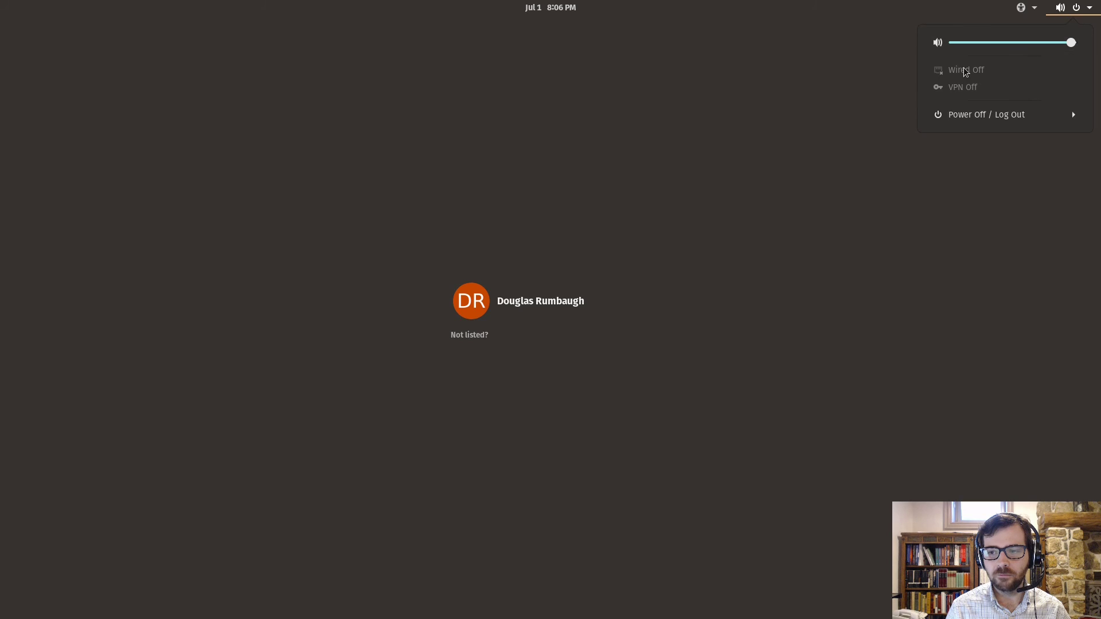
mouse_move(976, 82)
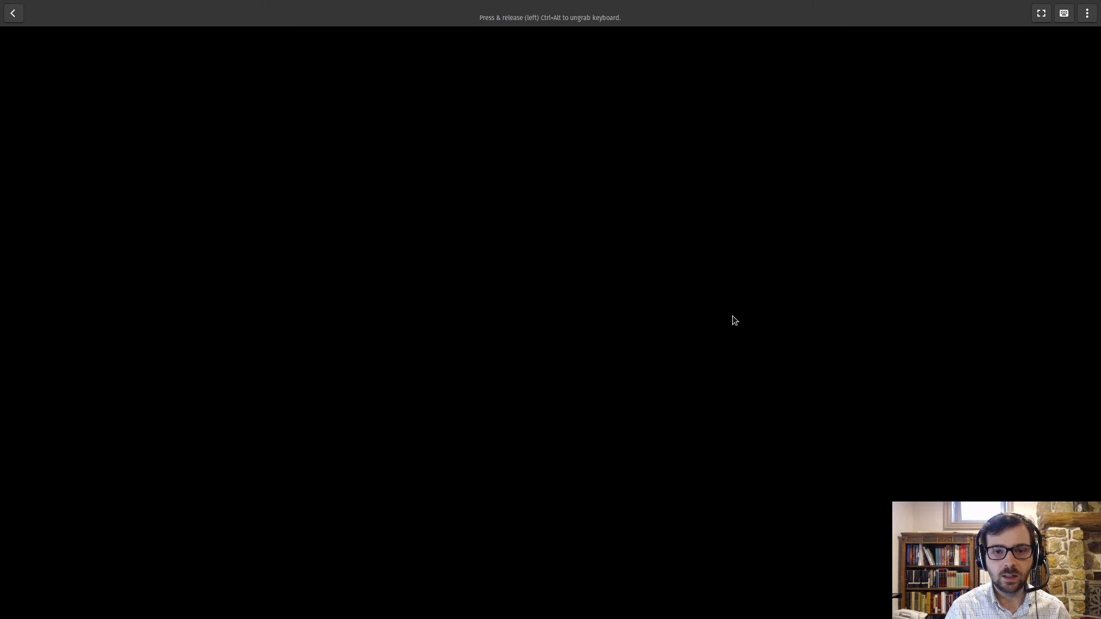
From the top-right system menu, expand Wired Off and connect the wired network.
left_click(1031, 7)
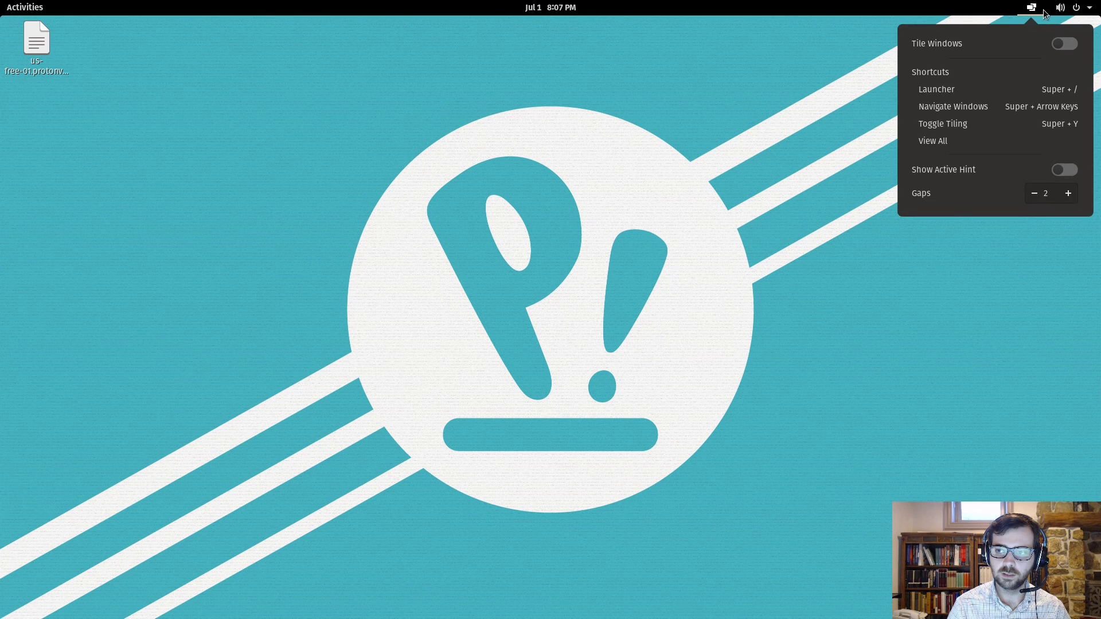
left_click(1060, 7)
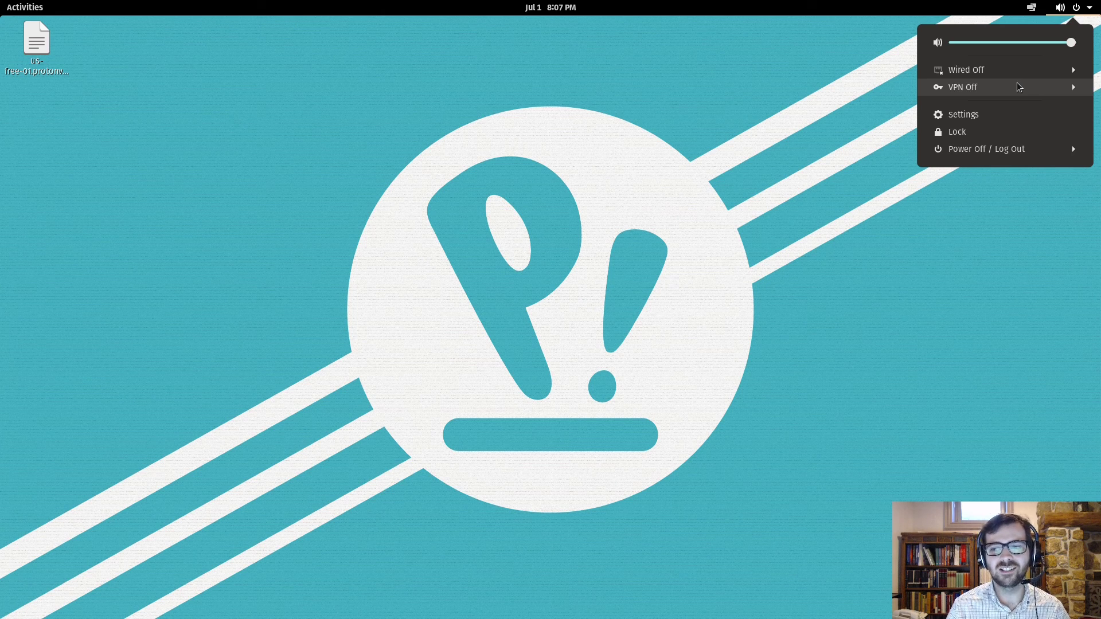
left_click(967, 70)
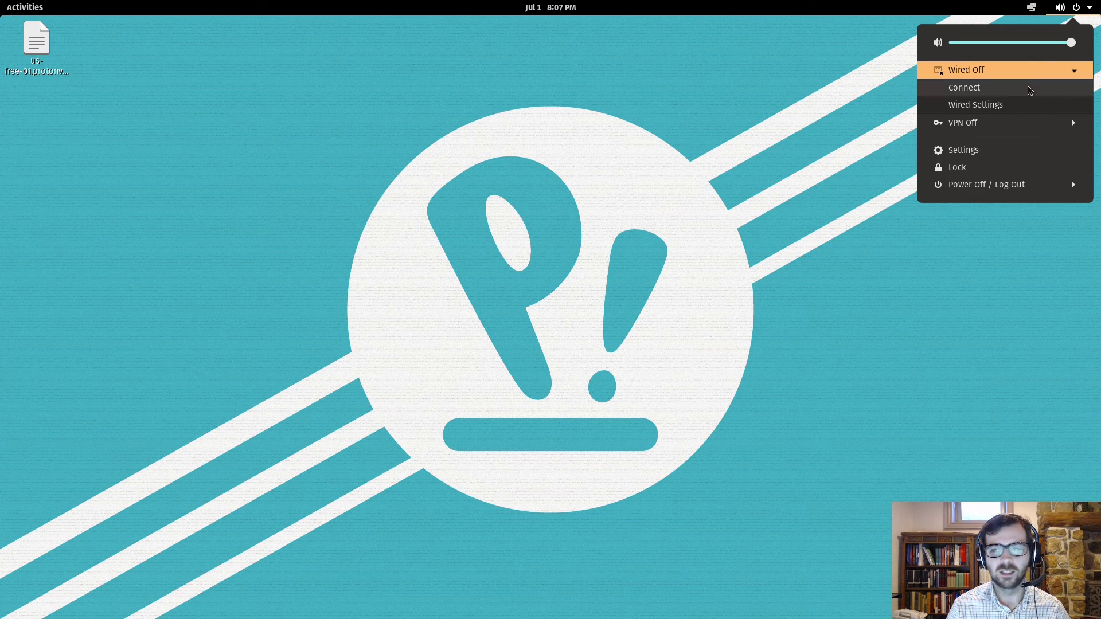
left_click(802, 137)
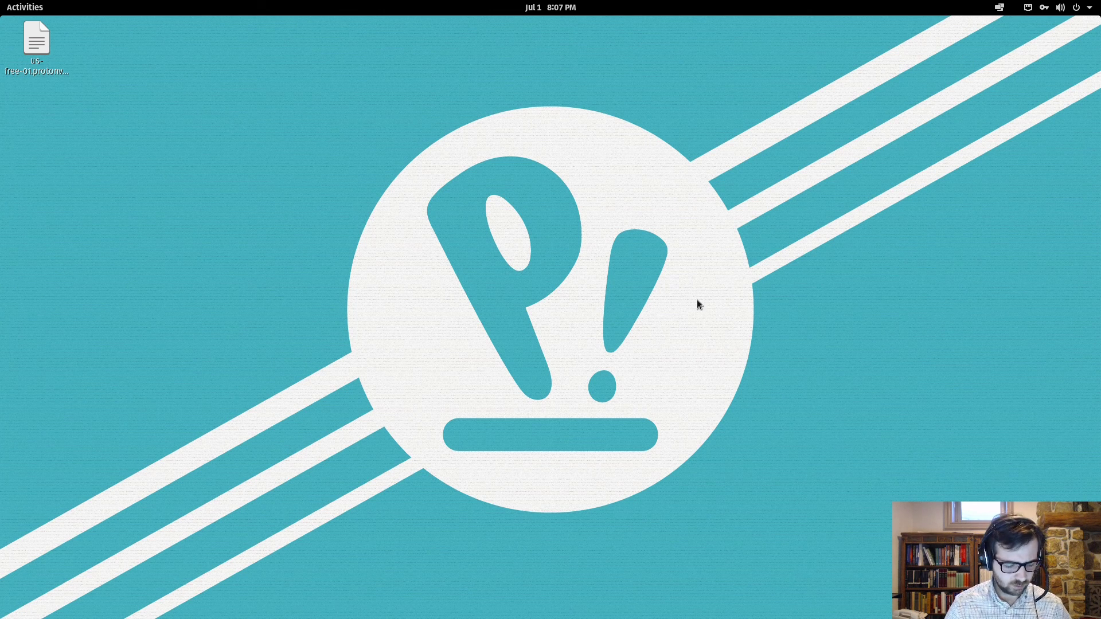
Launch Passwords and Keys and inspect the Proton VPN US 1 password secret in Login.
type("sear")
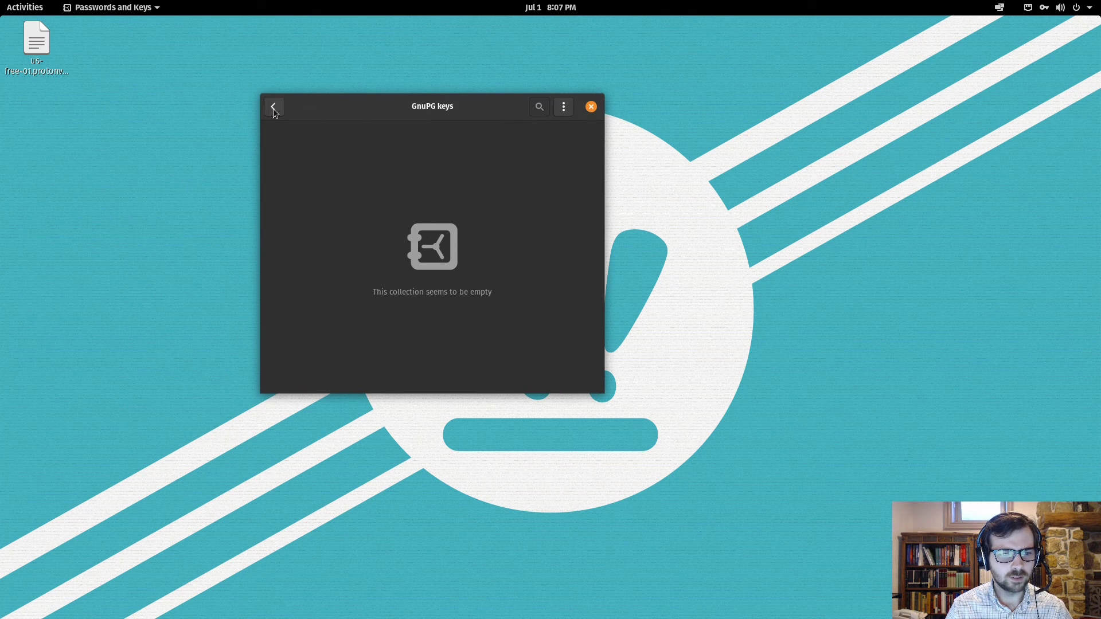
left_click(274, 107)
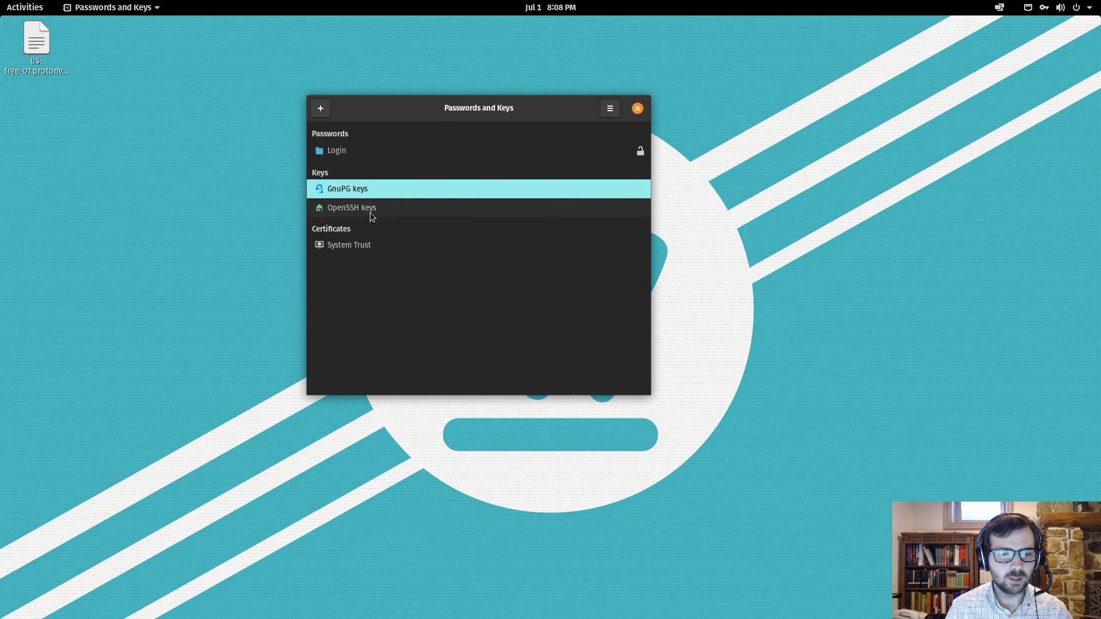
double_click(337, 150)
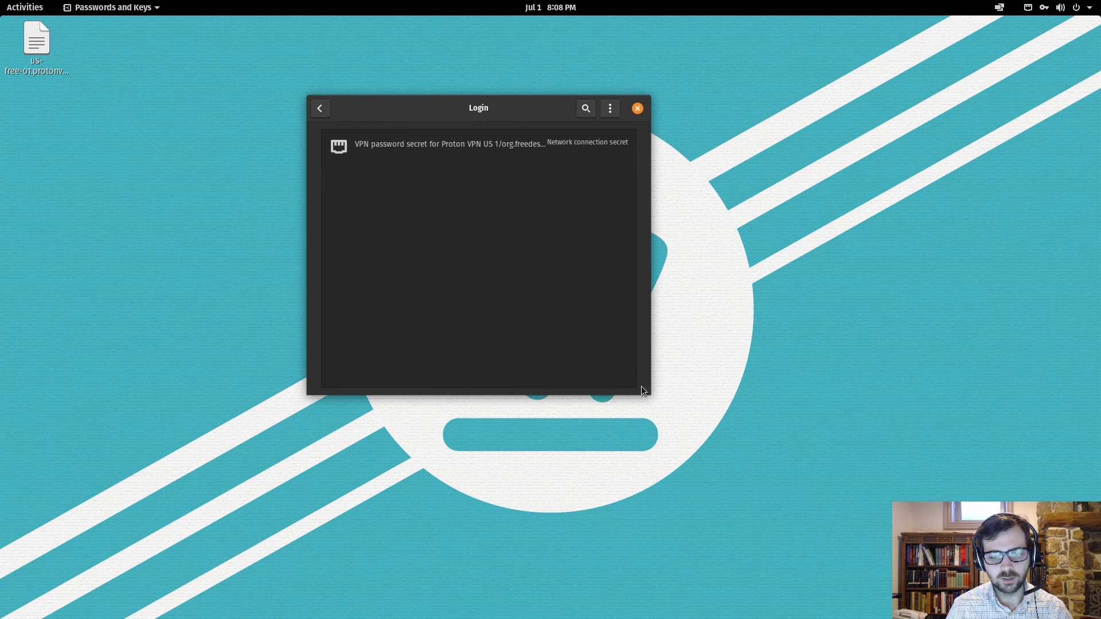
left_click(320, 108)
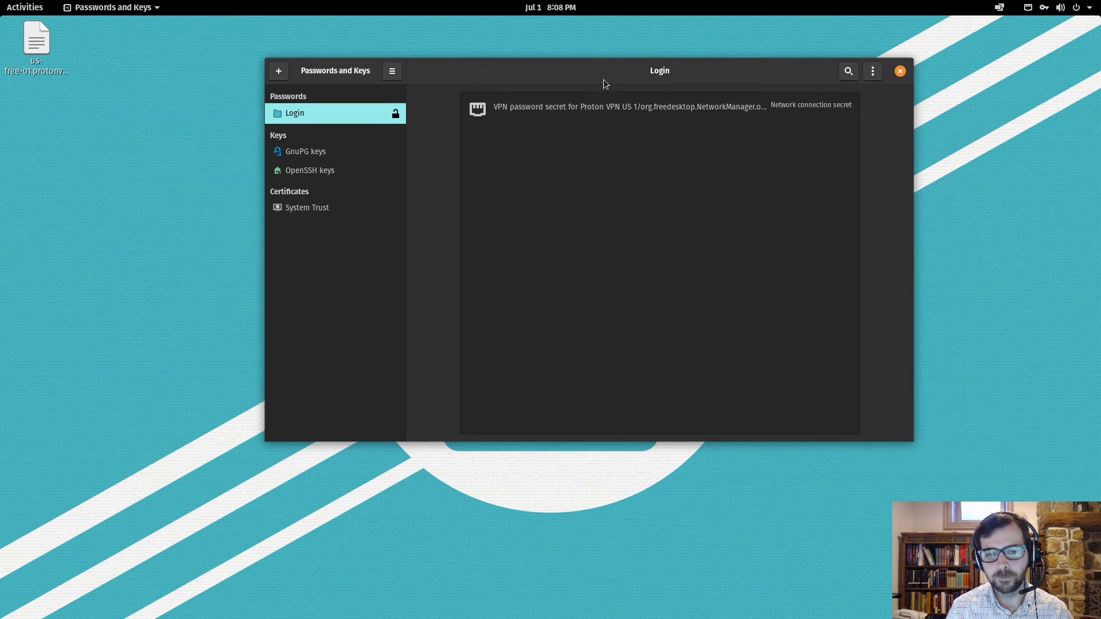
double_click(628, 108)
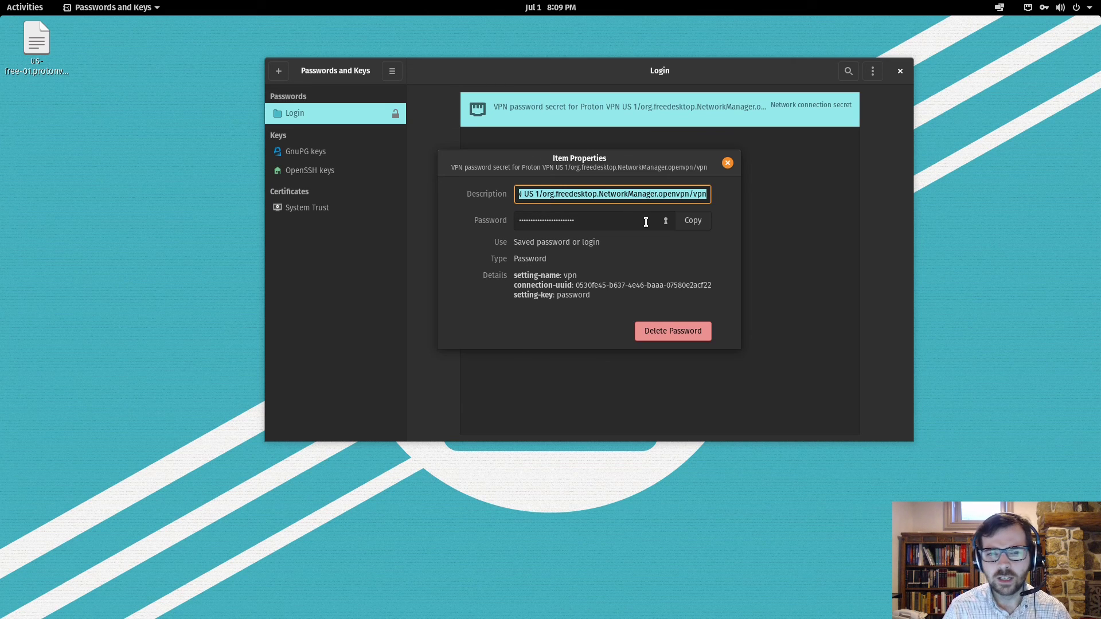
mouse_move(547, 44)
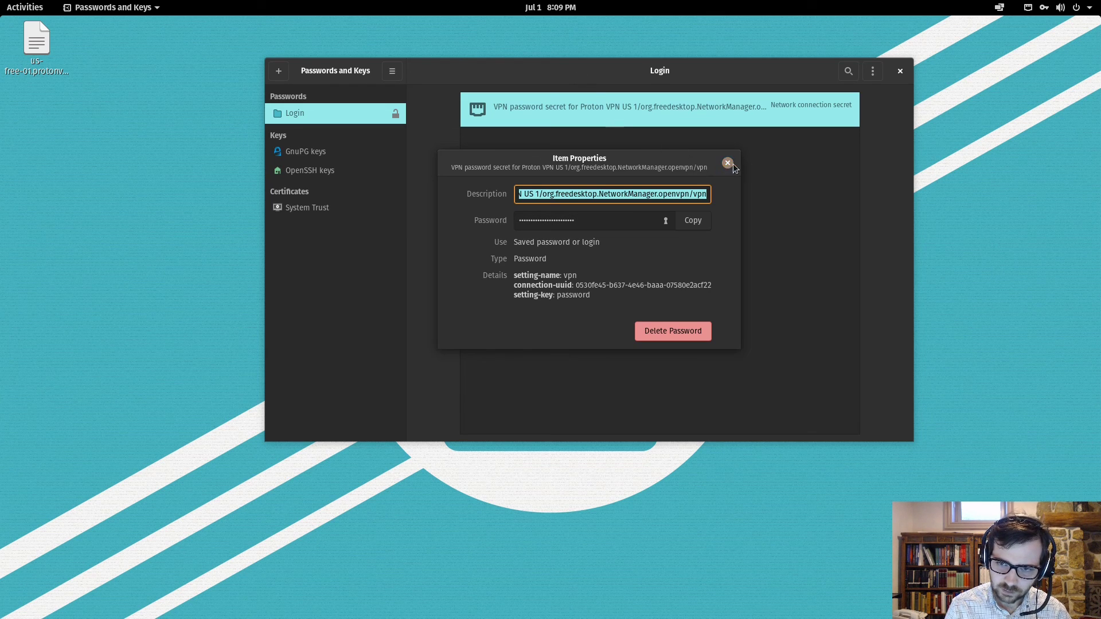
left_click(728, 162)
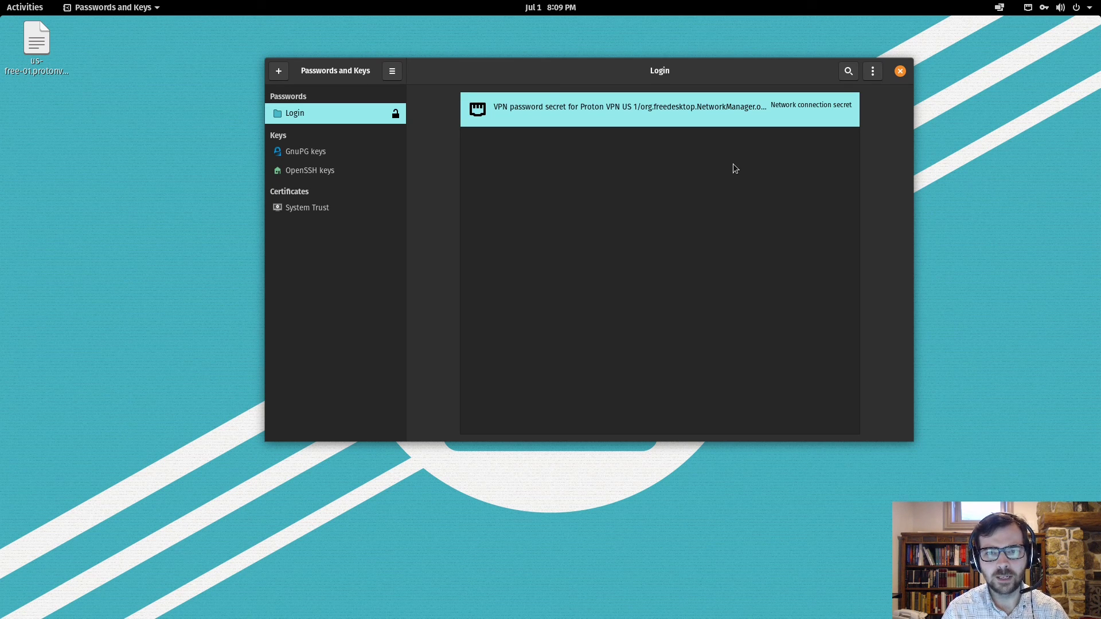
mouse_move(745, 179)
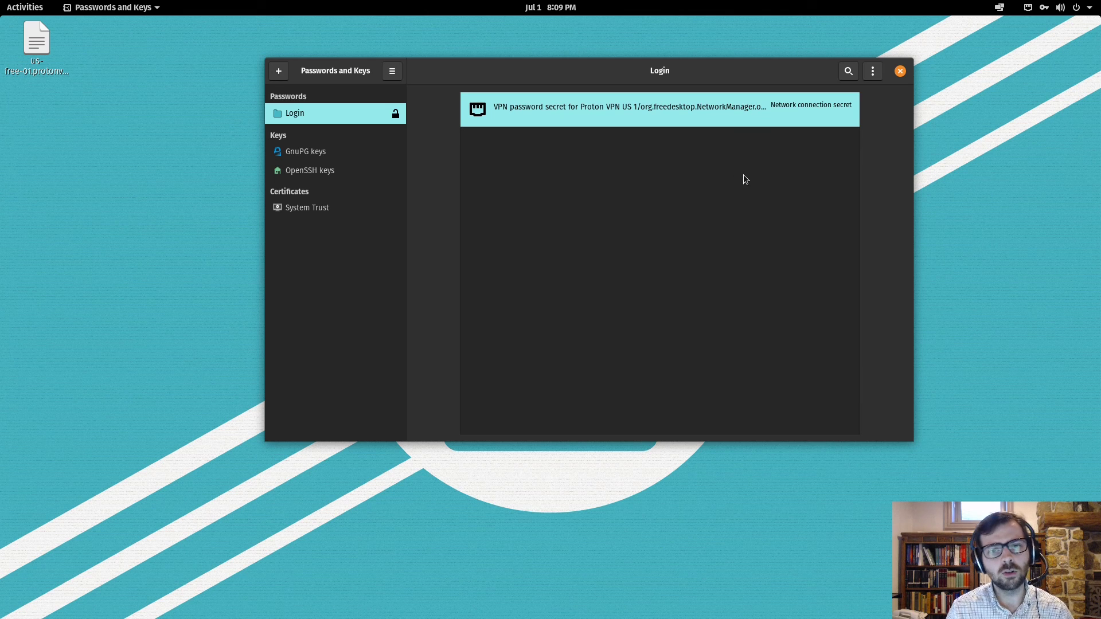
Close Passwords and Keys and open the Network settings from the system menu.
left_click(900, 70)
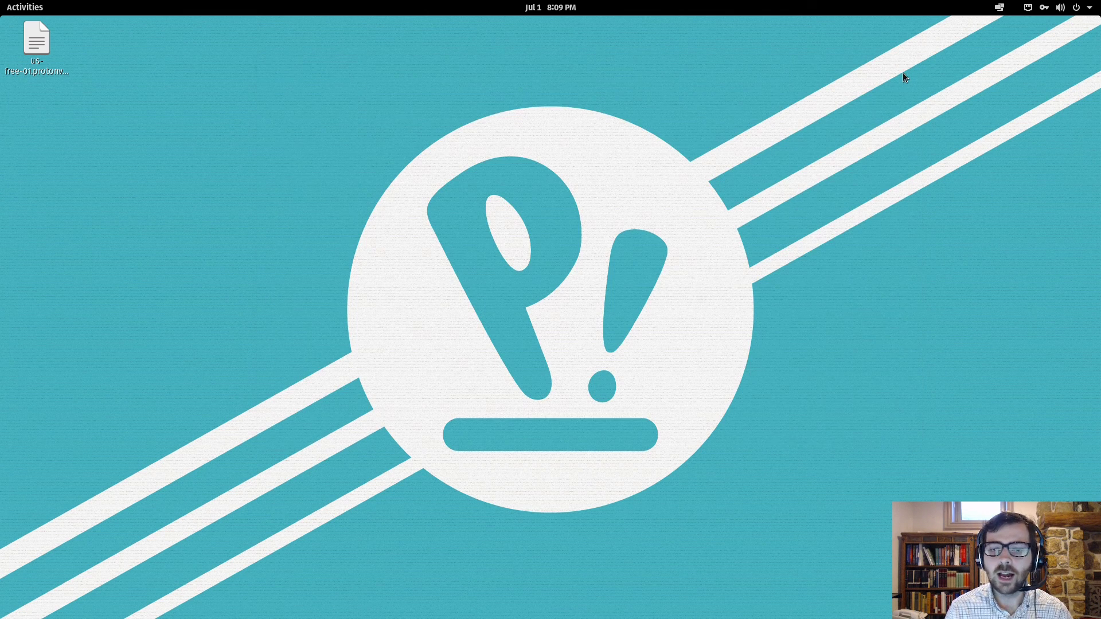
left_click(1046, 8)
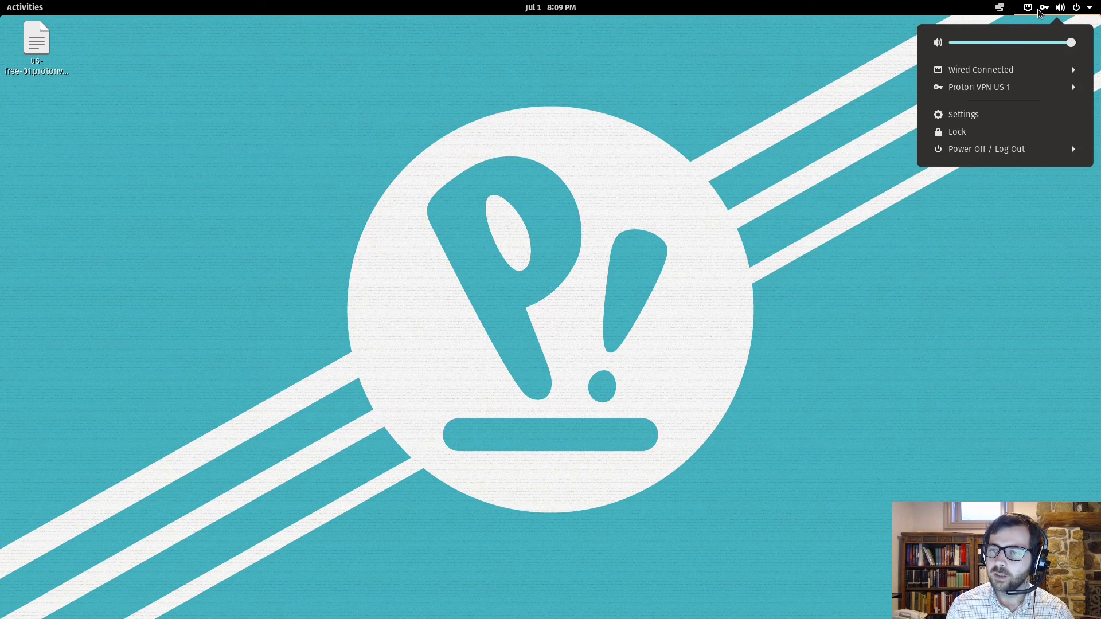
mouse_move(784, 109)
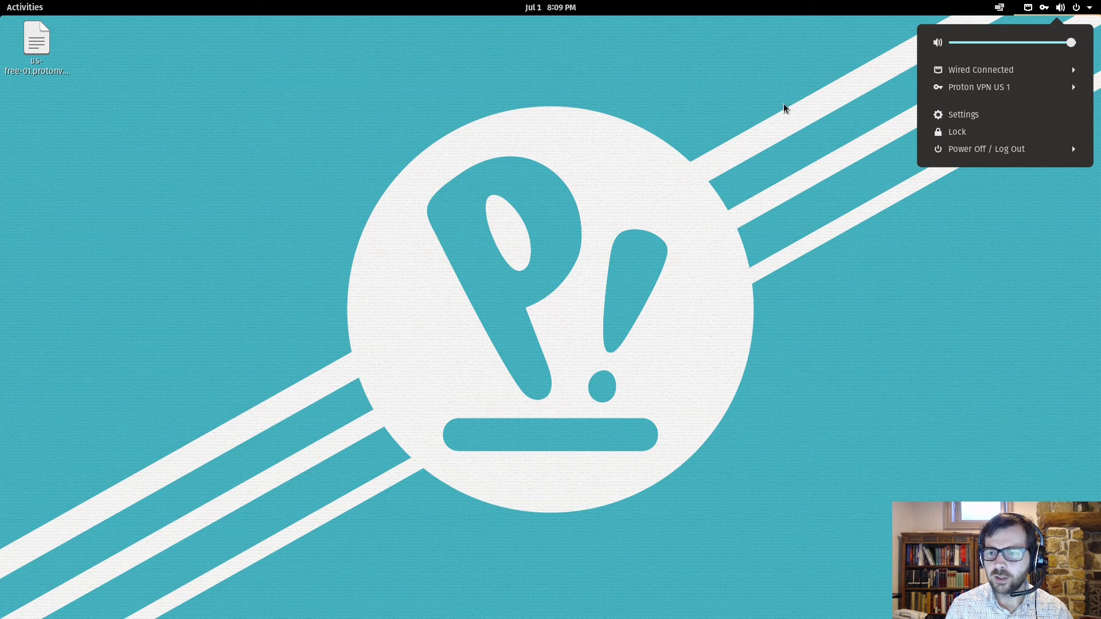
left_click(978, 86)
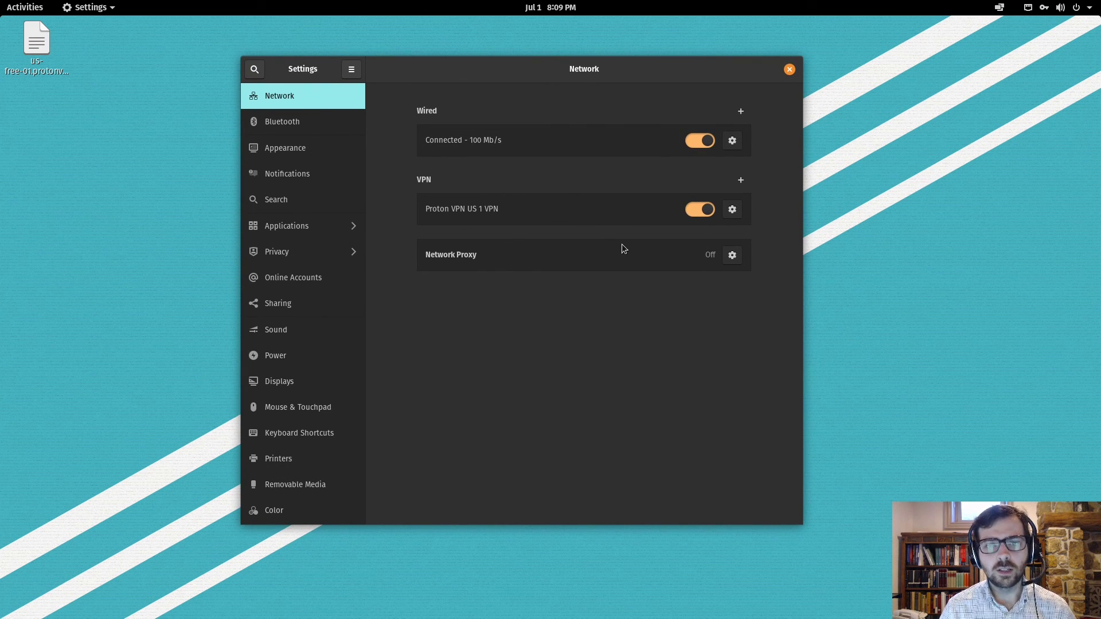
mouse_move(554, 56)
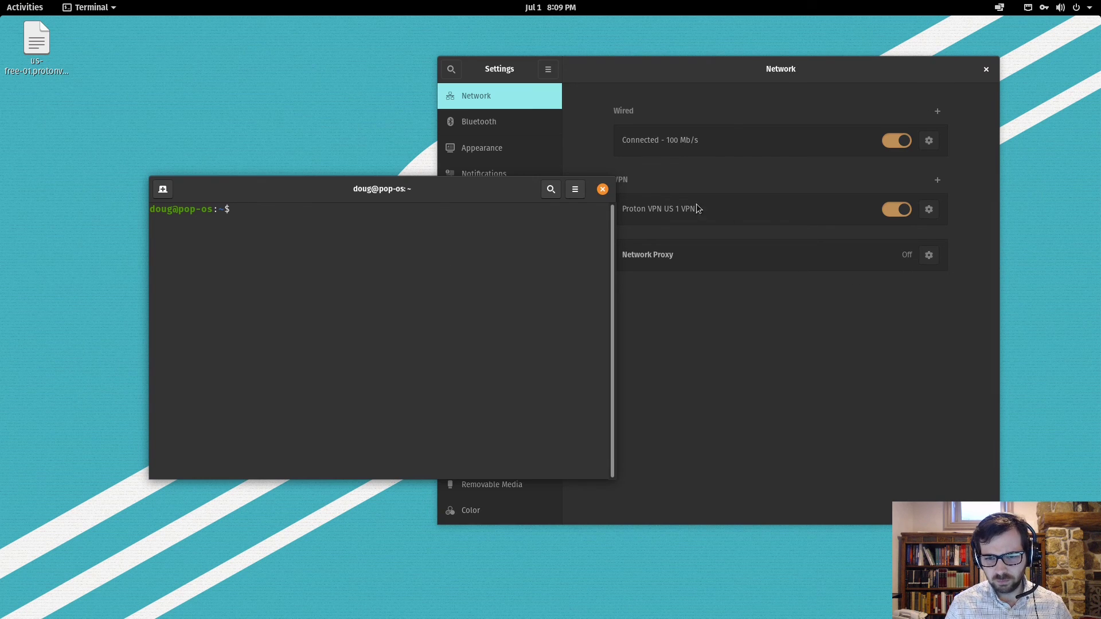
View the Proton VPN US 1.nmconnection file with sudo vim, showing password-flags=1, then quit.
left_click_drag(381, 188, 259, 212)
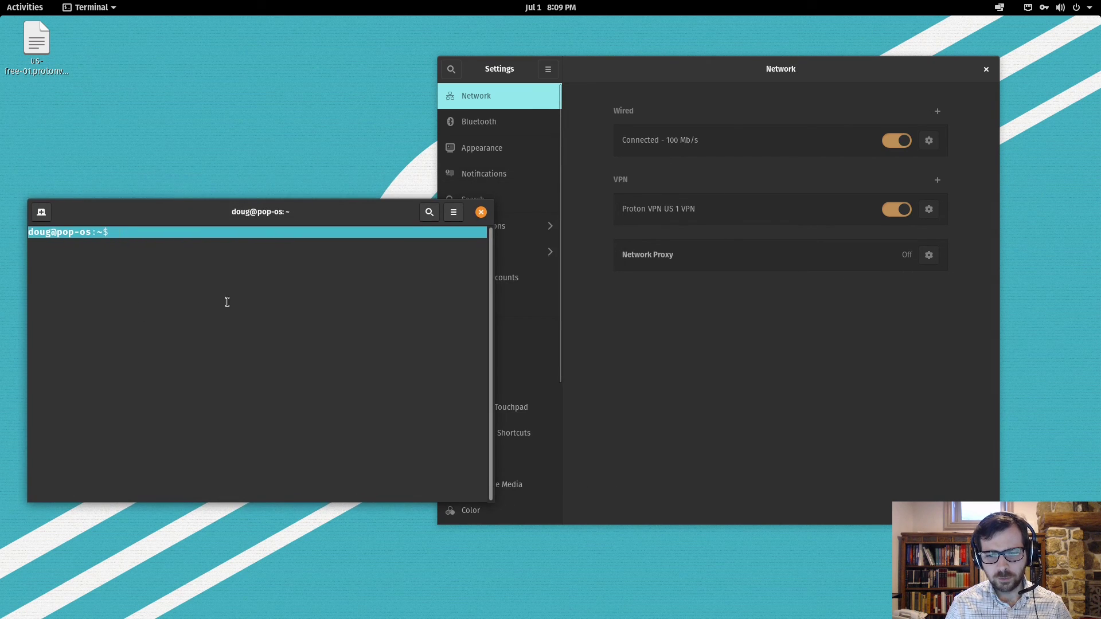
type("cd /etc/NetworkManager/")
type("cd system-connections/")
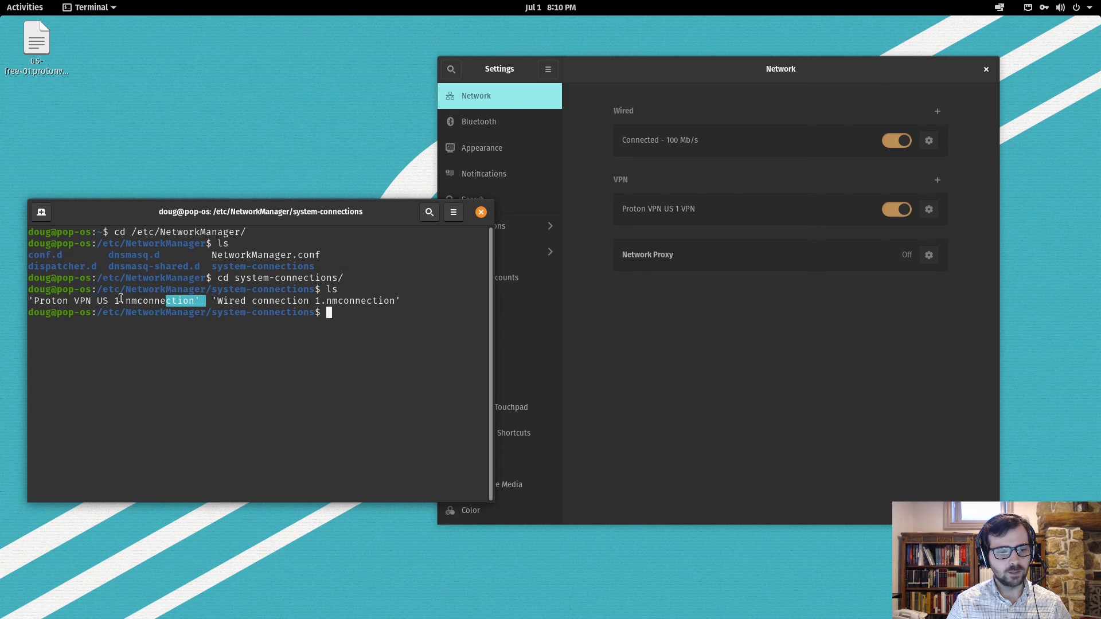
left_click_drag(260, 211, 257, 131)
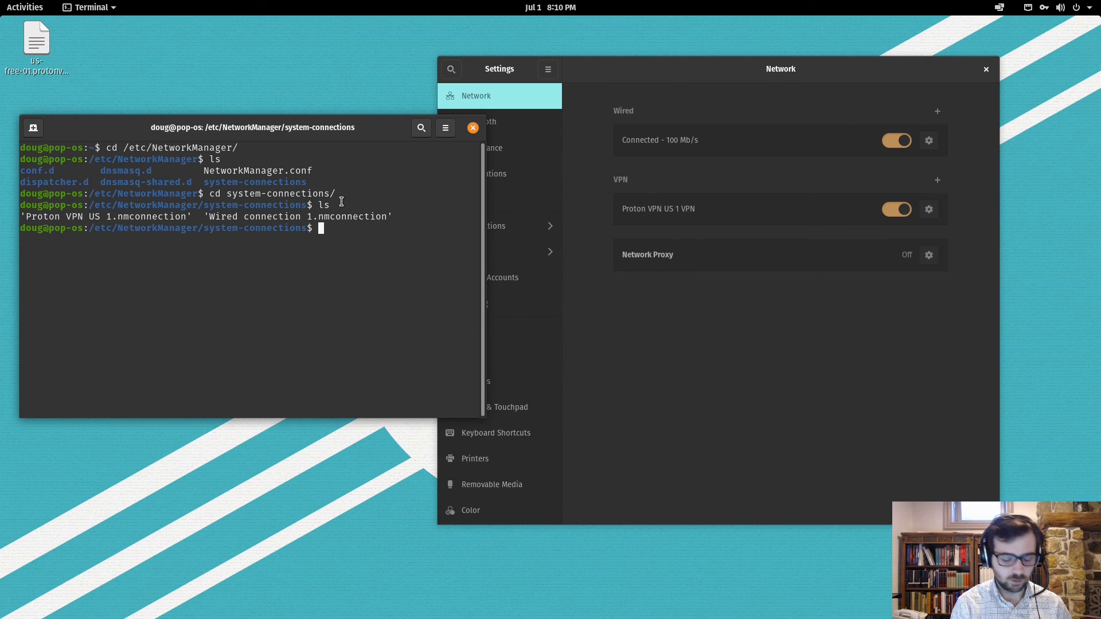
type("sudo vim Proton\\ VPN\\ US\\ 1.nmconnection")
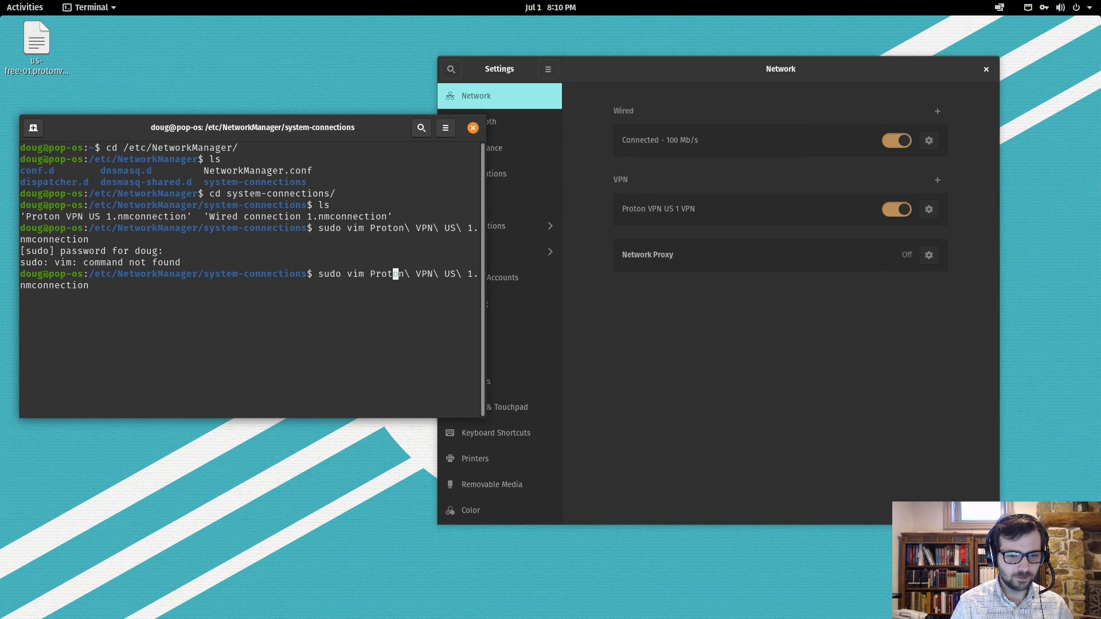
key("Return")
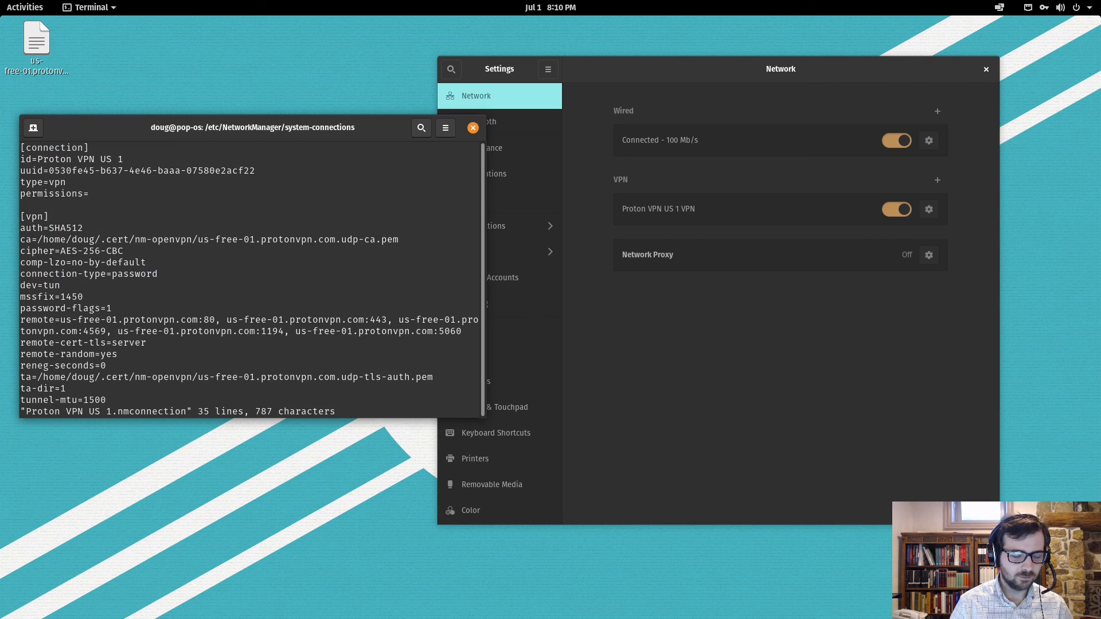
left_click_drag(253, 127, 267, 64)
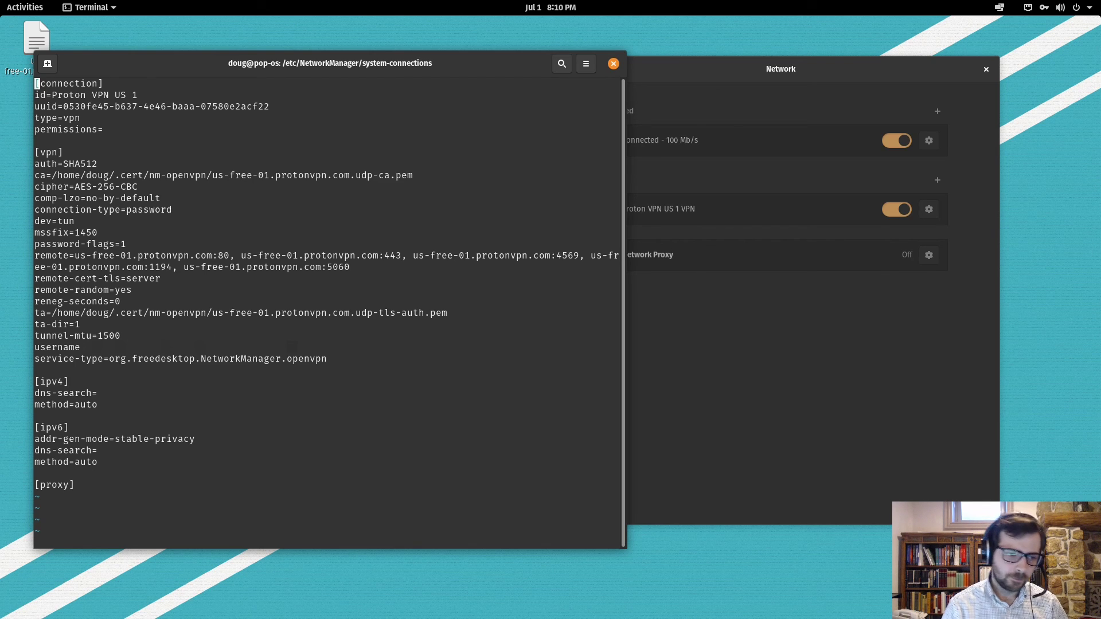
type(":Q")
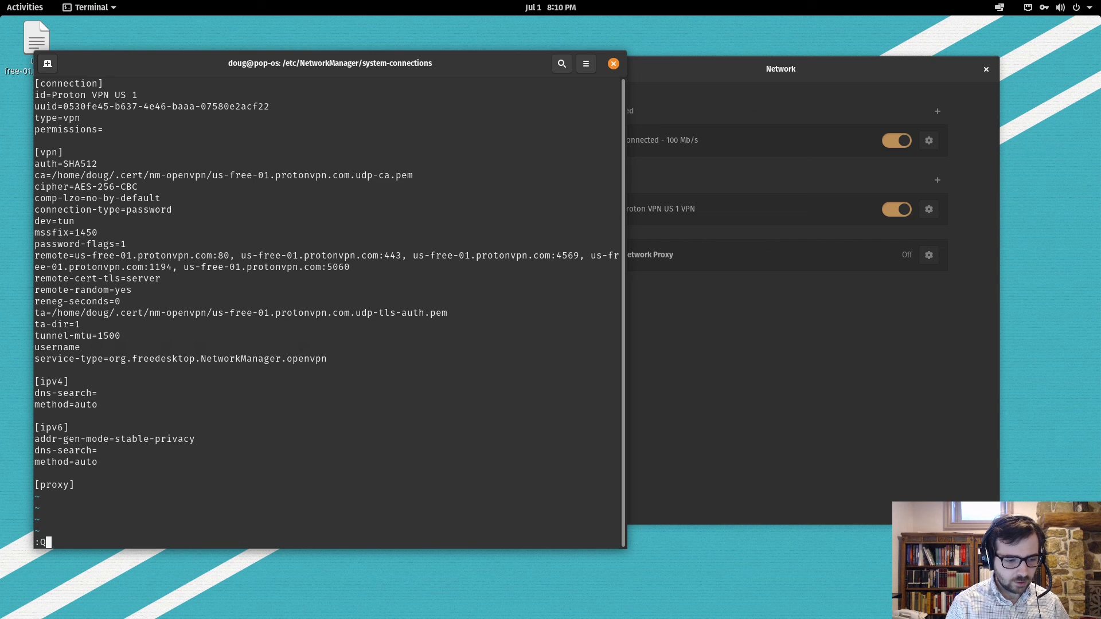
key("Backspace")
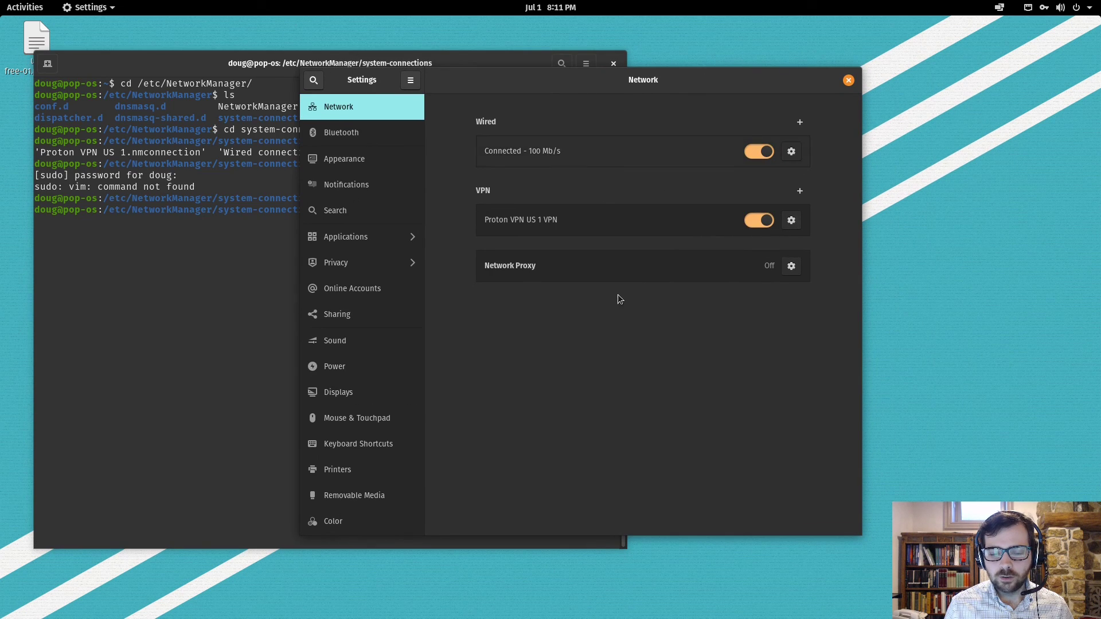
mouse_move(494, 231)
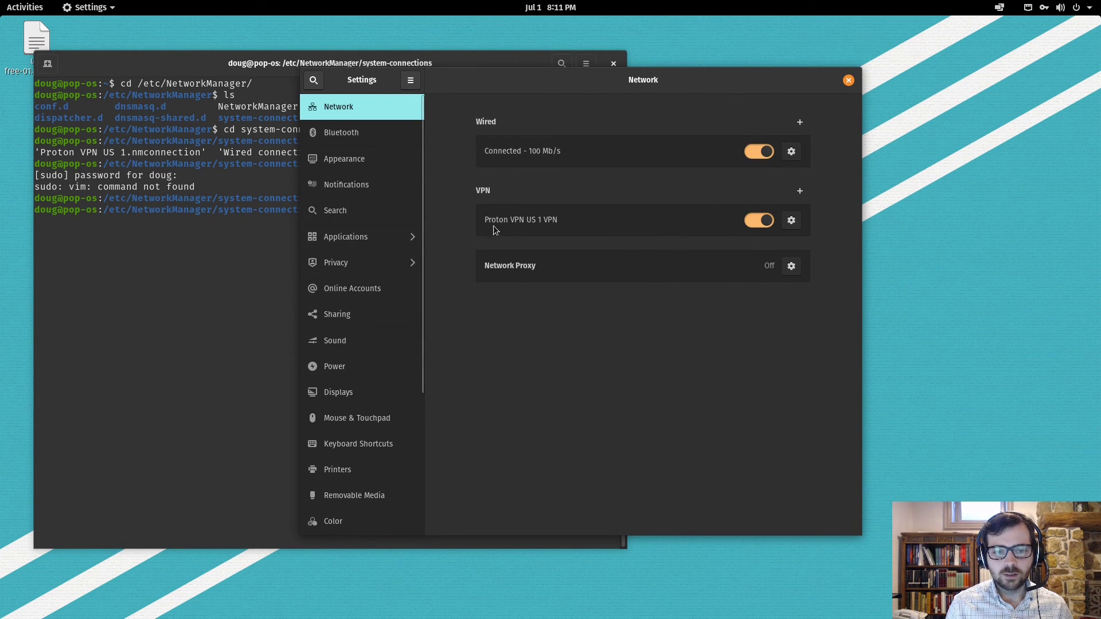
mouse_move(791, 219)
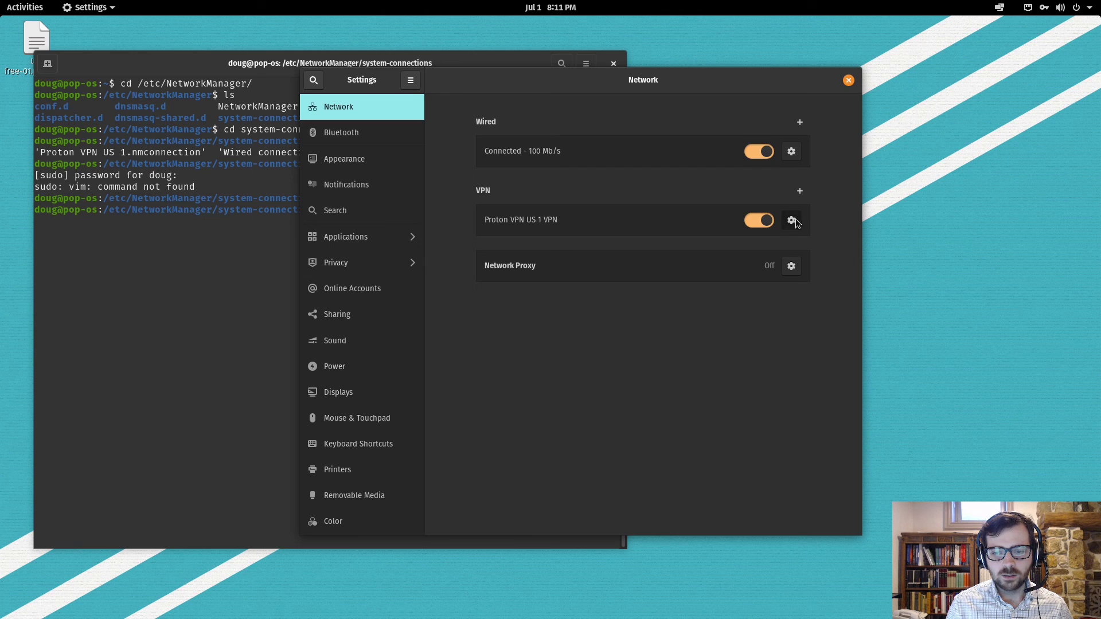
Set the Proton VPN US 1 password to 'Store the password for all users' and apply.
left_click(791, 219)
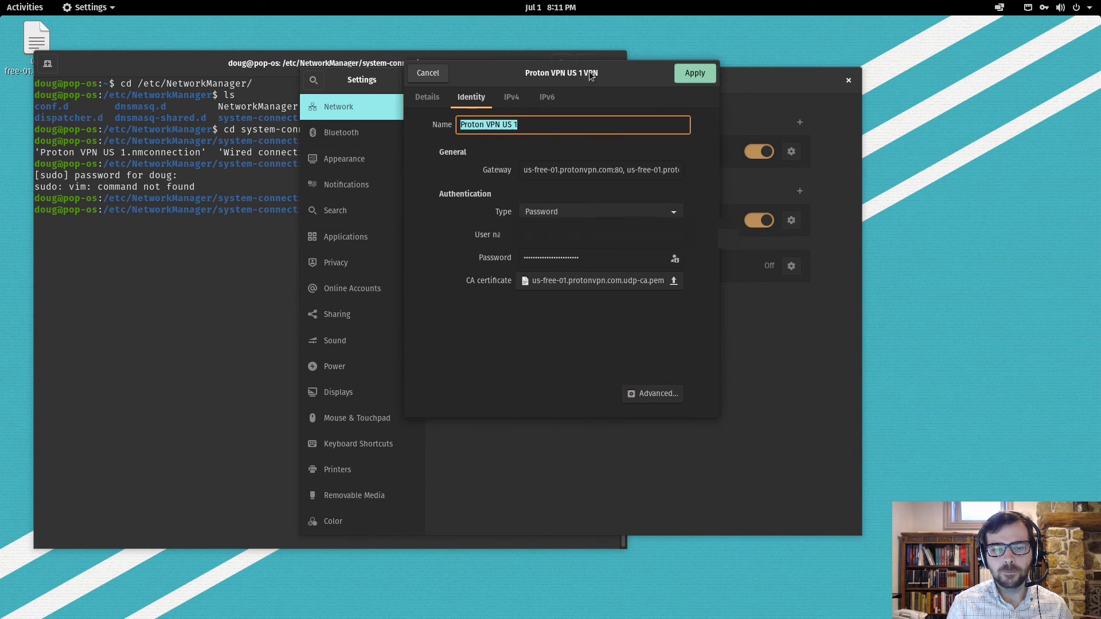
left_click(597, 257)
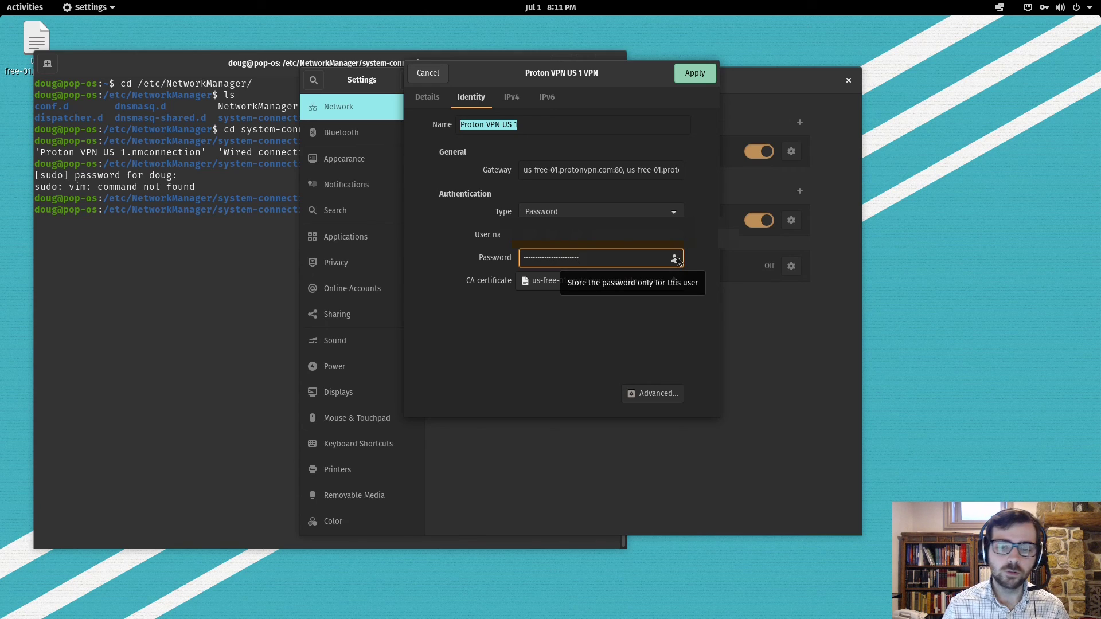
left_click(674, 258)
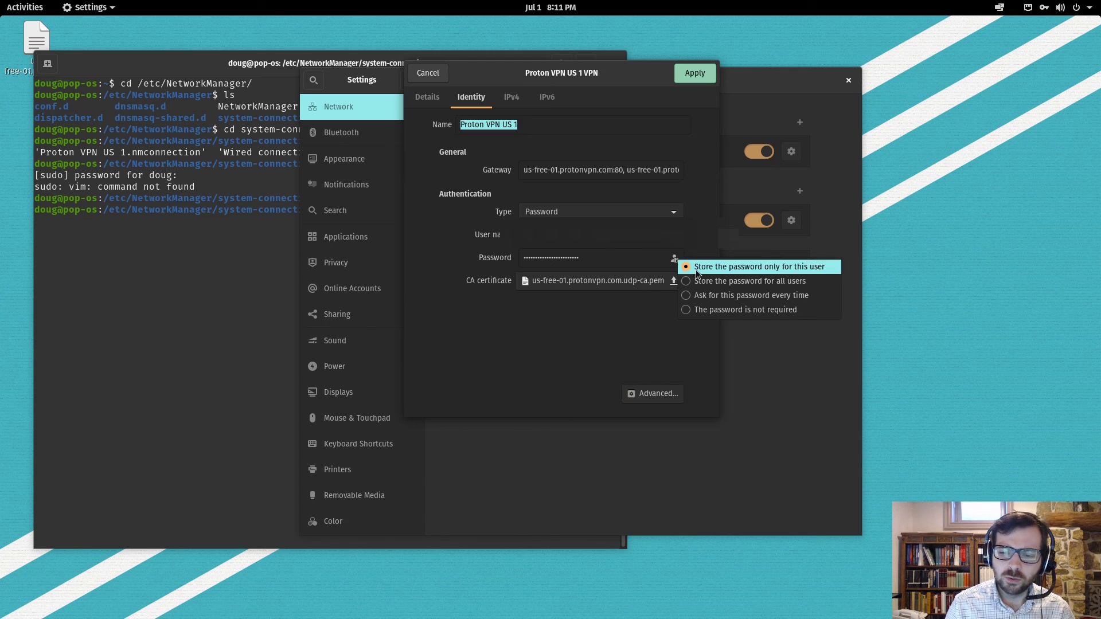
left_click(760, 267)
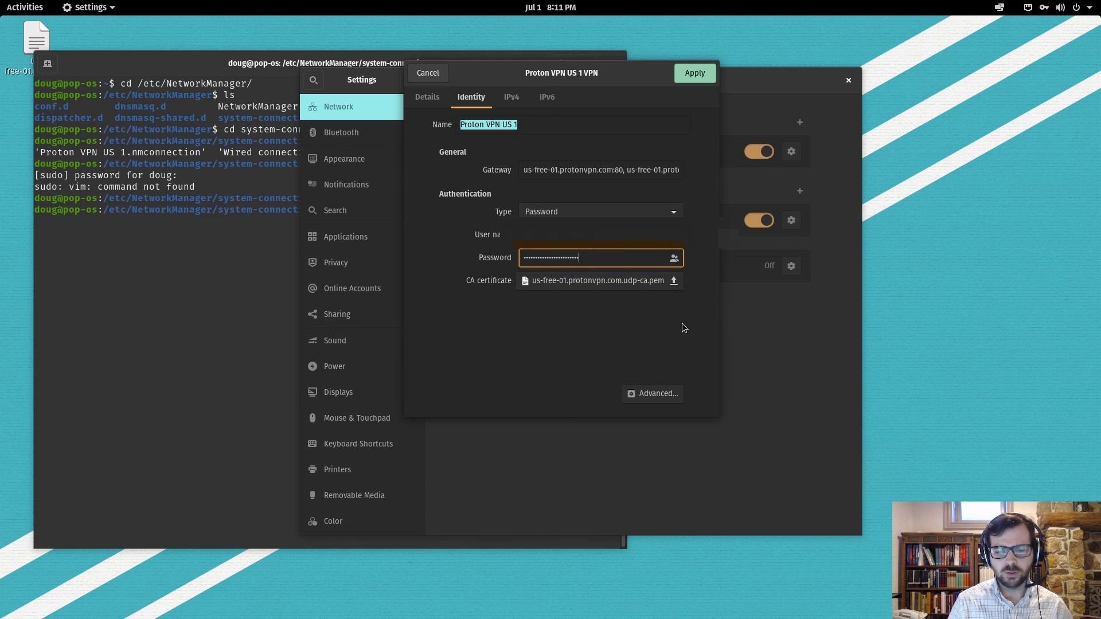
left_click(693, 73)
type("sudo vi Proton\\ VPN\\ US\\ 1.nmconnection")
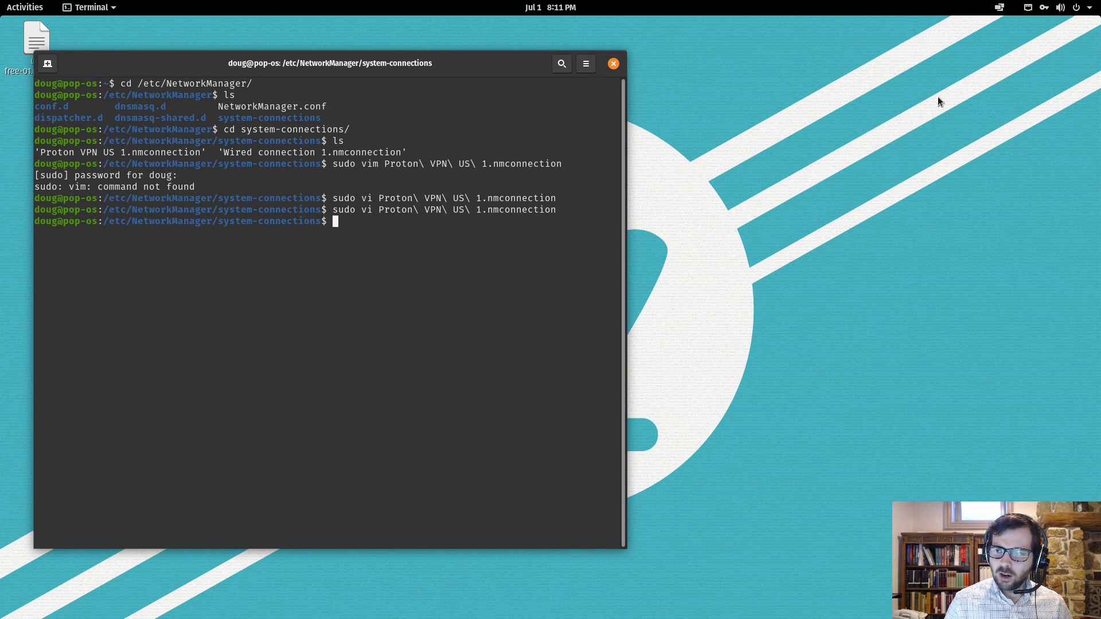
Log out of the desktop session from the top-right system menu.
left_click(1092, 7)
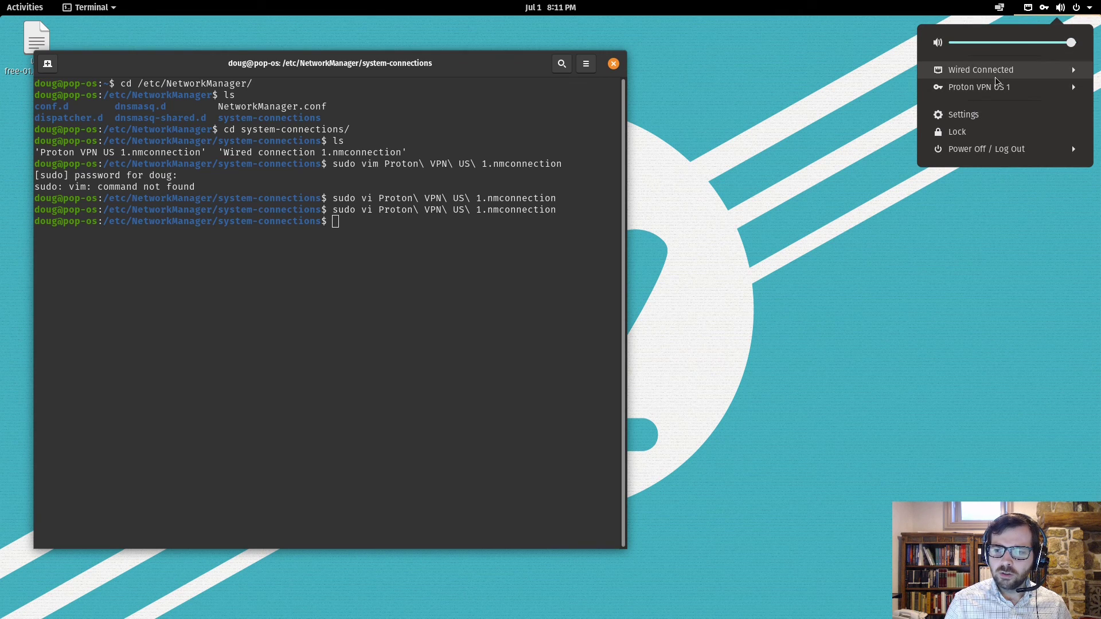
mouse_move(511, 238)
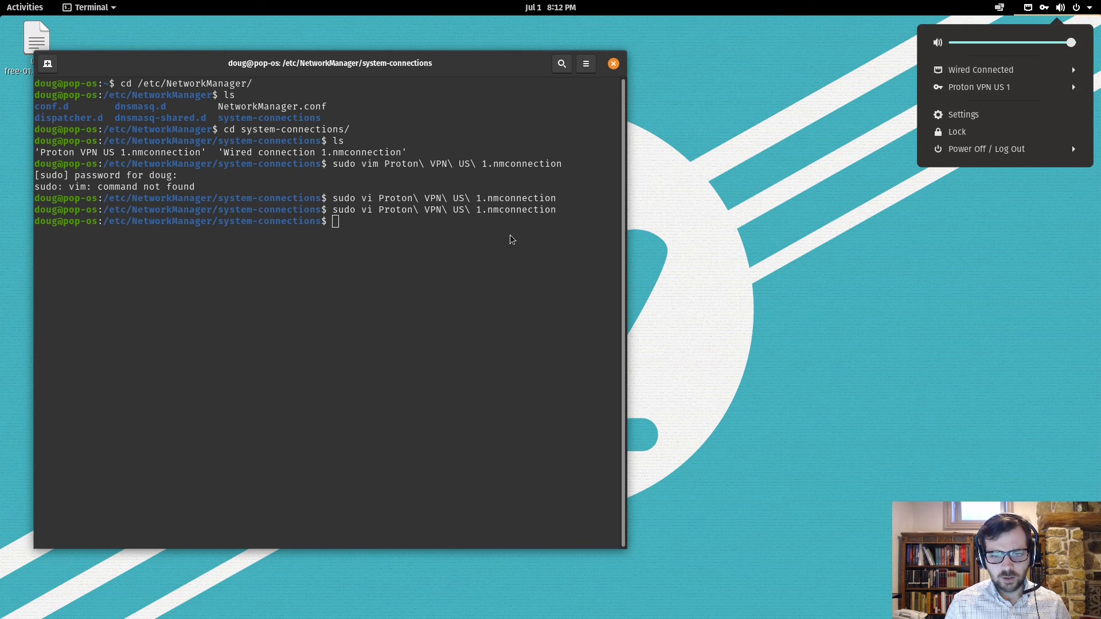
mouse_move(383, 235)
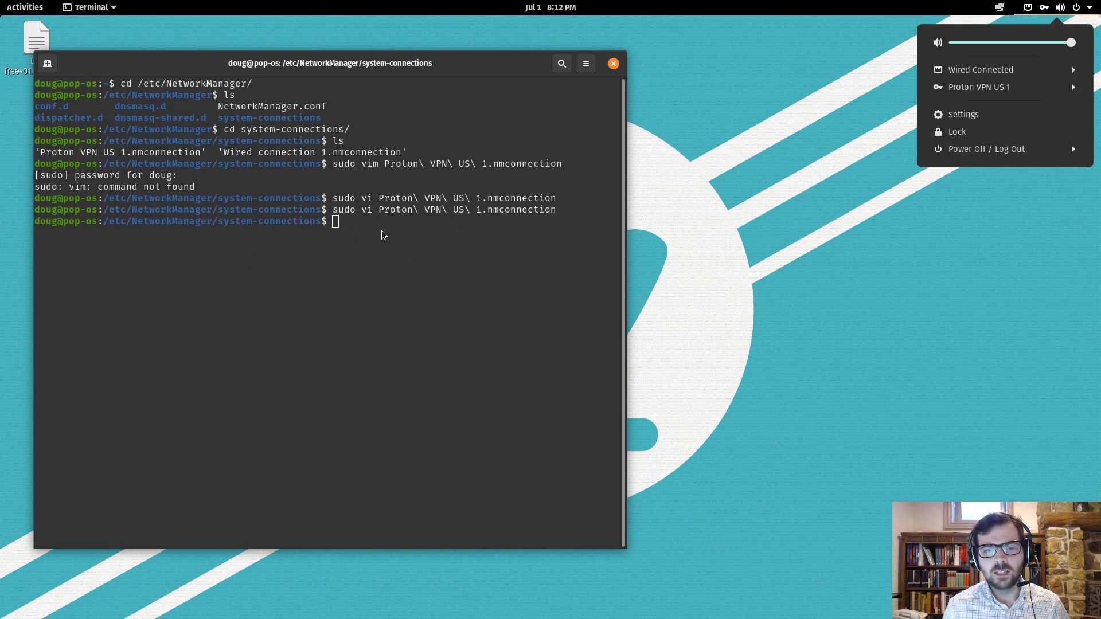
mouse_move(479, 218)
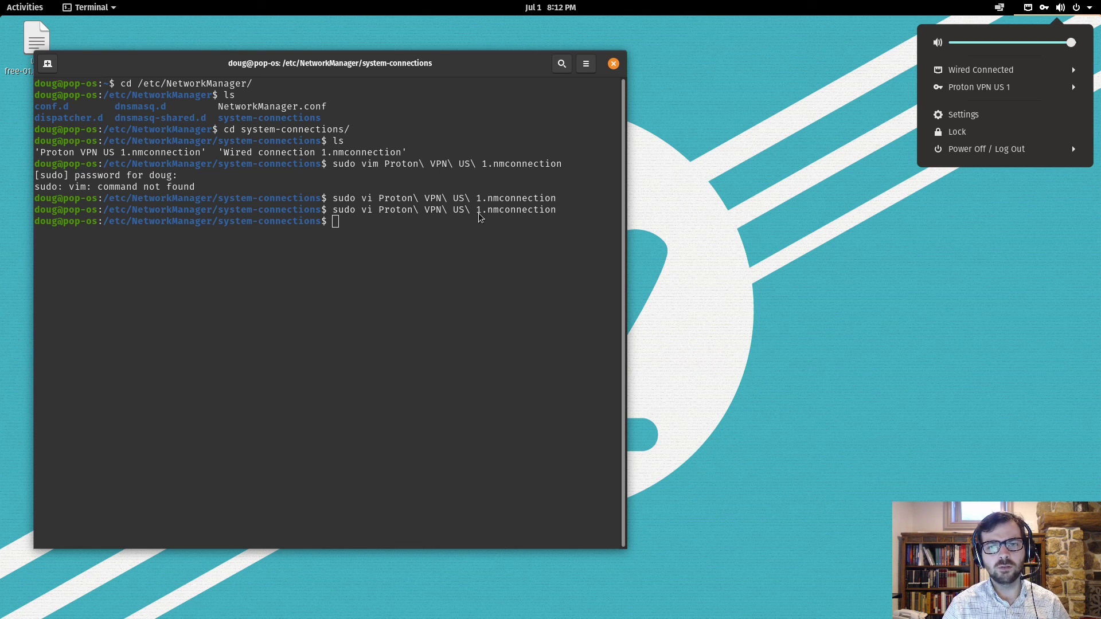
left_click(983, 148)
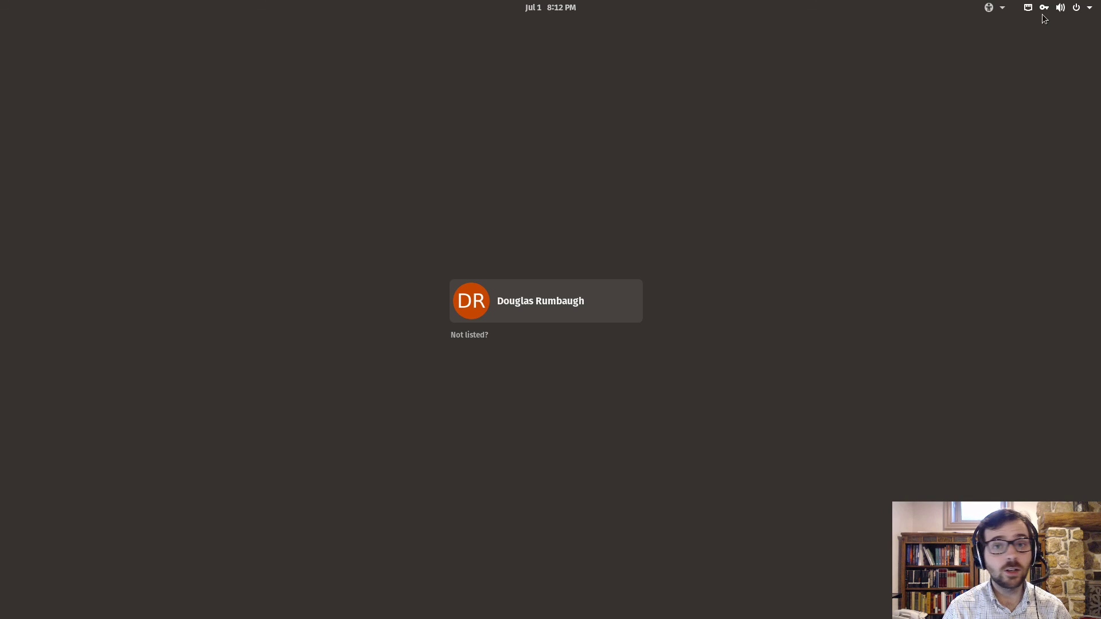
Check the VPN status icon on the login screen, then choose the user account.
left_click(1077, 7)
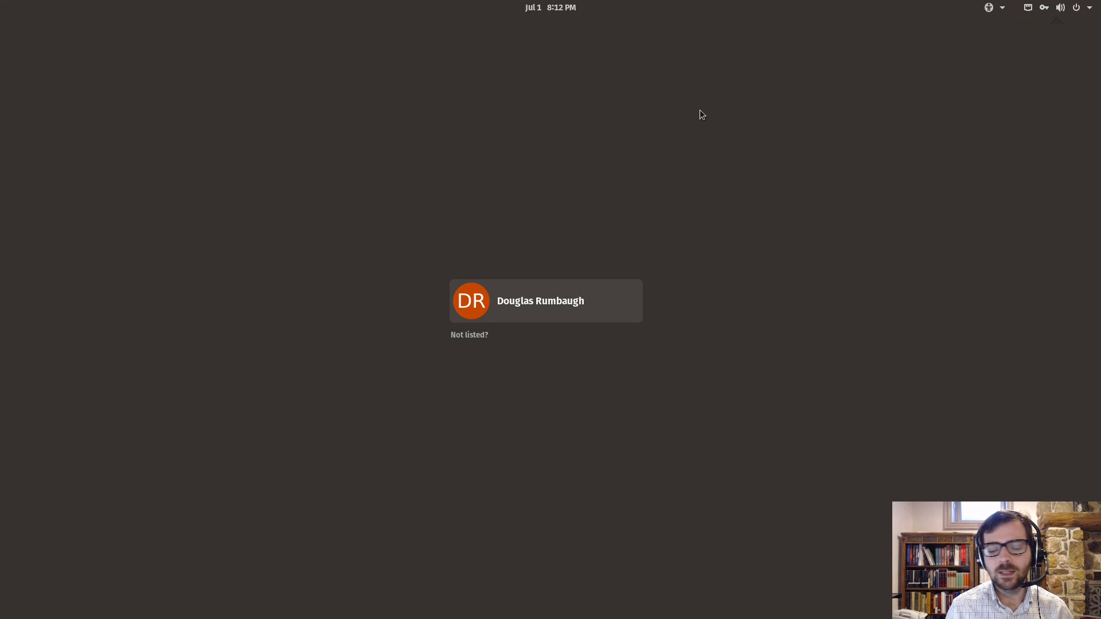
left_click(540, 300)
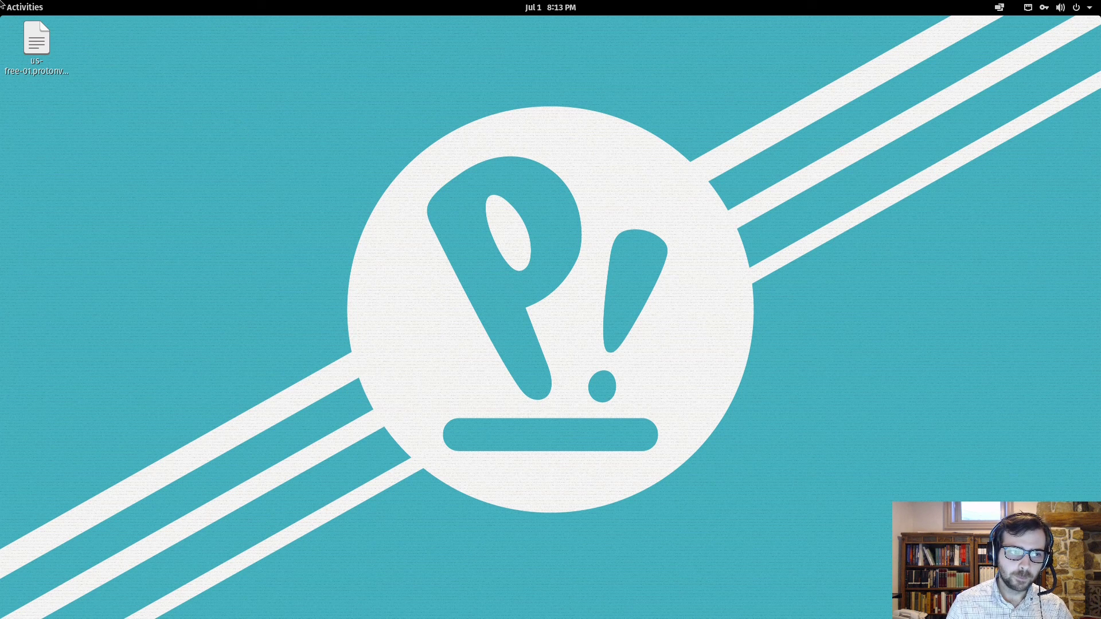
left_click(1060, 7)
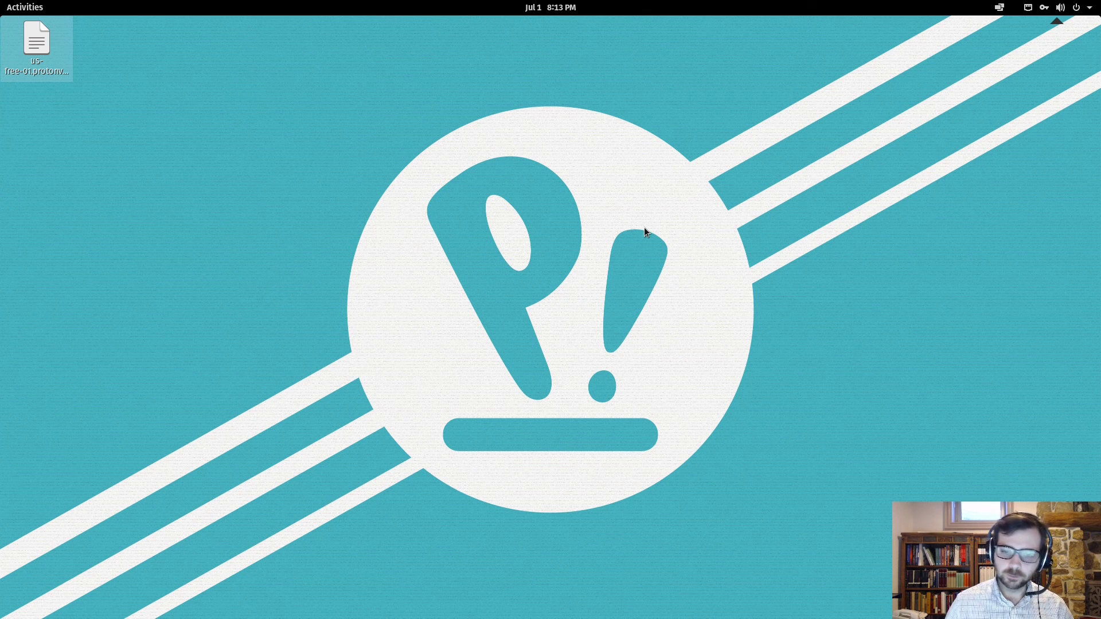
mouse_move(757, 271)
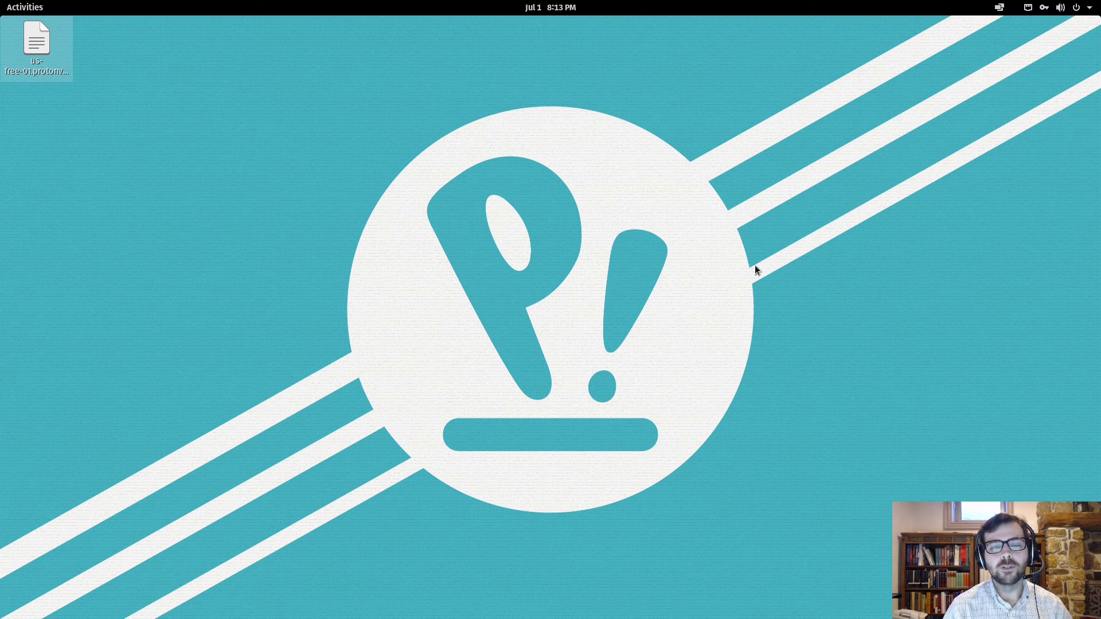